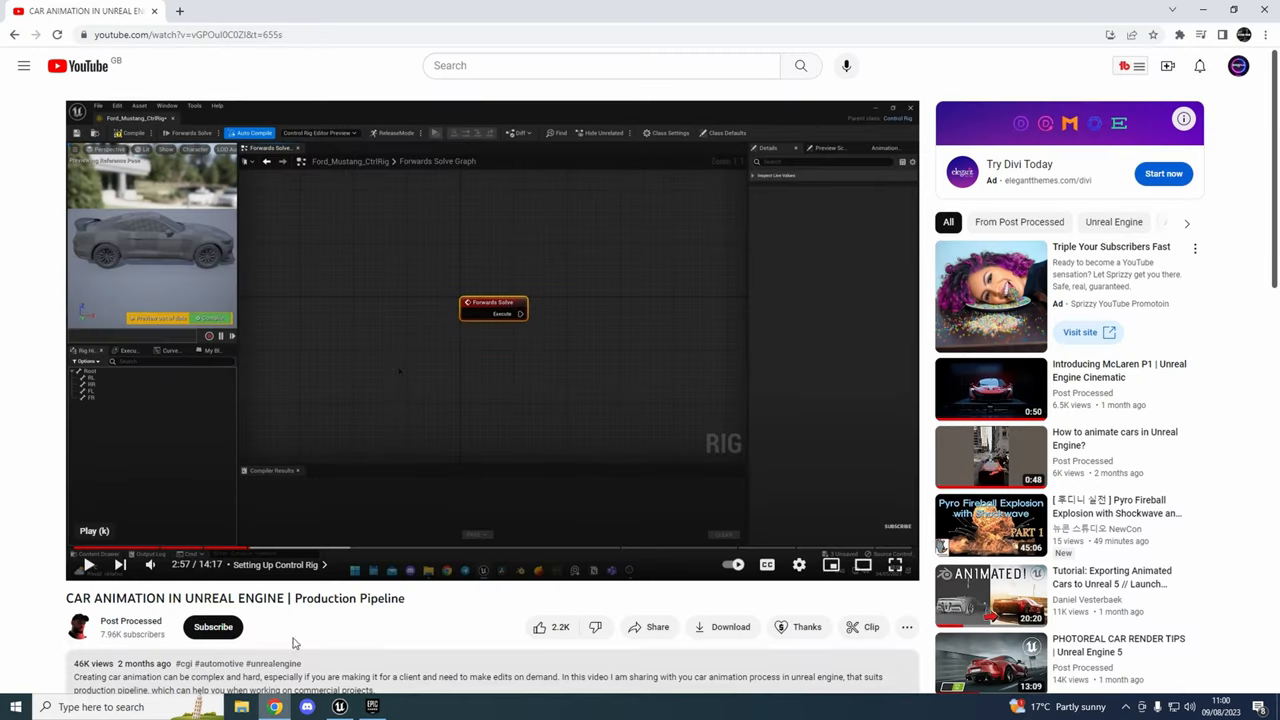
pyautogui.moveTo(303, 614)
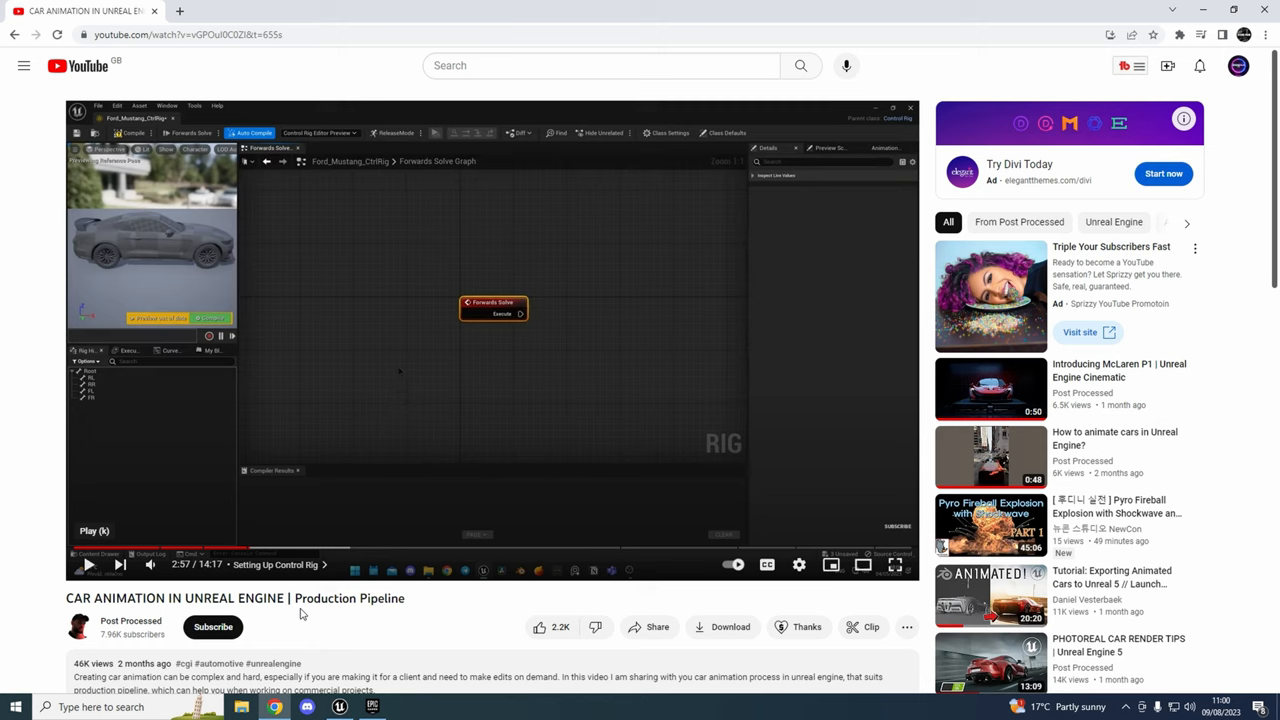
pyautogui.moveTo(318, 614)
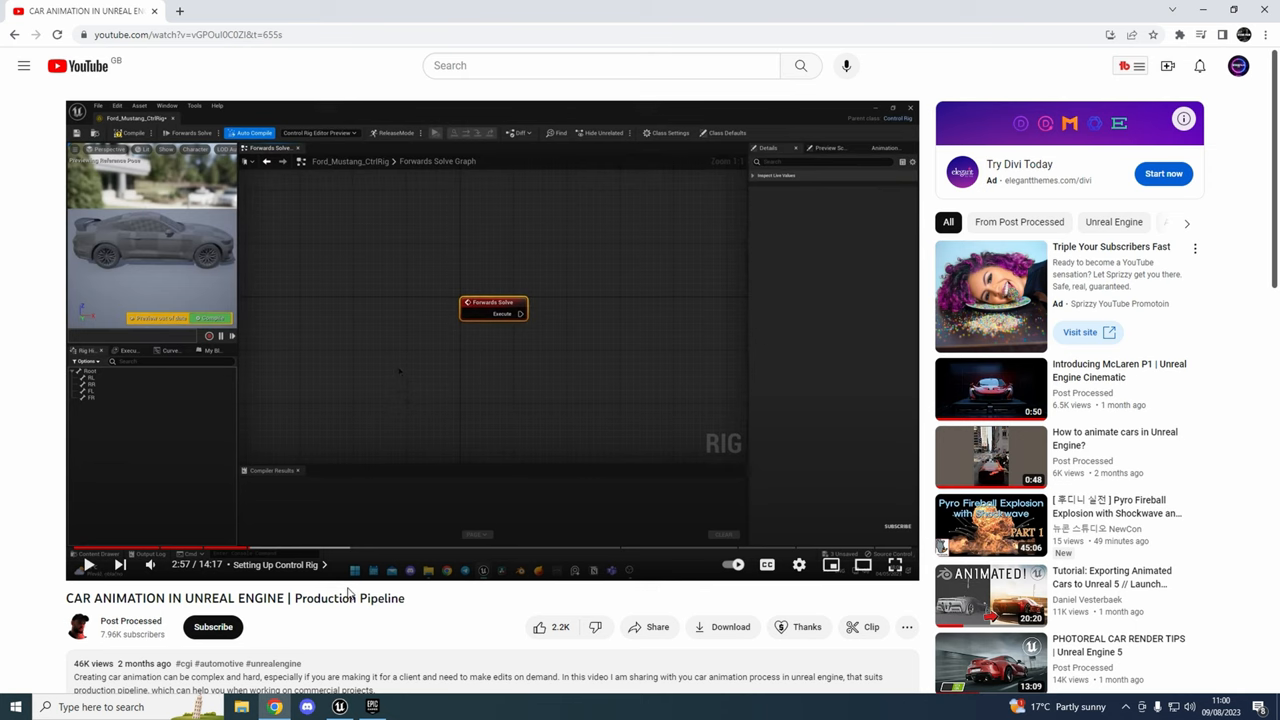
# Watch the car tutorial from 2:57 through Setting Up Control Rig, pausing at 3:06.
pyautogui.click(88, 564)
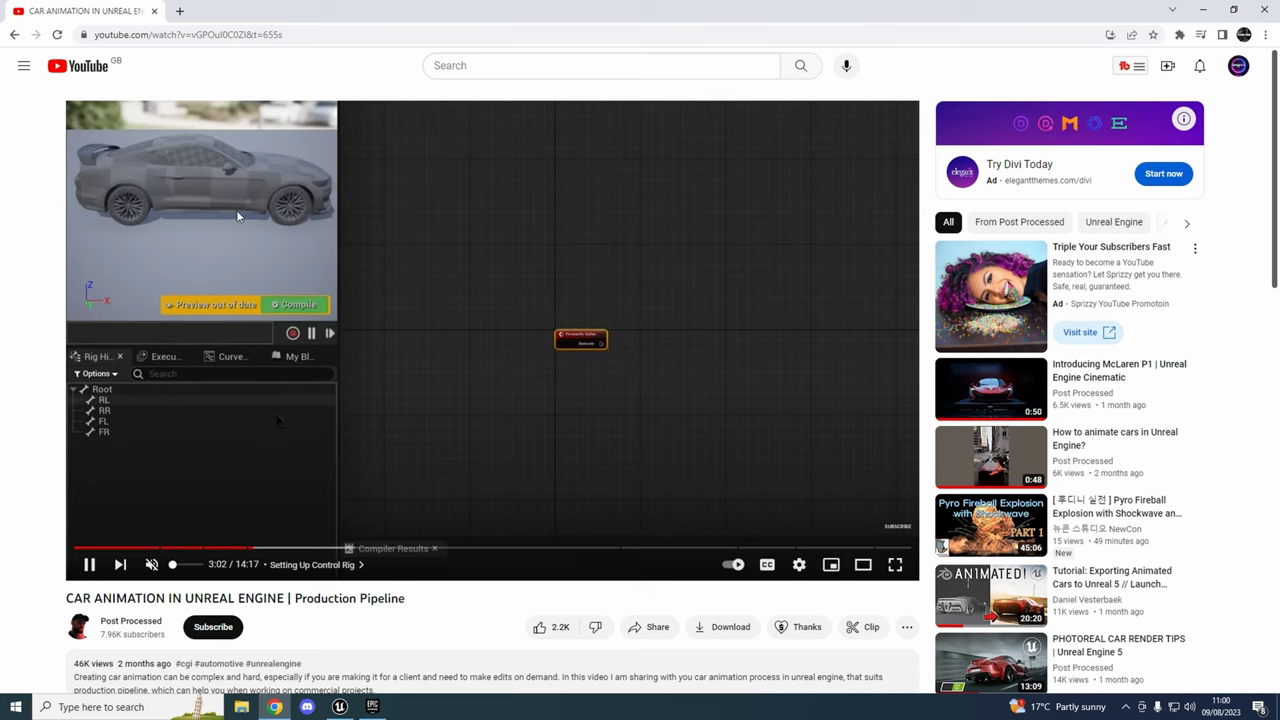
pyautogui.moveTo(571, 470)
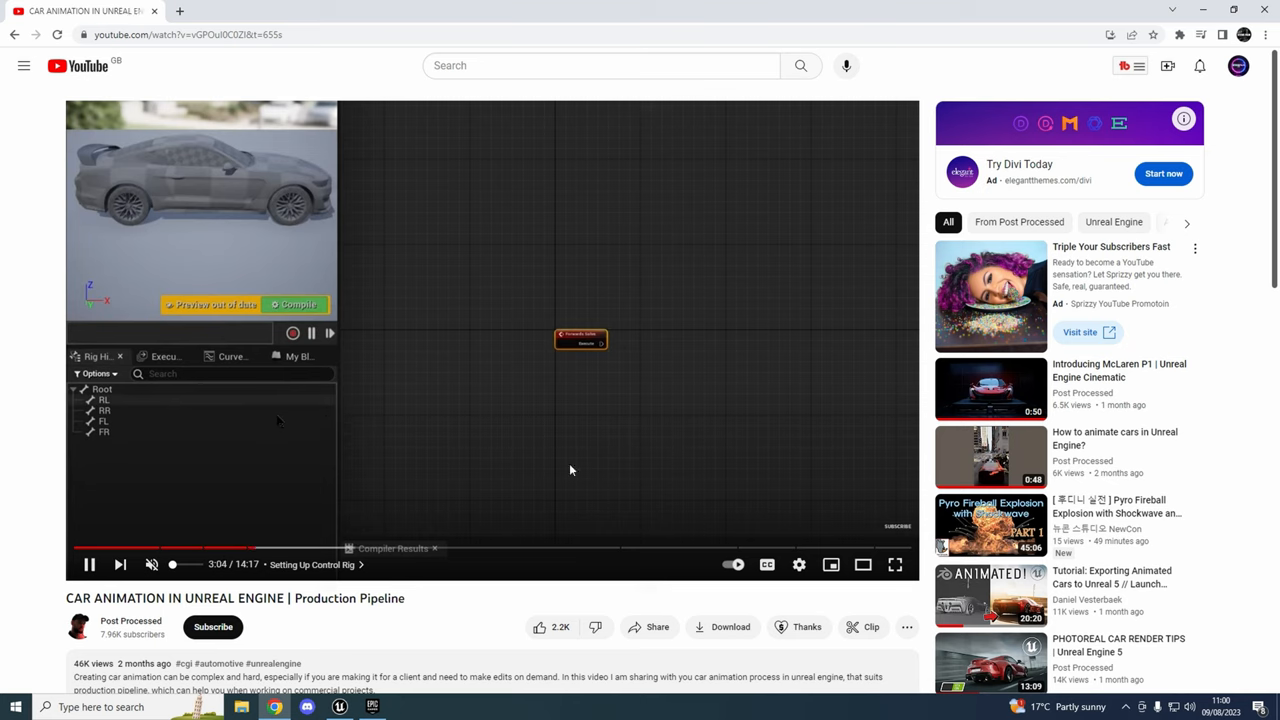
pyautogui.click(88, 564)
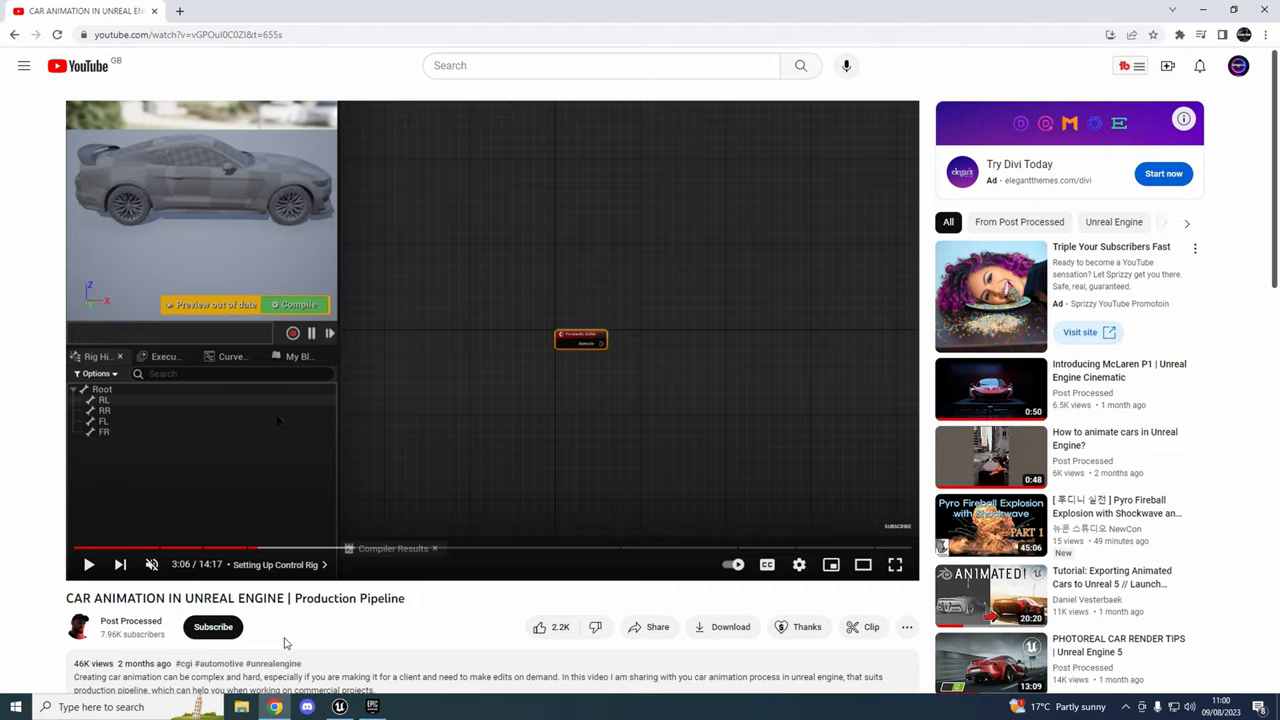
pyautogui.click(372, 707)
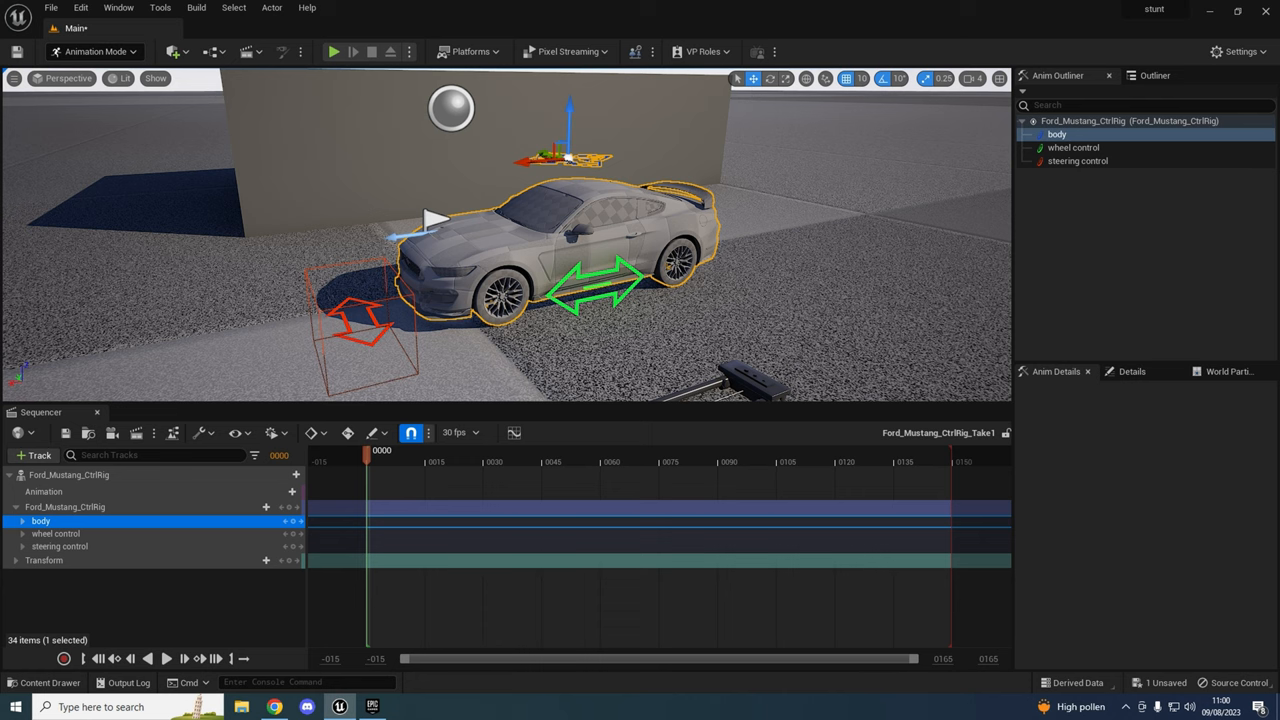
pyautogui.click(769, 78)
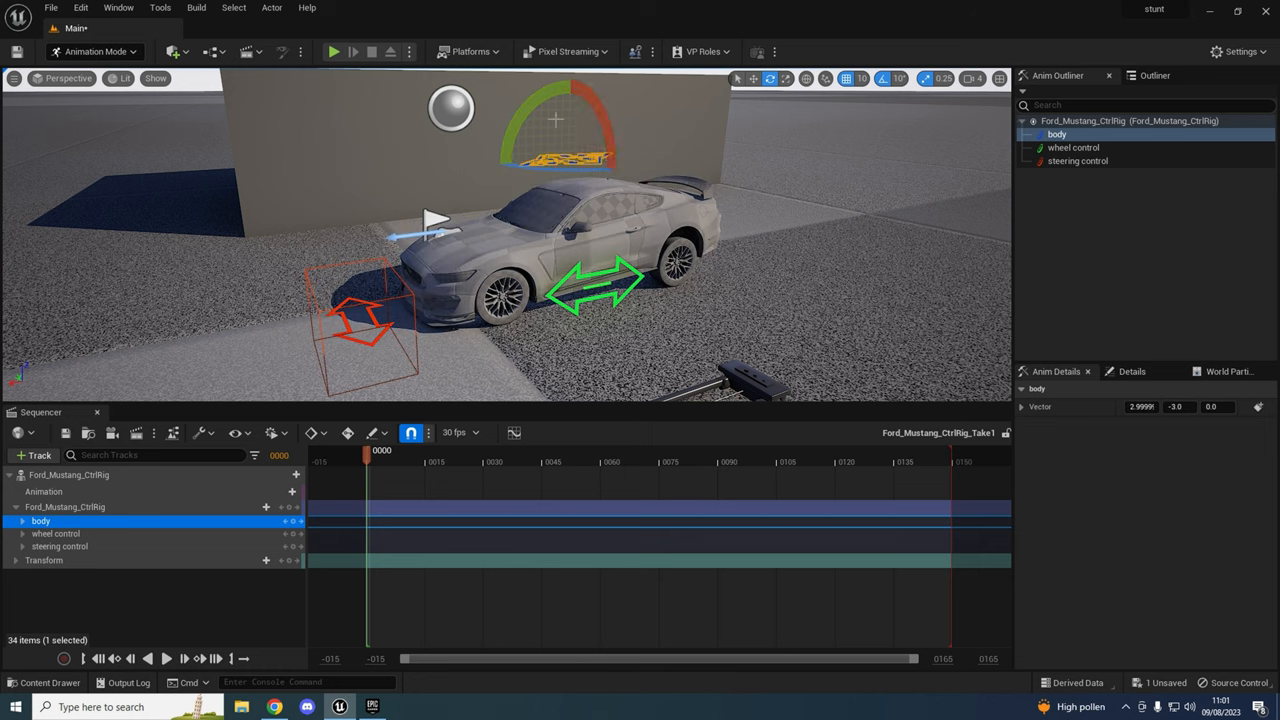
pyautogui.press('Ctrl+z')
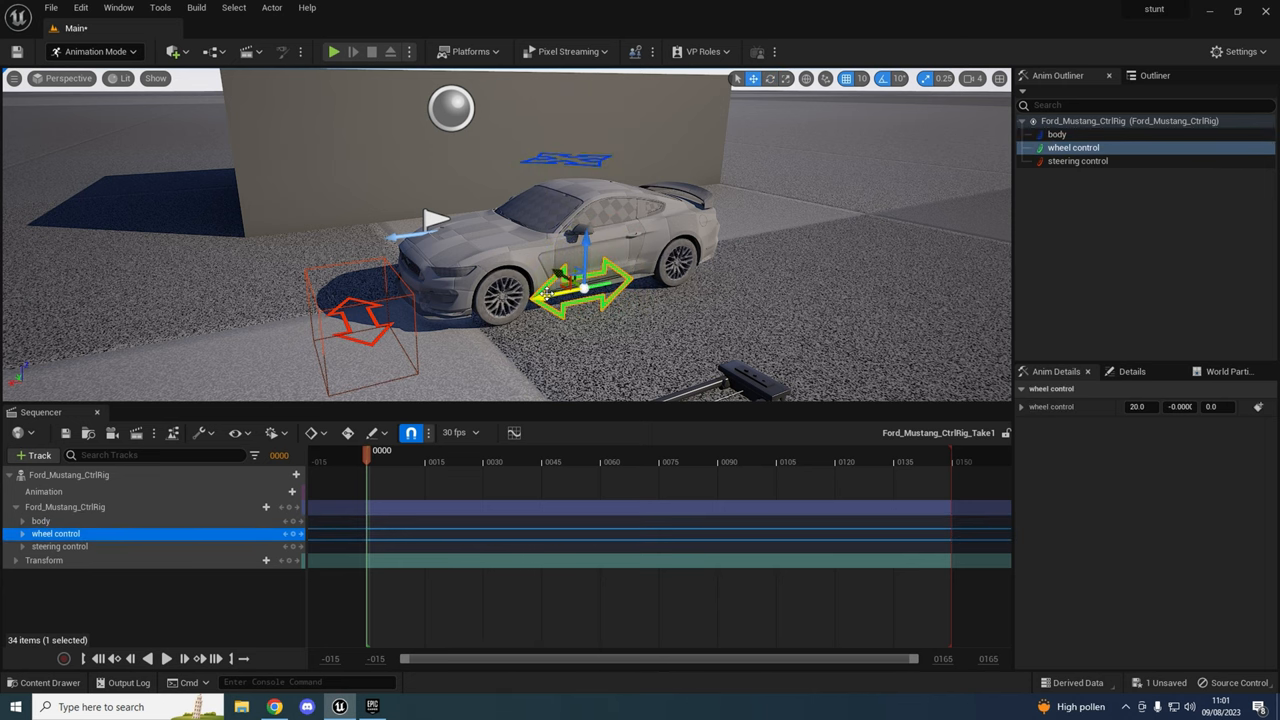
pyautogui.moveTo(583, 288); pyautogui.dragTo(610, 283)
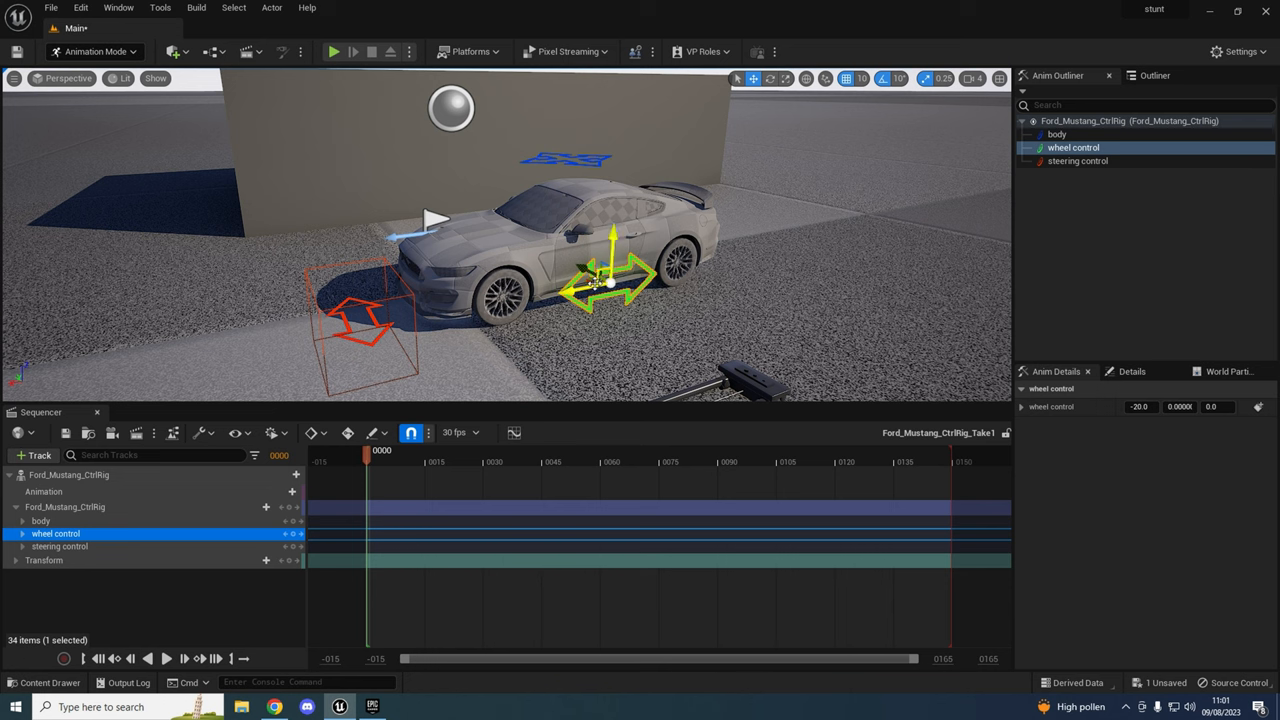
pyautogui.press('ctrl+z')
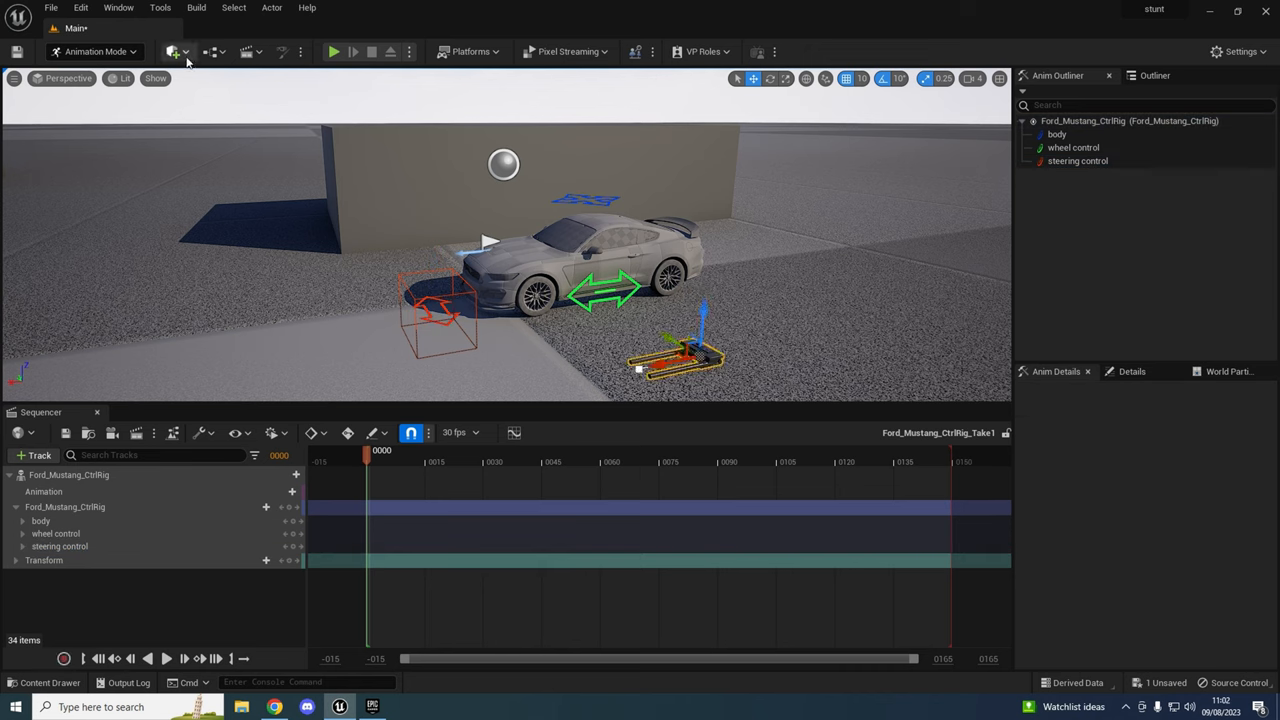
# Open the place-actors menu to list the Cinematic actors, including Camera Rig Rail.
pyautogui.click(175, 51)
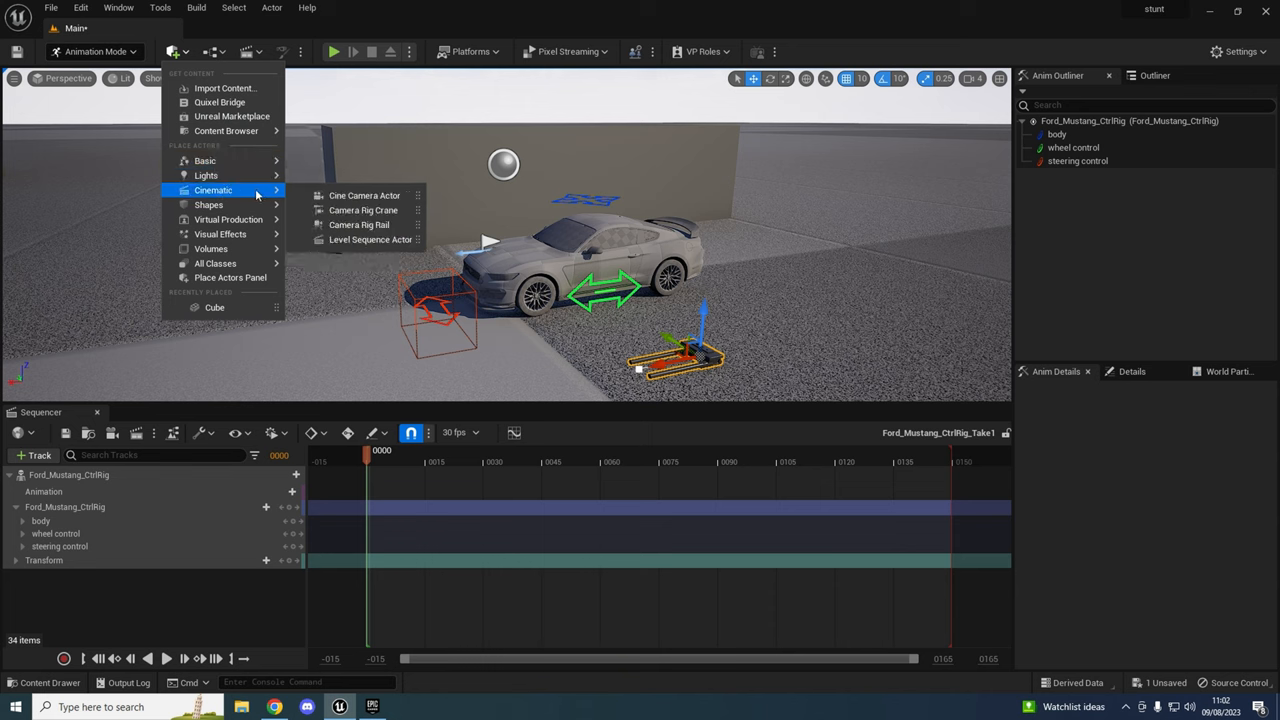
pyautogui.moveTo(660, 305)
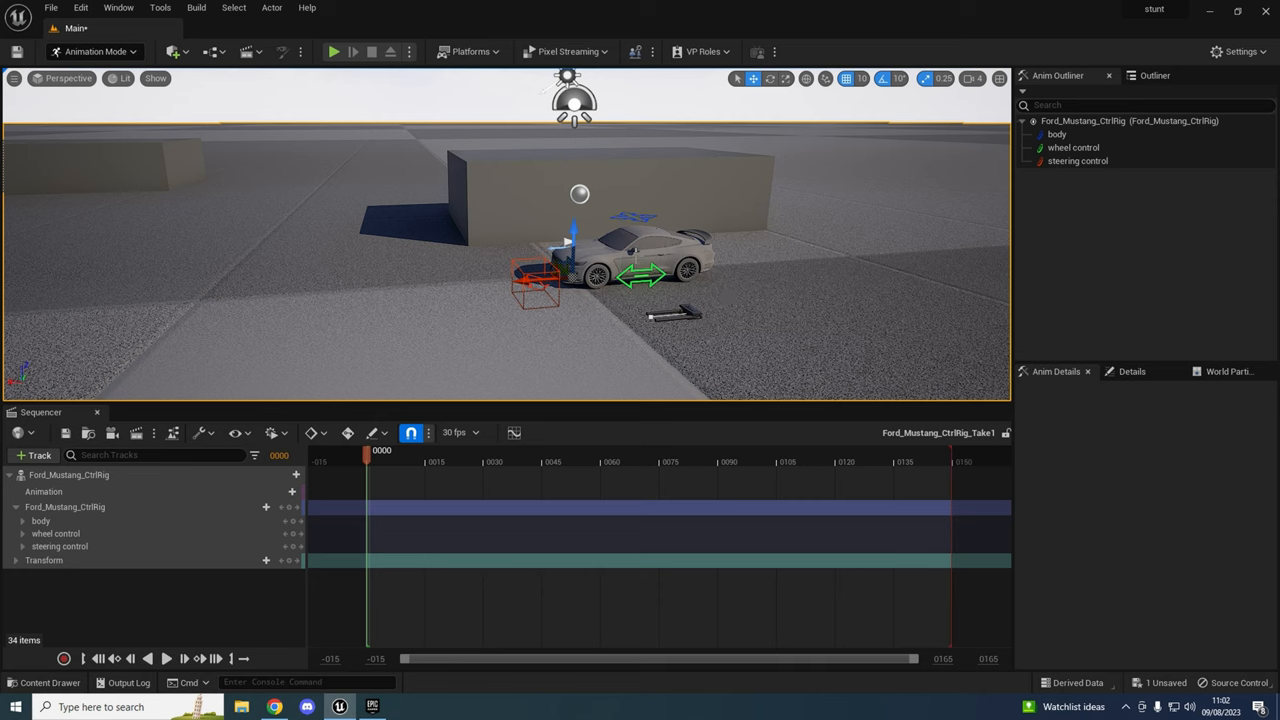
pyautogui.moveTo(293, 265)
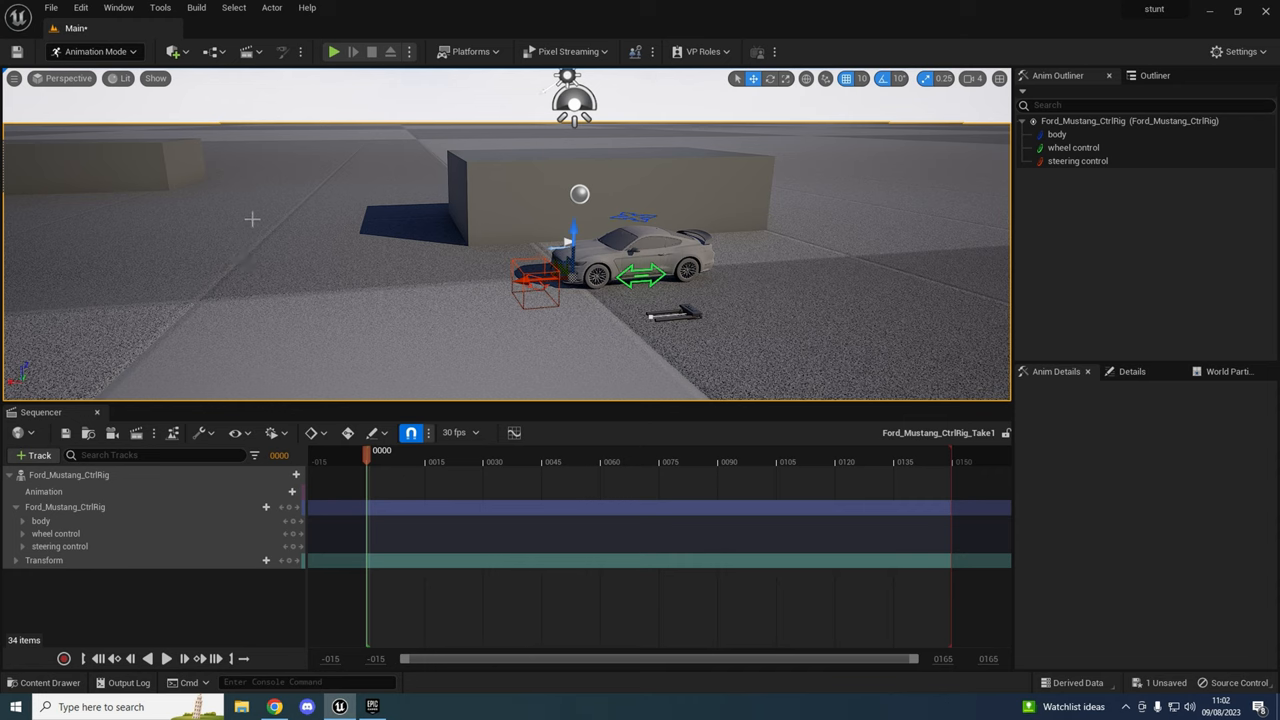
pyautogui.moveTo(307, 160)
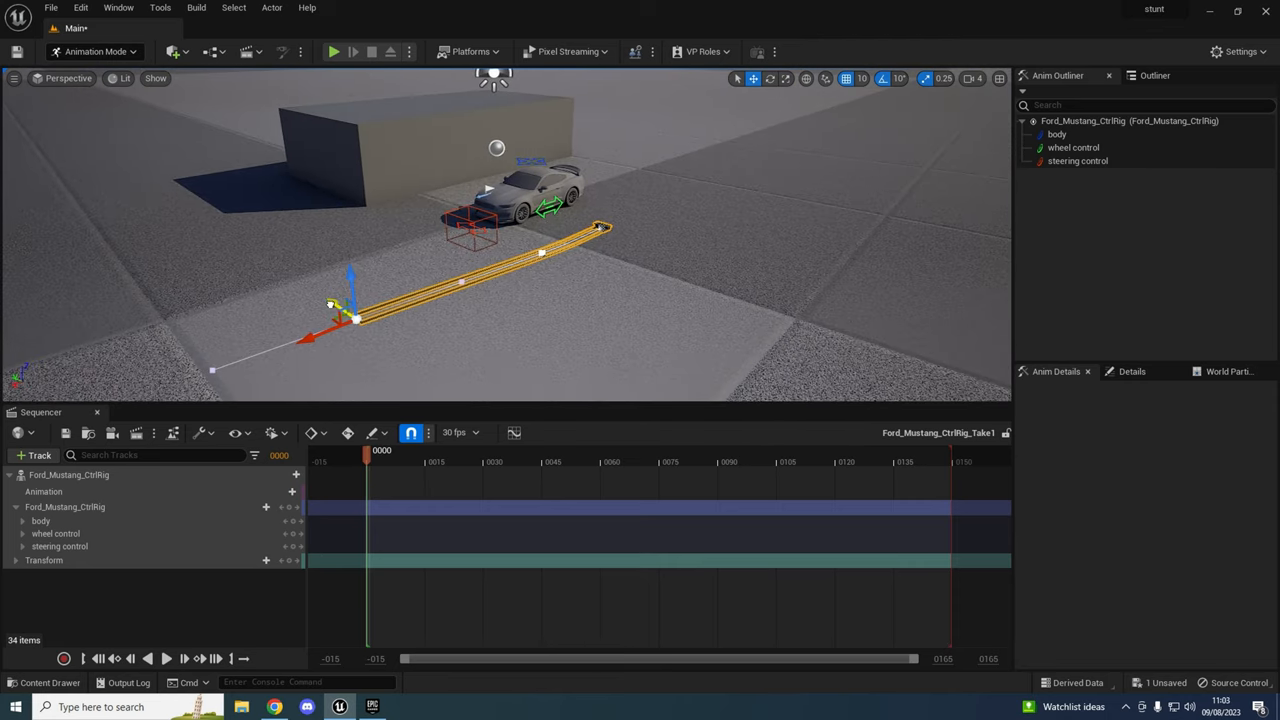
# Extend the rail's spline points from the Mustang and curve the corners around the blocks.
pyautogui.moveTo(355, 320); pyautogui.dragTo(265, 260)
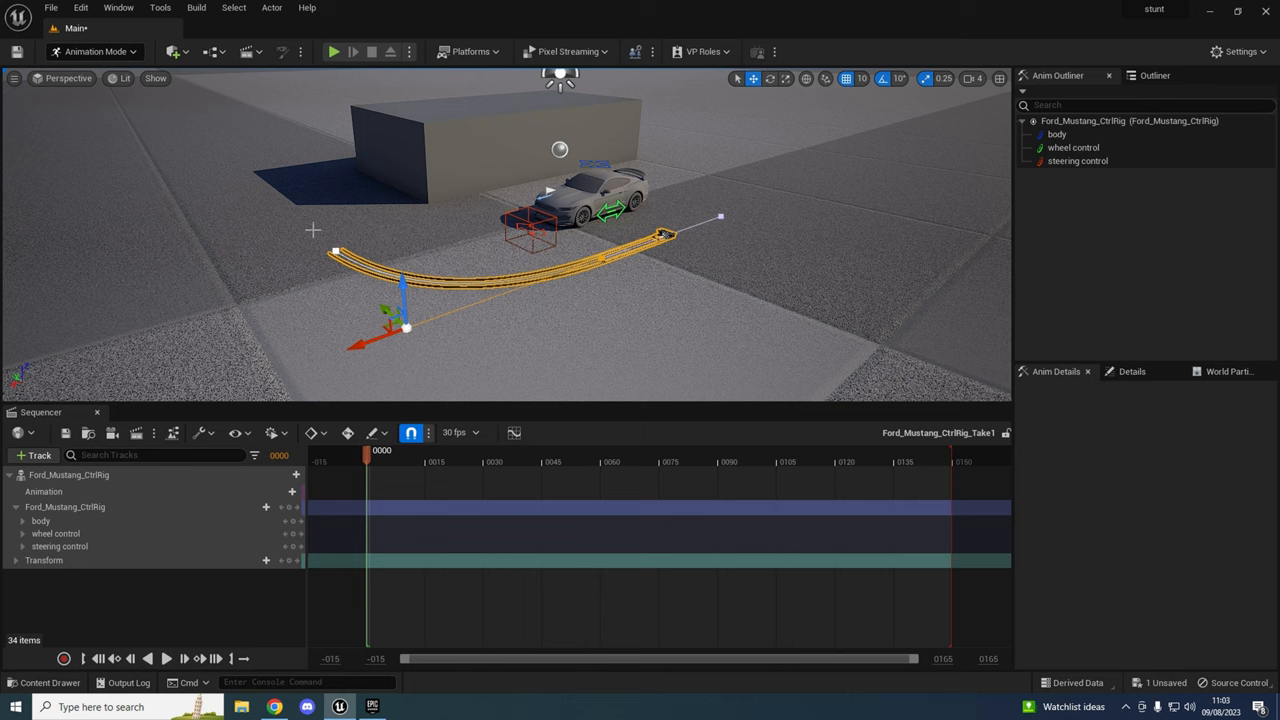
pyautogui.moveTo(405, 320); pyautogui.dragTo(335, 250)
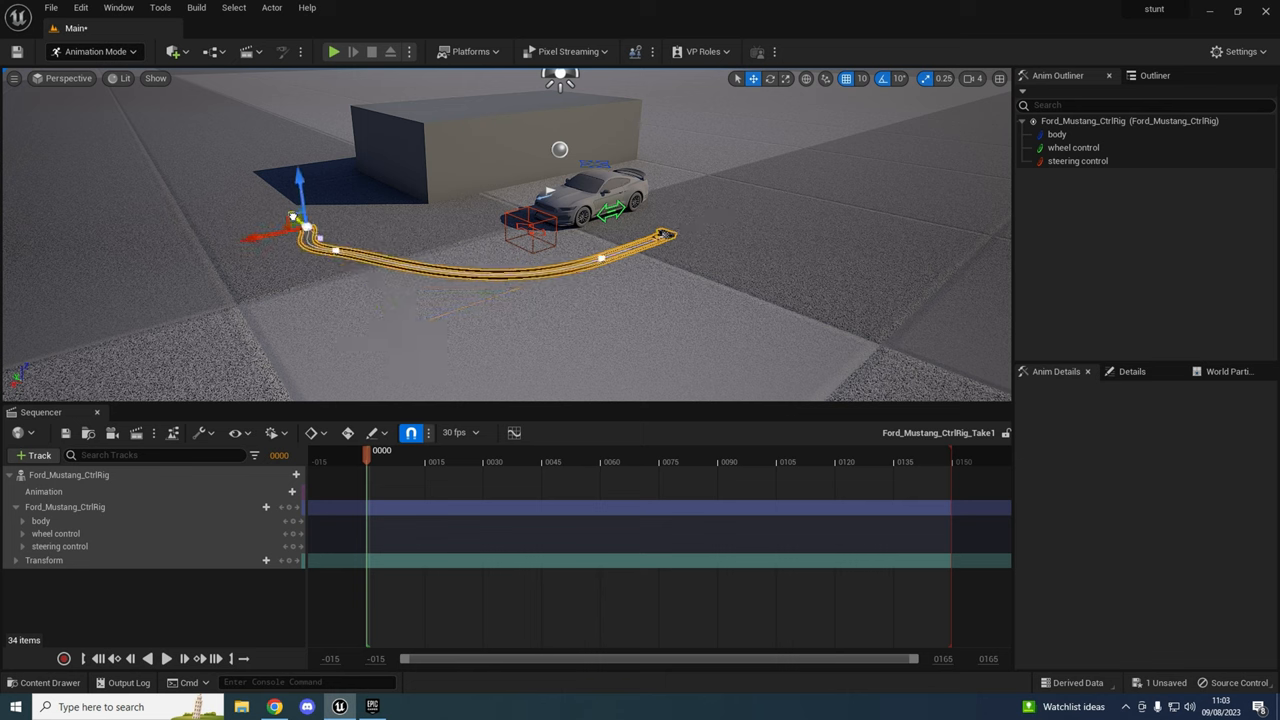
pyautogui.moveTo(300, 200); pyautogui.dragTo(205, 145)
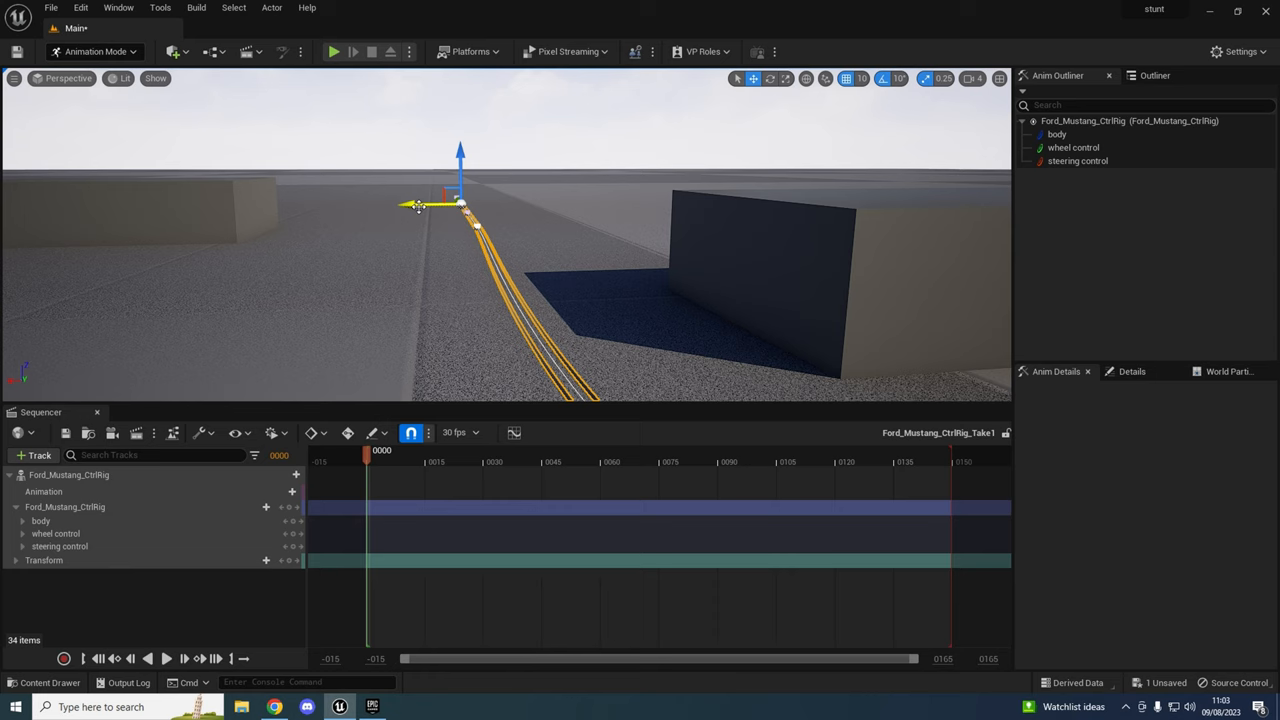
pyautogui.moveTo(458, 205); pyautogui.dragTo(363, 205)
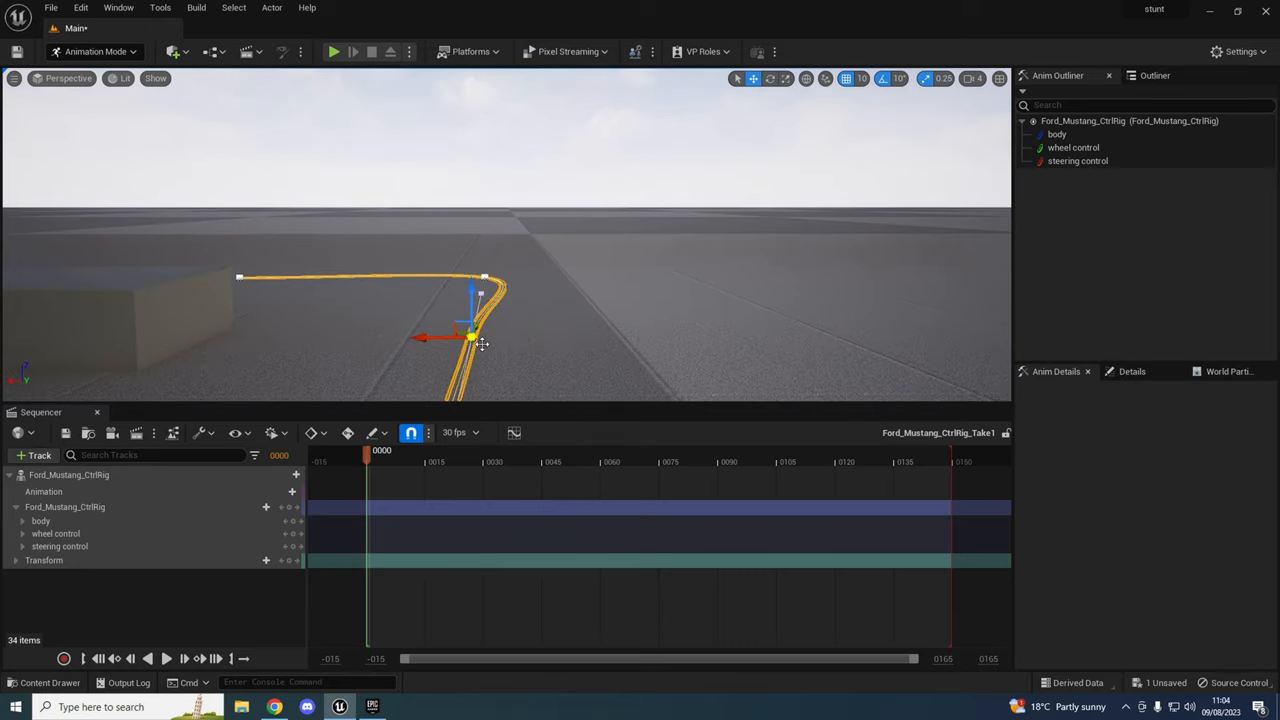
pyautogui.moveTo(470, 335); pyautogui.dragTo(448, 277)
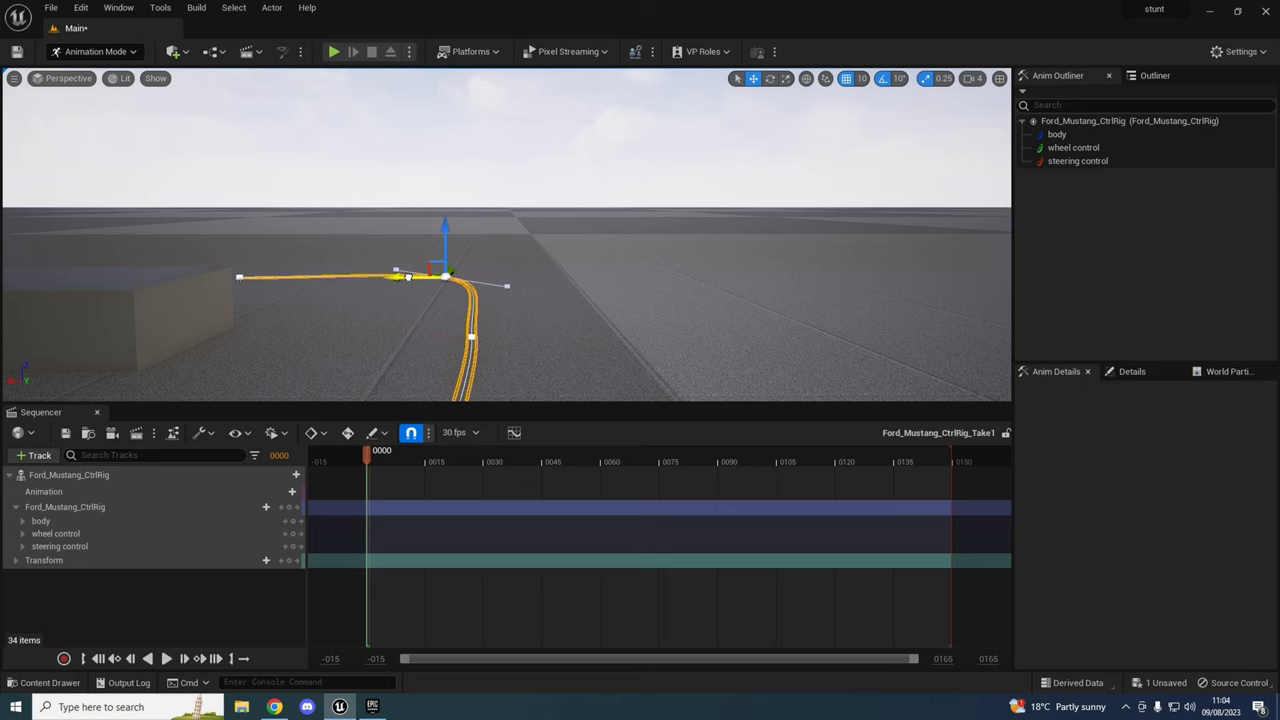
pyautogui.moveTo(410, 275); pyautogui.dragTo(458, 275)
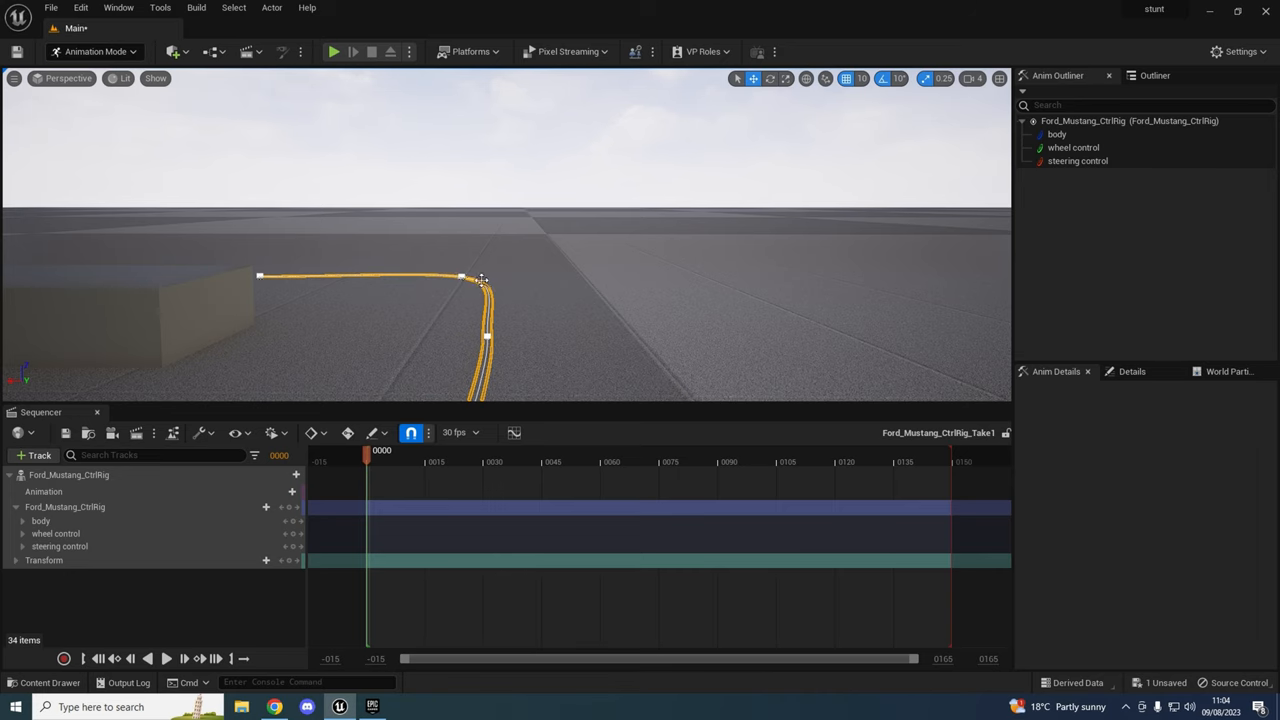
pyautogui.click(461, 277)
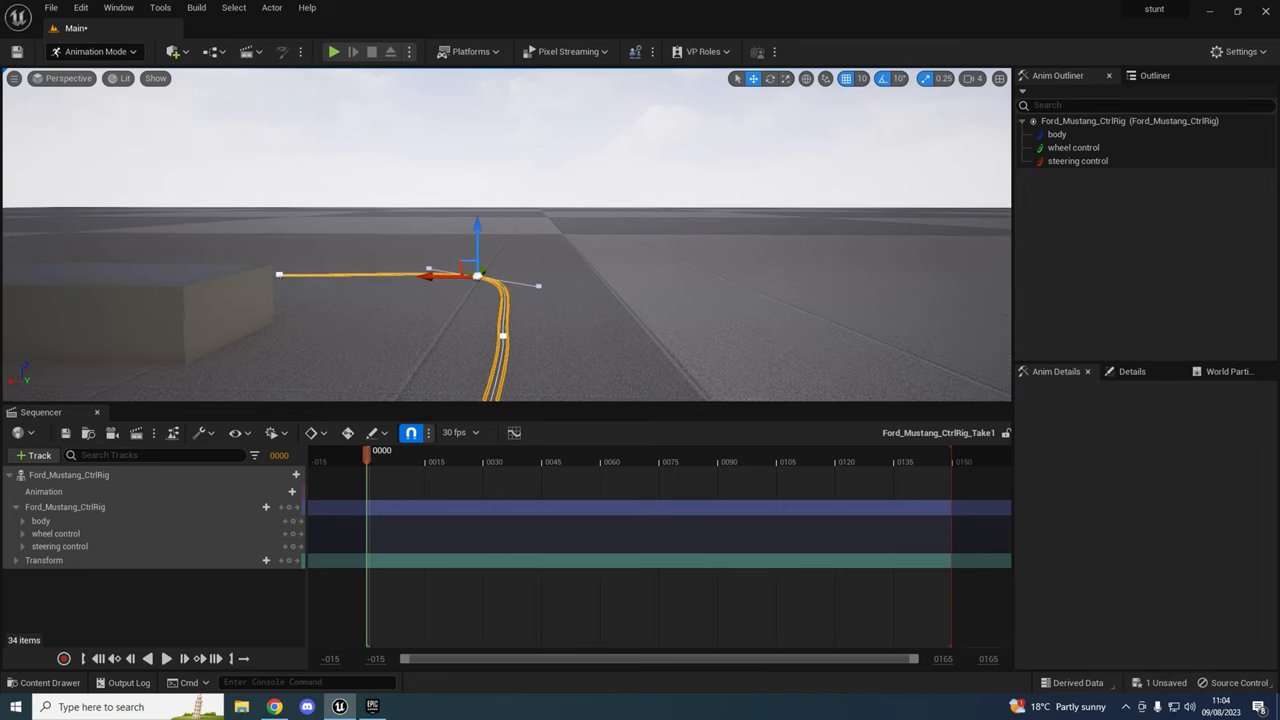
pyautogui.moveTo(478, 275); pyautogui.dragTo(540, 285)
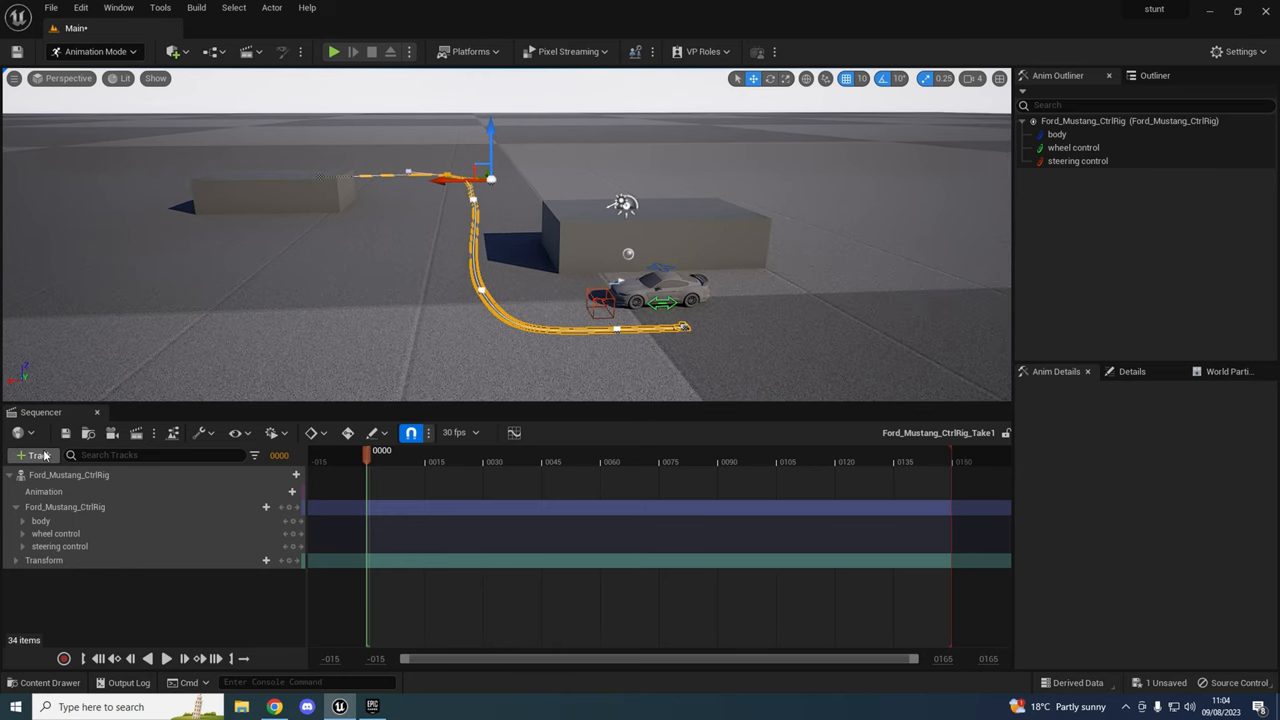
# Add the rail actor to Sequencer and key Current Position on Rail at 0.0.
pyautogui.click(33, 455)
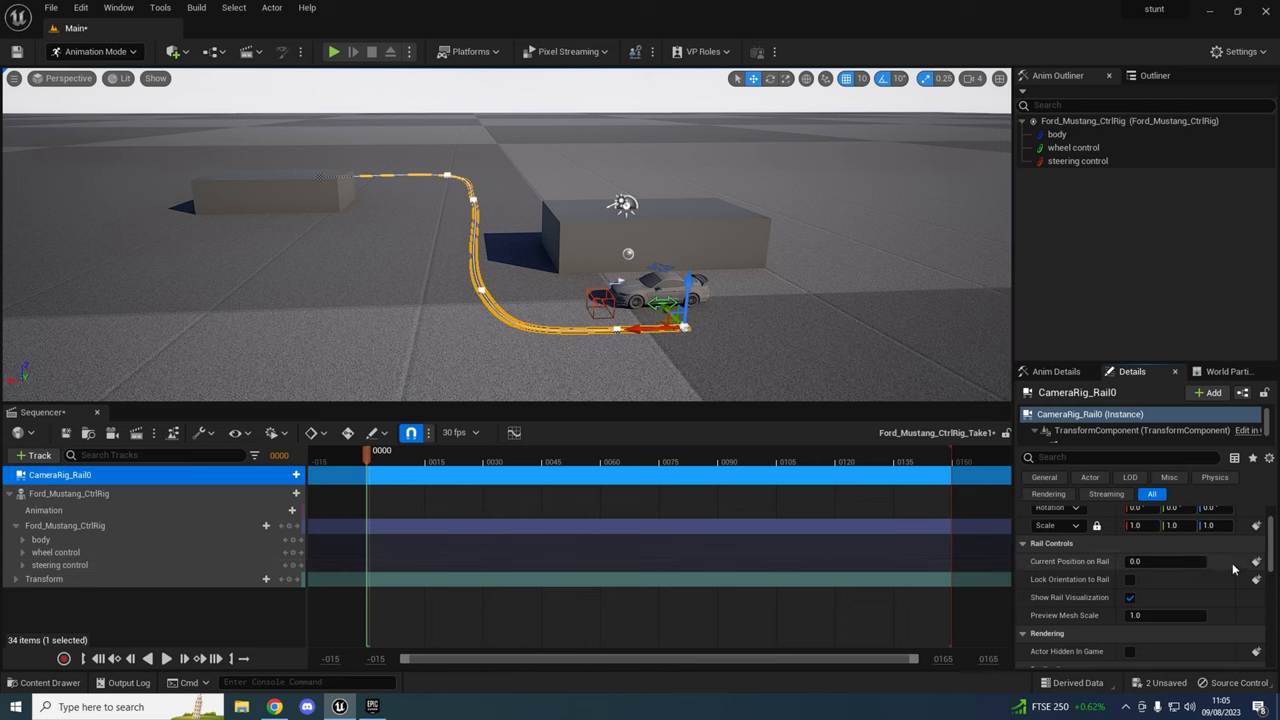
pyautogui.moveTo(1110, 575)
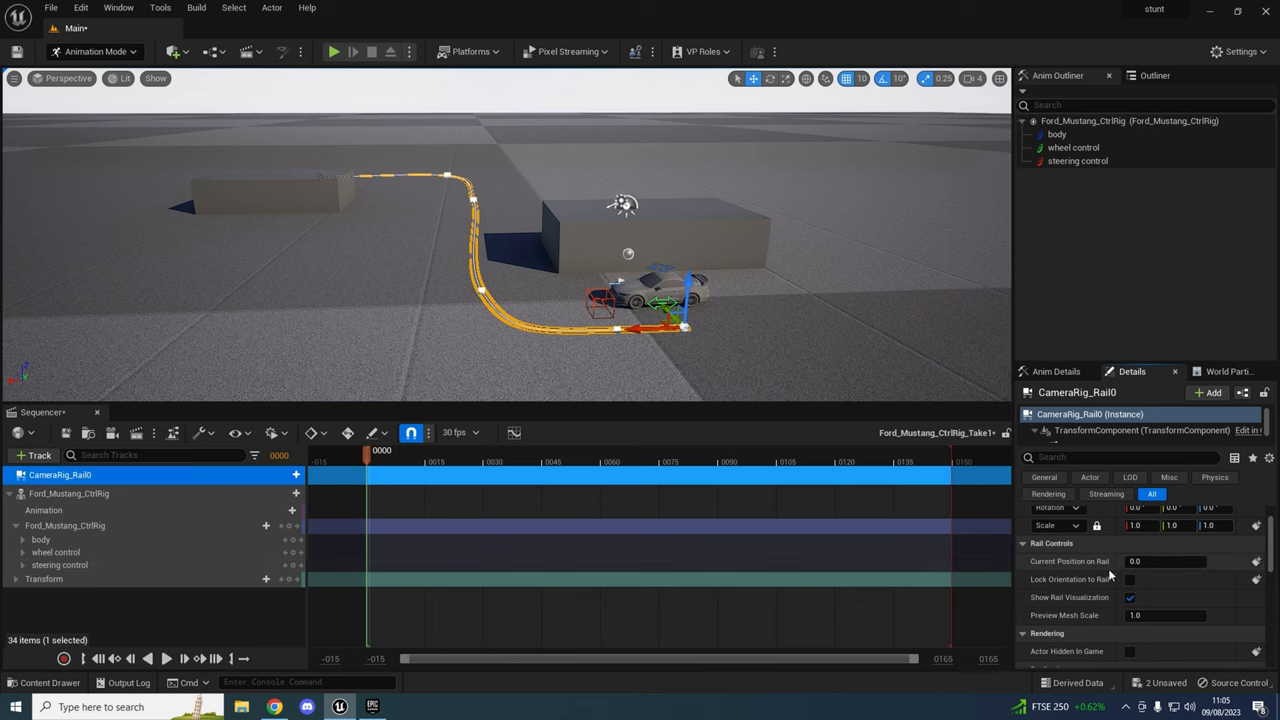
pyautogui.click(1256, 561)
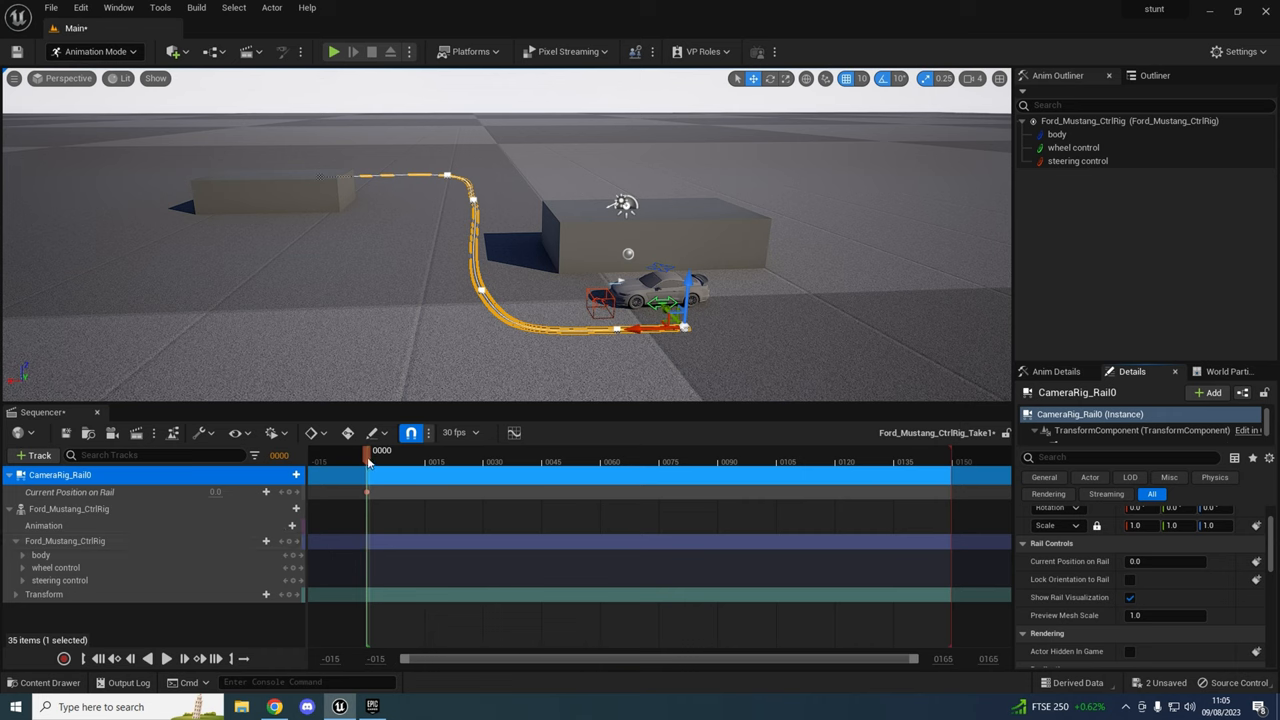
# Key Current Position on Rail at 1.0 on frame 149, then scrub back to frame 0.
pyautogui.click(875, 450)
pyautogui.write('1')
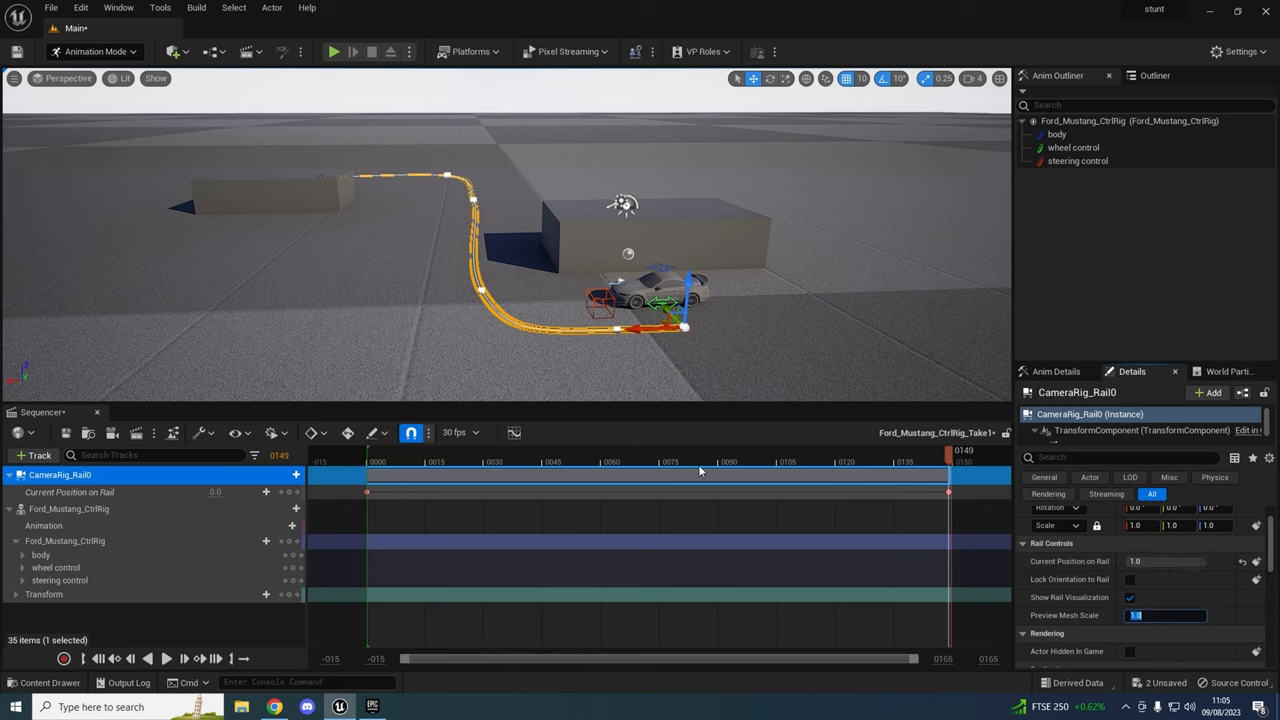
pyautogui.click(378, 461)
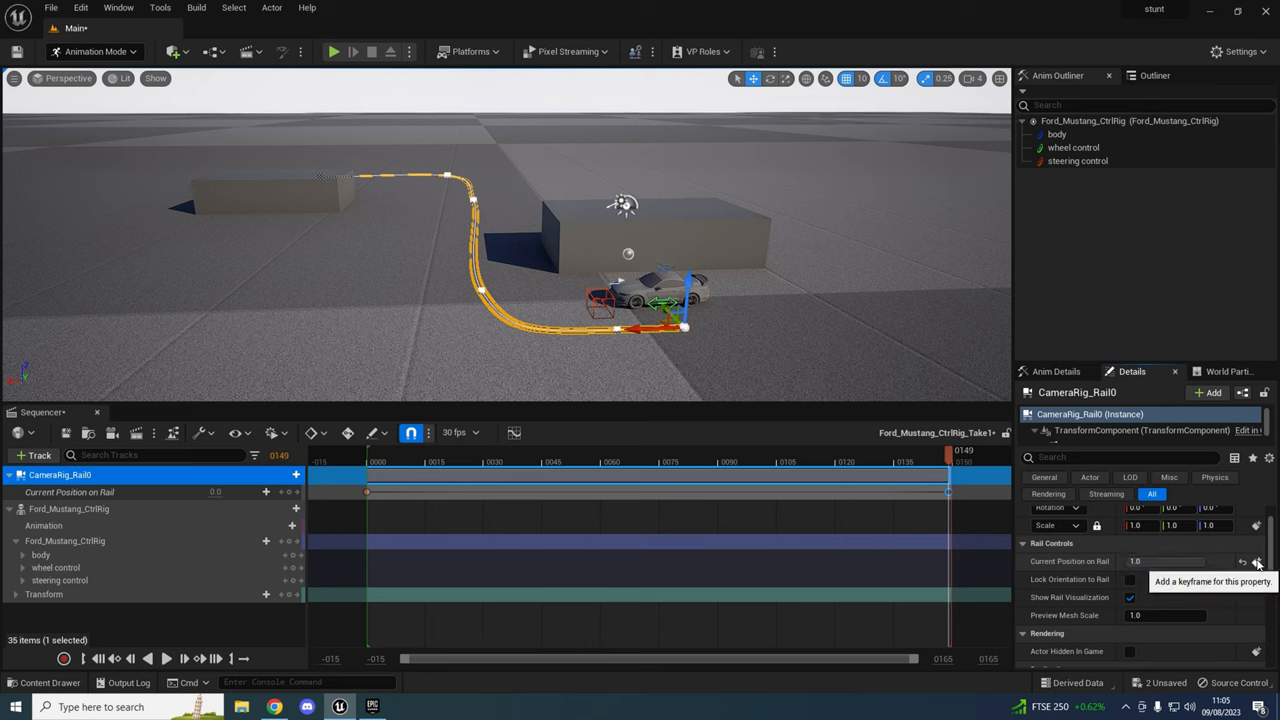
pyautogui.click(725, 461)
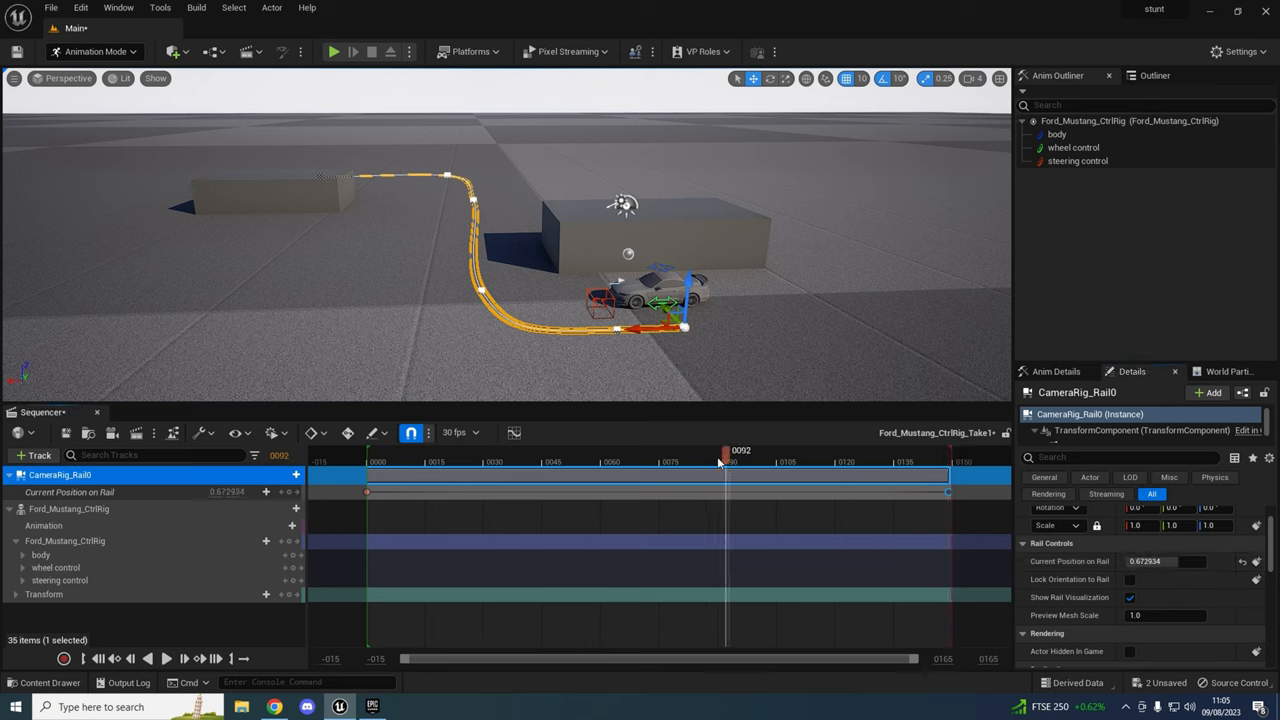
pyautogui.moveTo(725, 475); pyautogui.dragTo(758, 475)
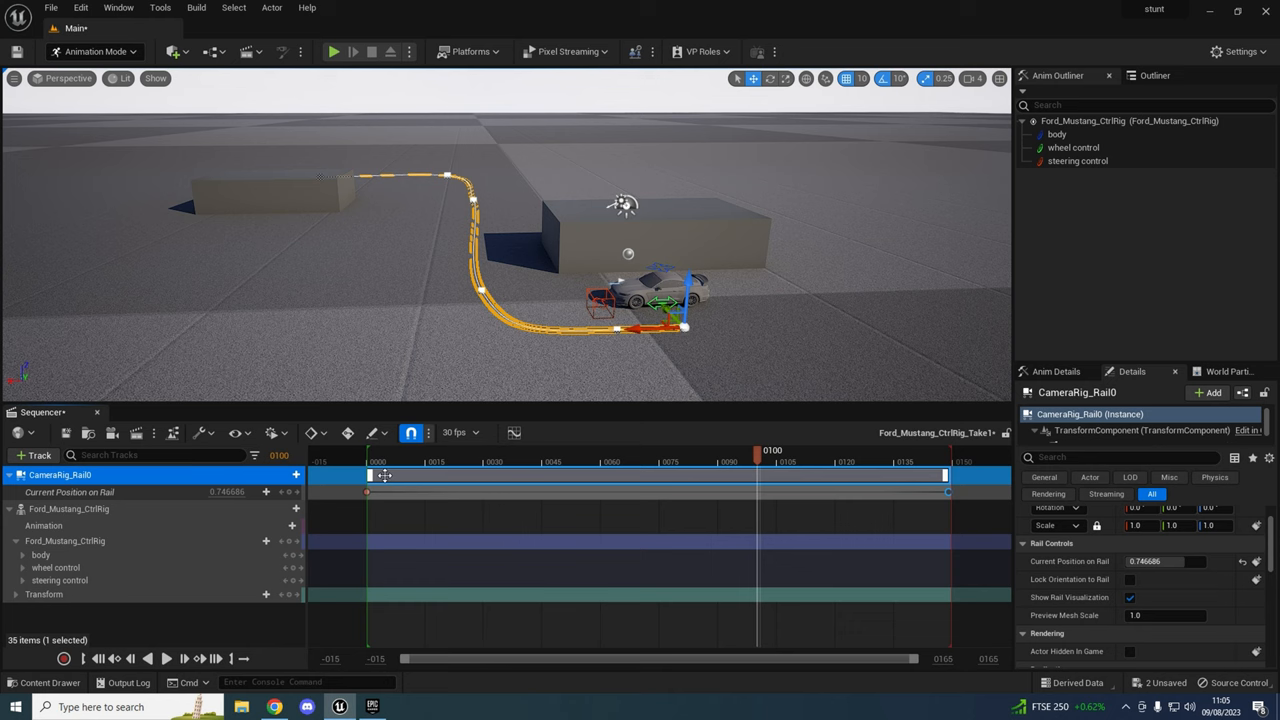
pyautogui.click(508, 461)
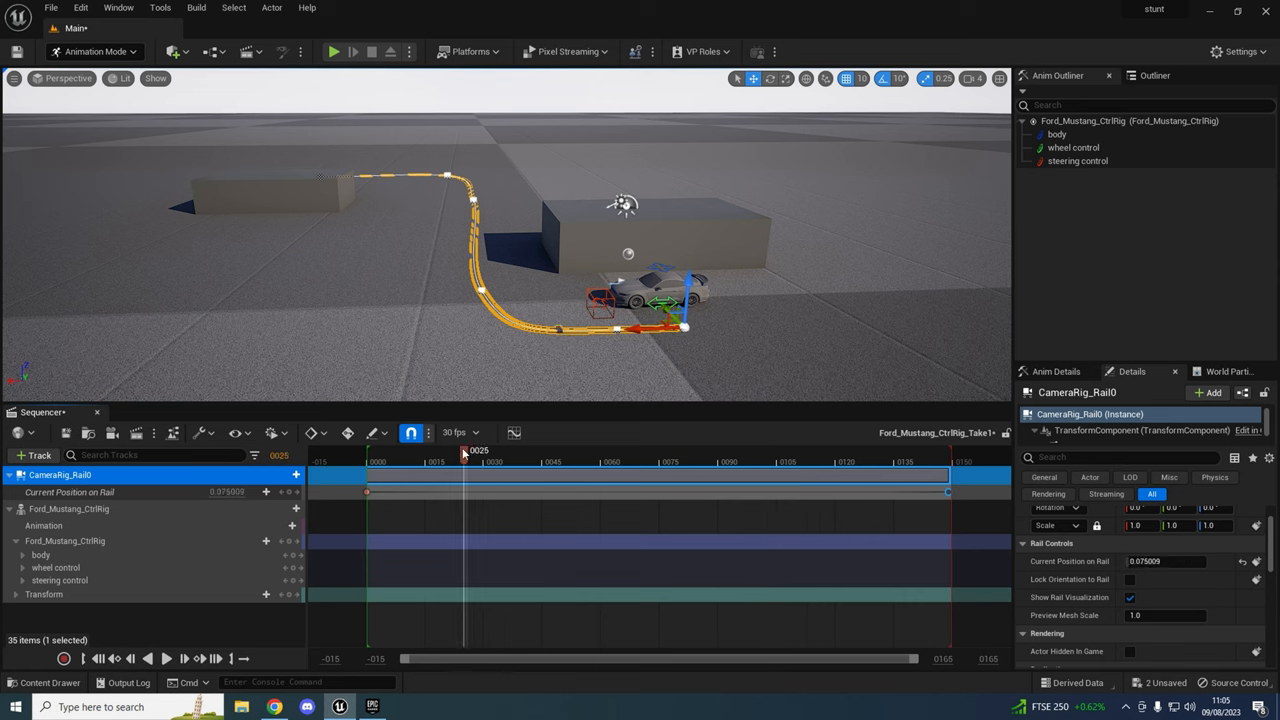
pyautogui.click(99, 658)
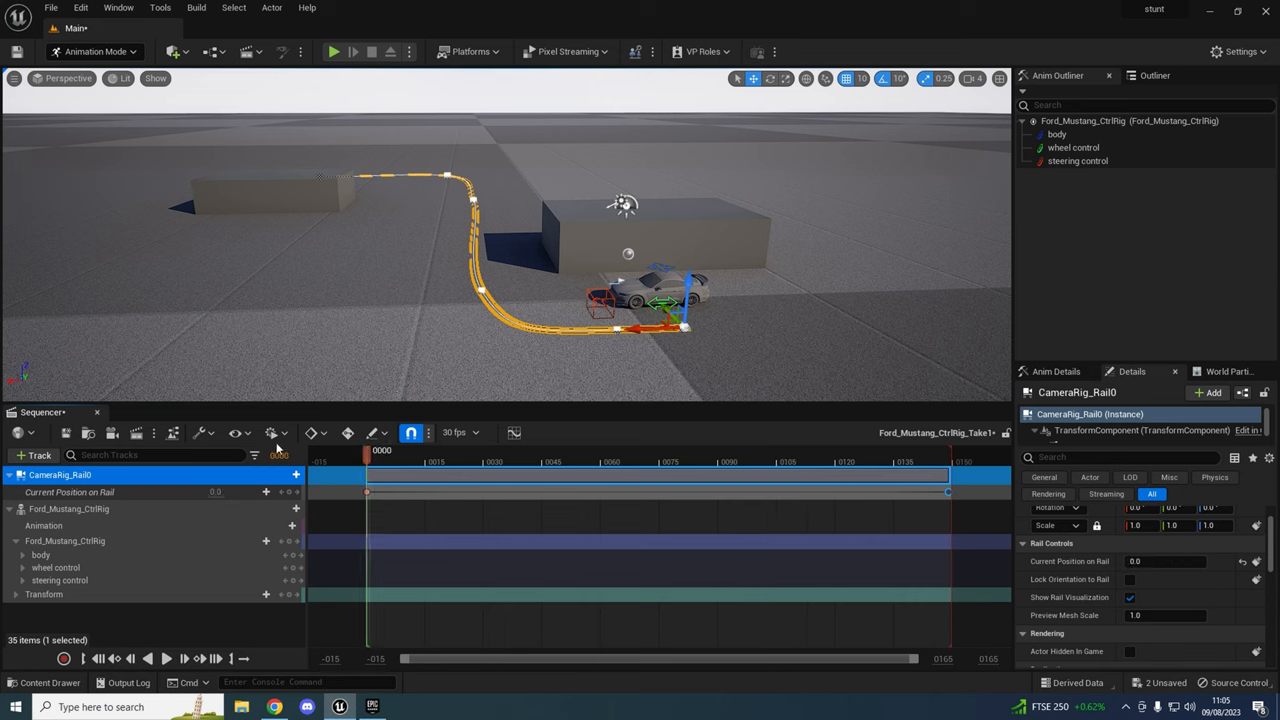
# Attach the Mustang rig to CameraRig_Rail0 with Lock Orientation to Rail enabled.
pyautogui.click(69, 508)
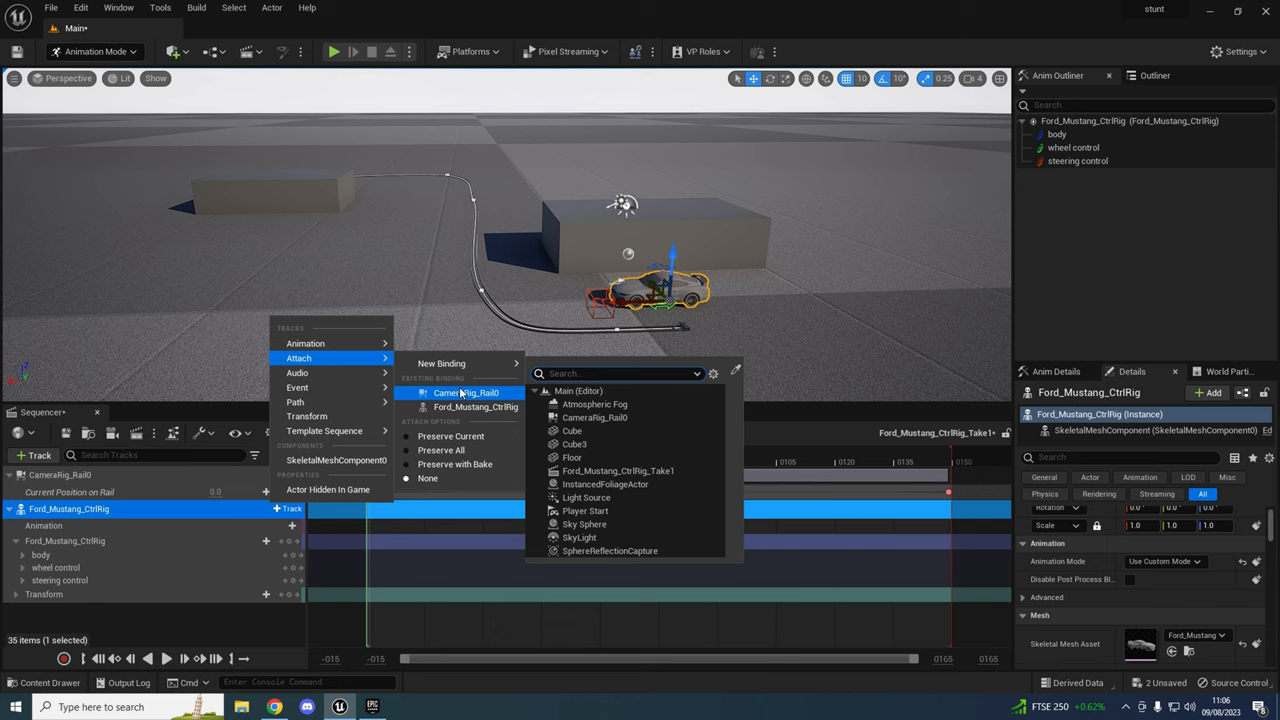
pyautogui.click(466, 392)
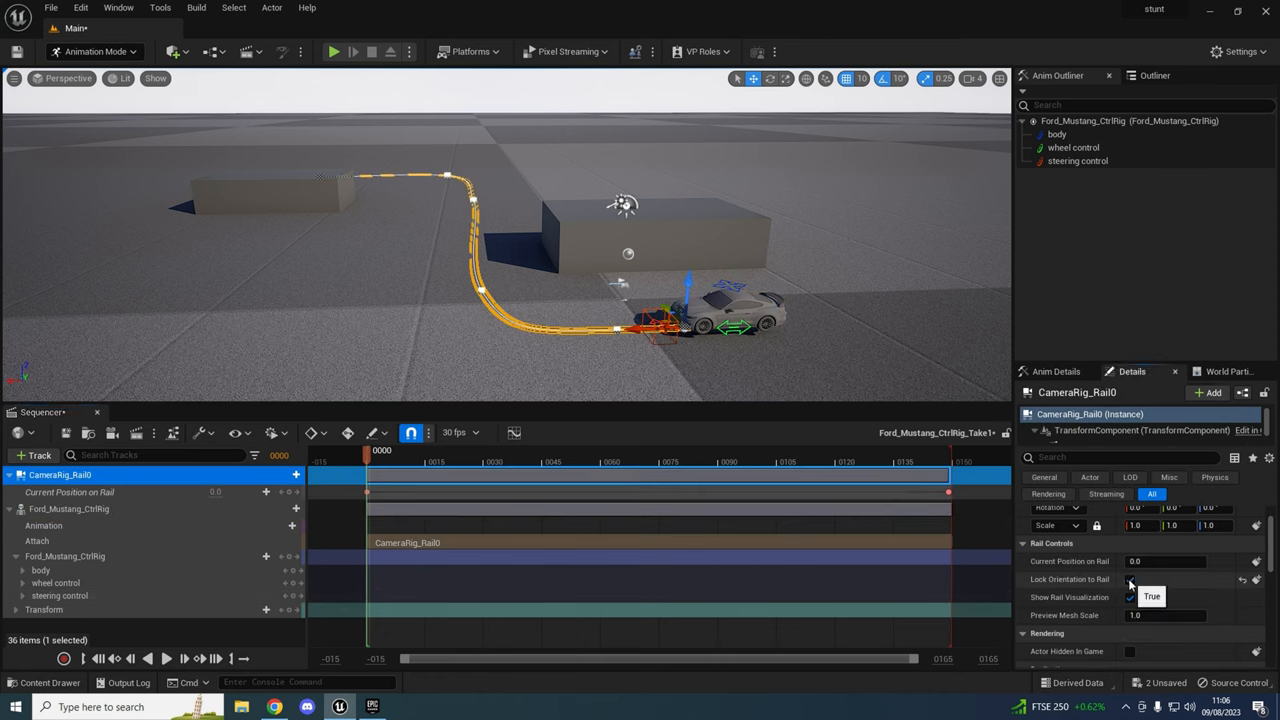
pyautogui.click(1130, 579)
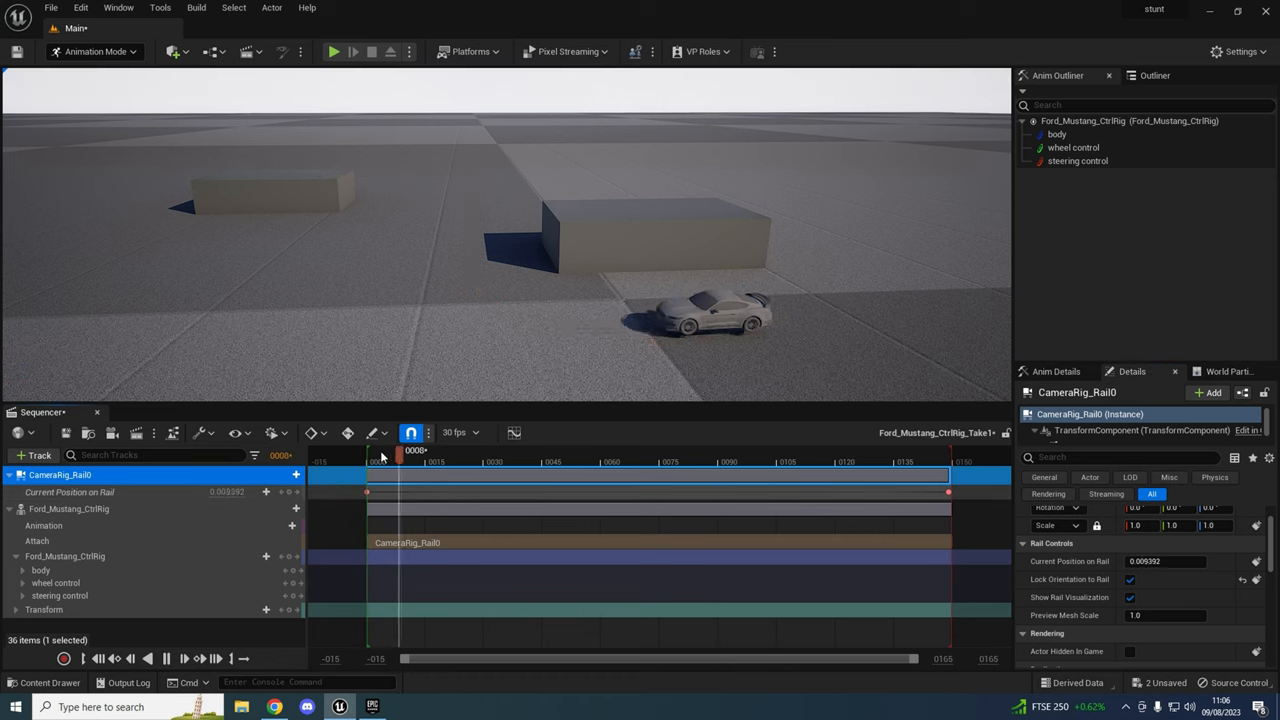
# Preview the ride and move the rail's final position key earlier, near frame 119.
pyautogui.moveTo(399, 461); pyautogui.dragTo(635, 461)
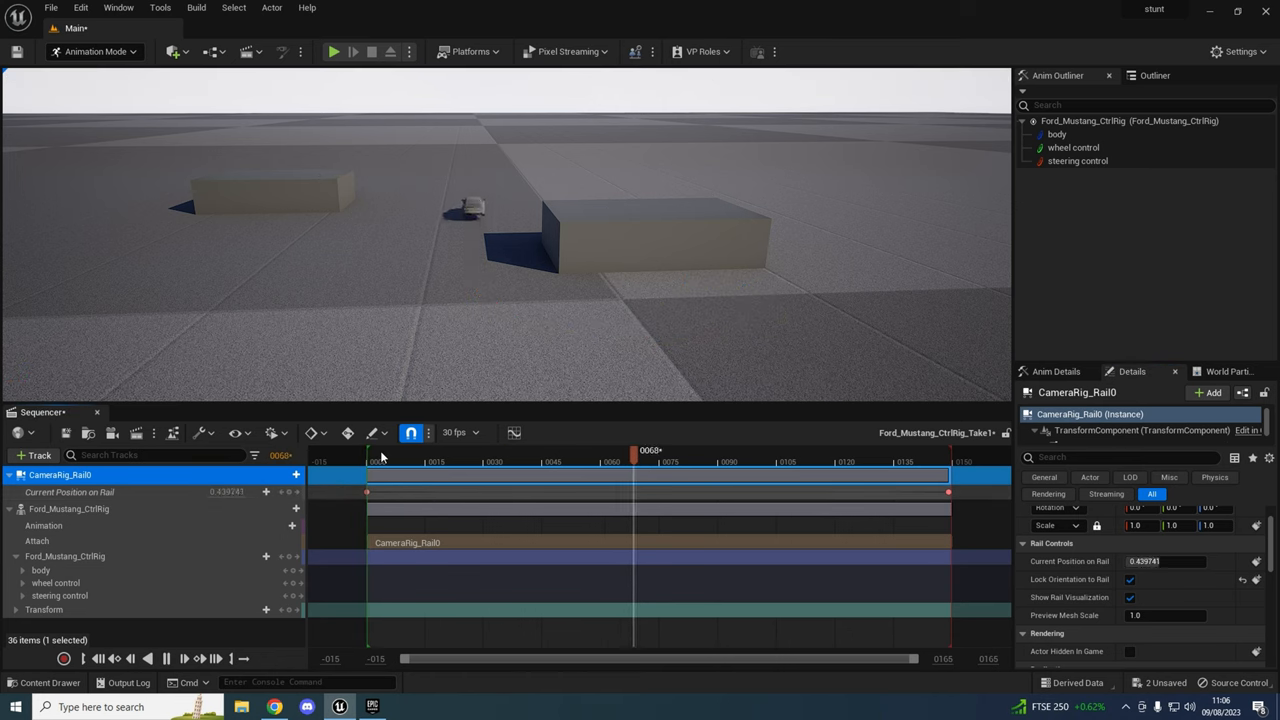
pyautogui.moveTo(634, 451); pyautogui.dragTo(869, 451)
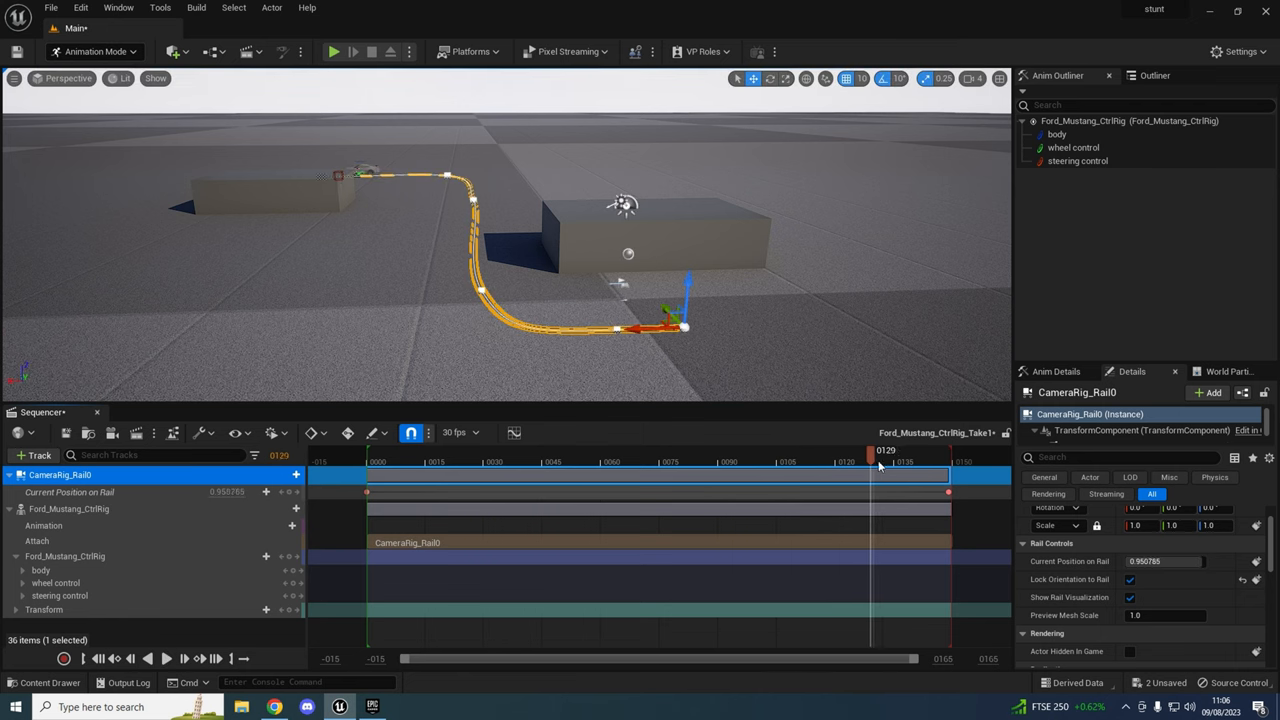
pyautogui.click(400, 461)
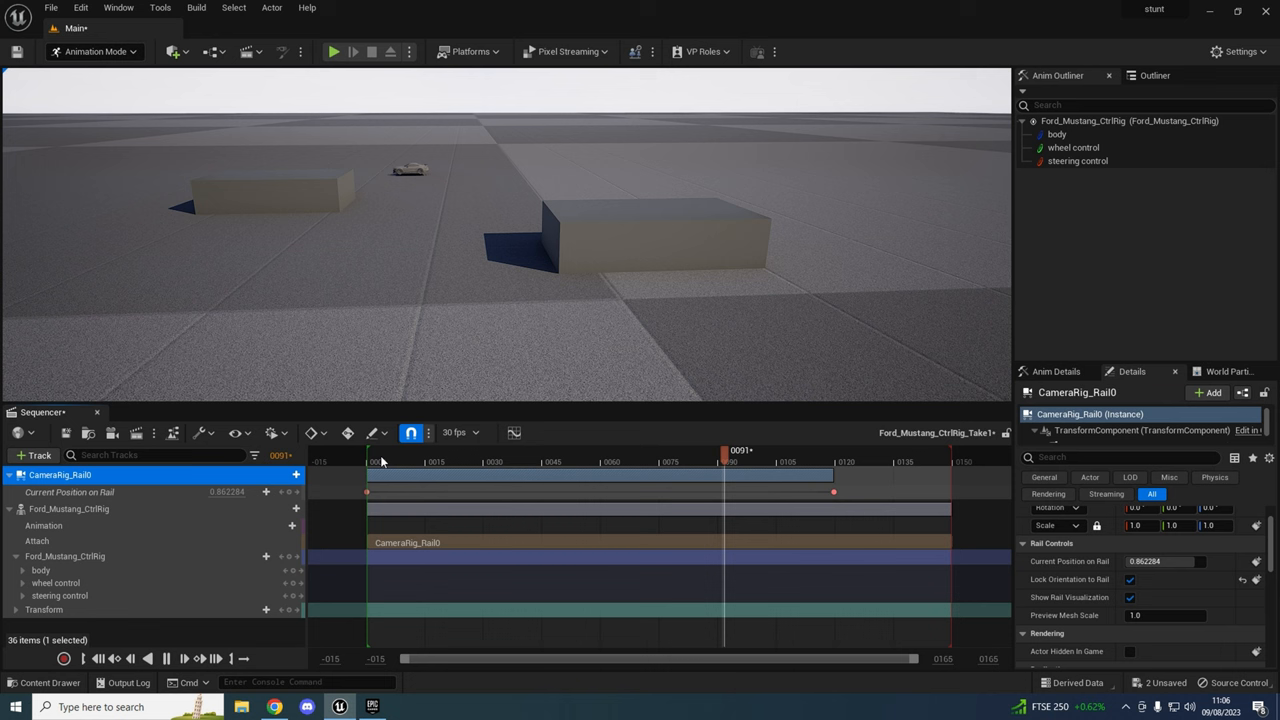
pyautogui.click(823, 450)
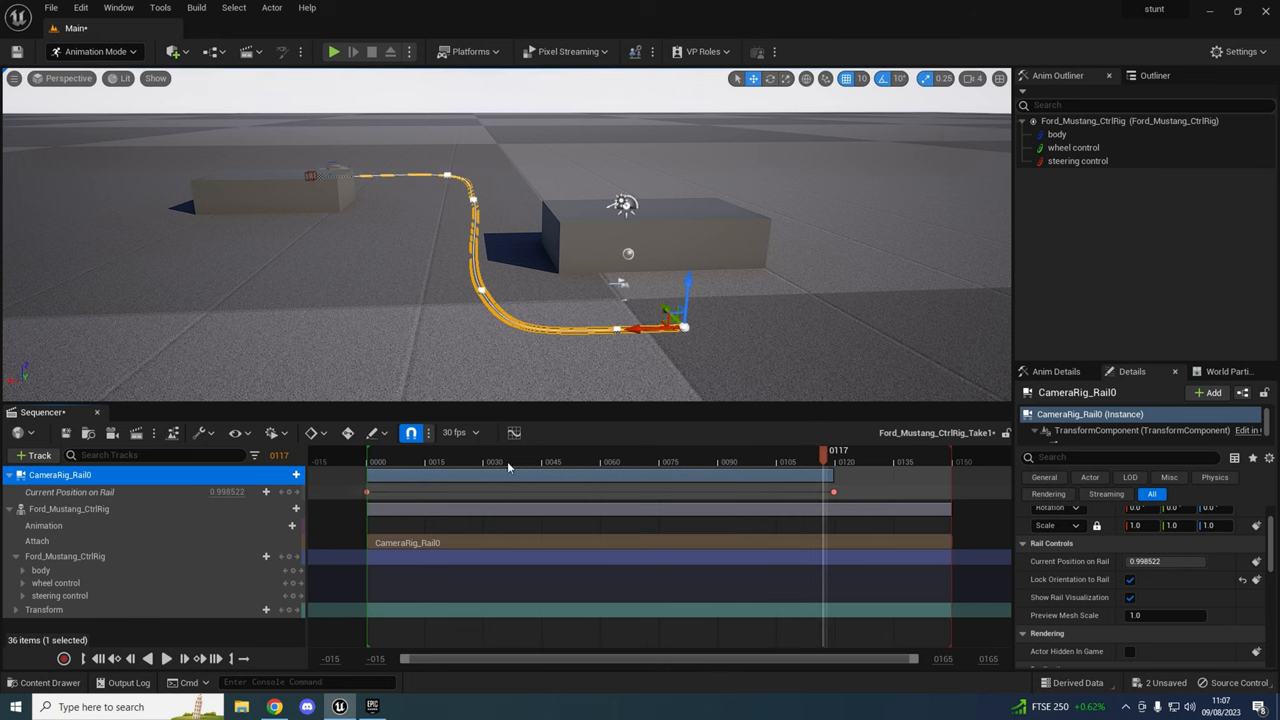
pyautogui.click(399, 461)
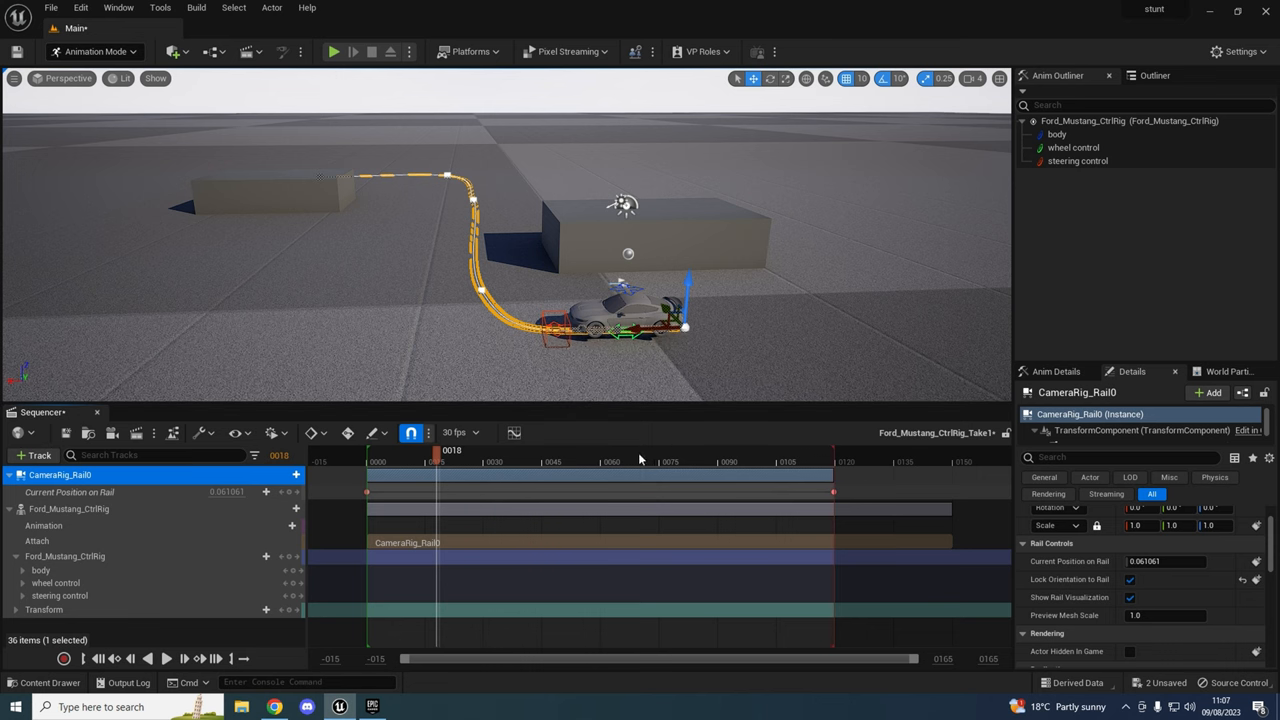
pyautogui.click(378, 451)
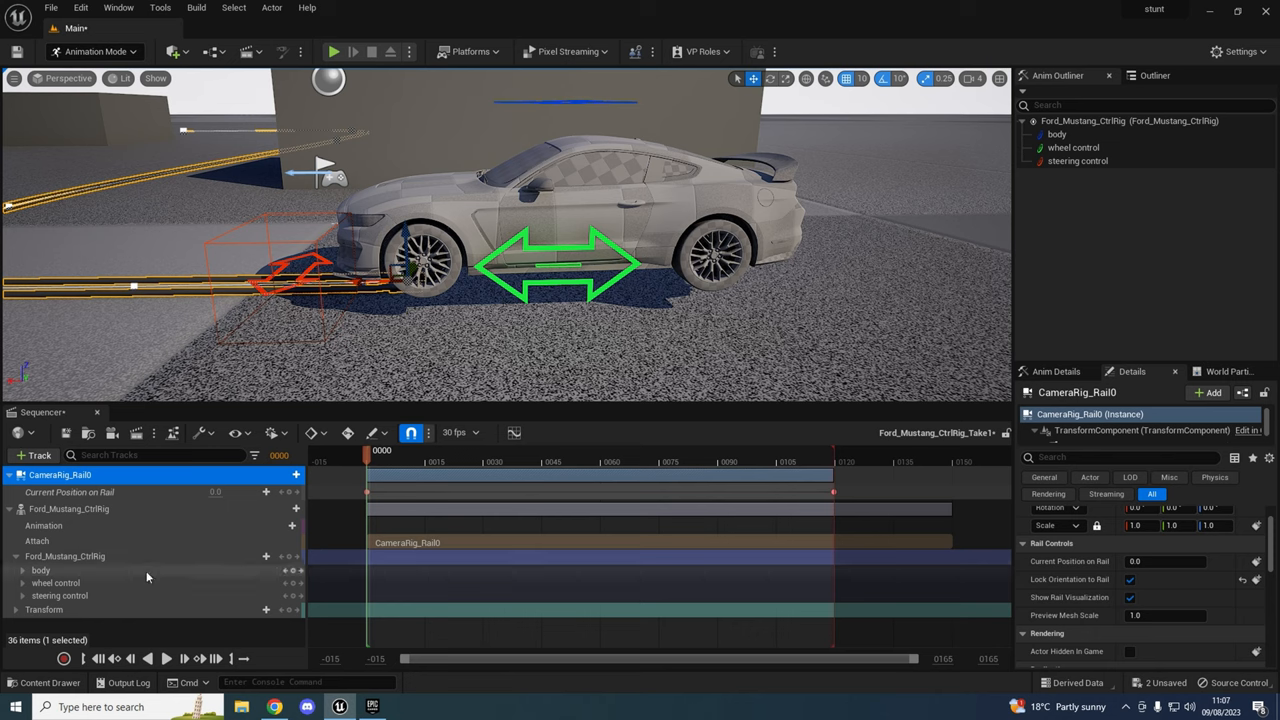
# Expand Transform, Location and wheel control channels, then set wheel control X to about 10.25.
pyautogui.click(22, 609)
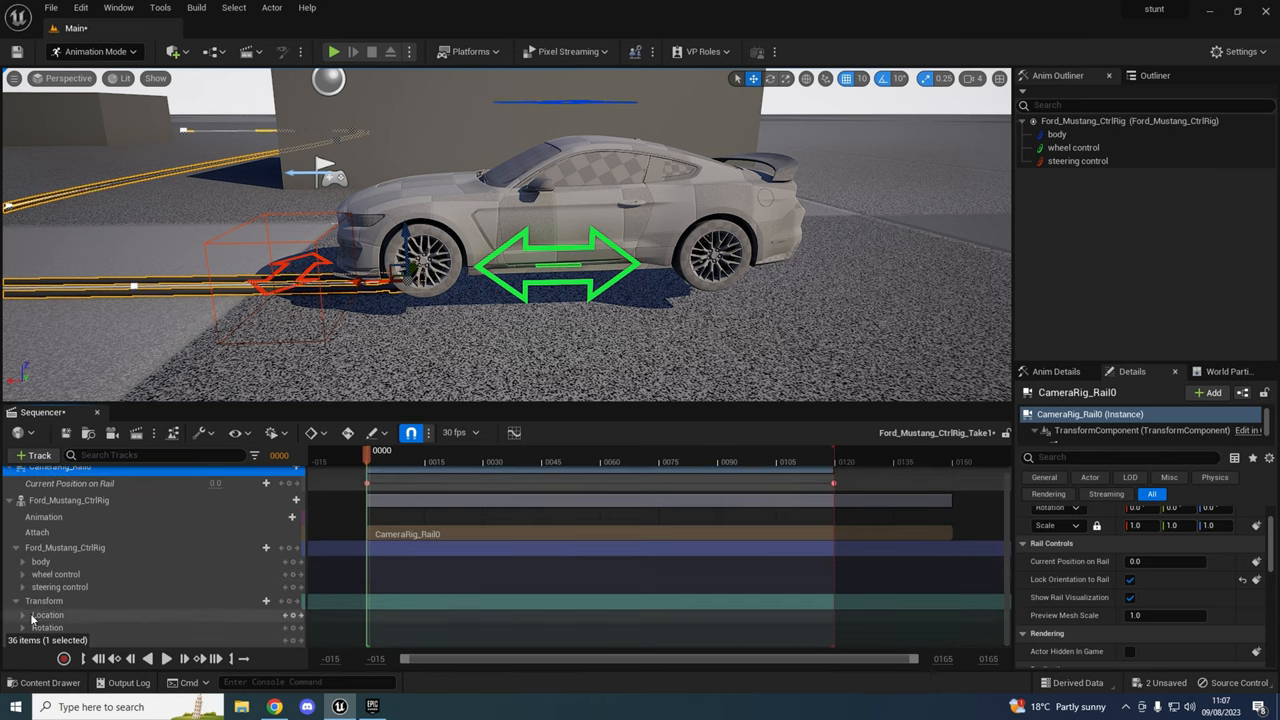
pyautogui.click(23, 585)
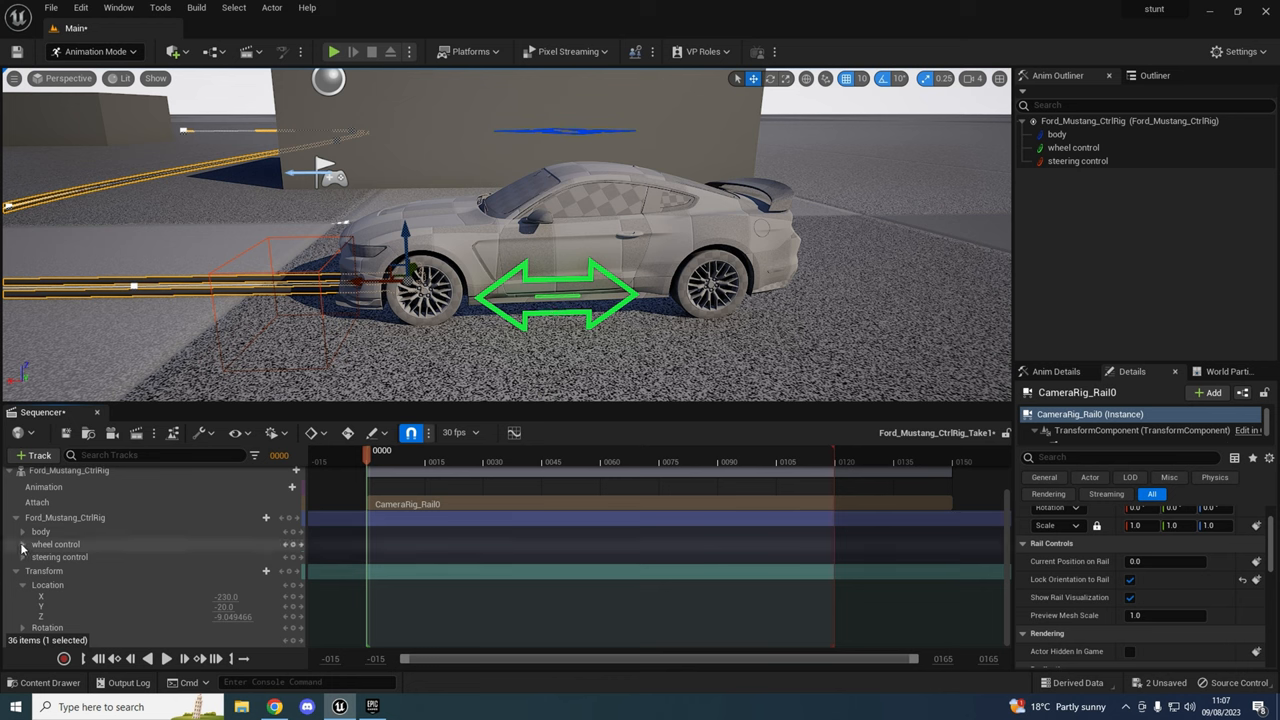
pyautogui.click(23, 544)
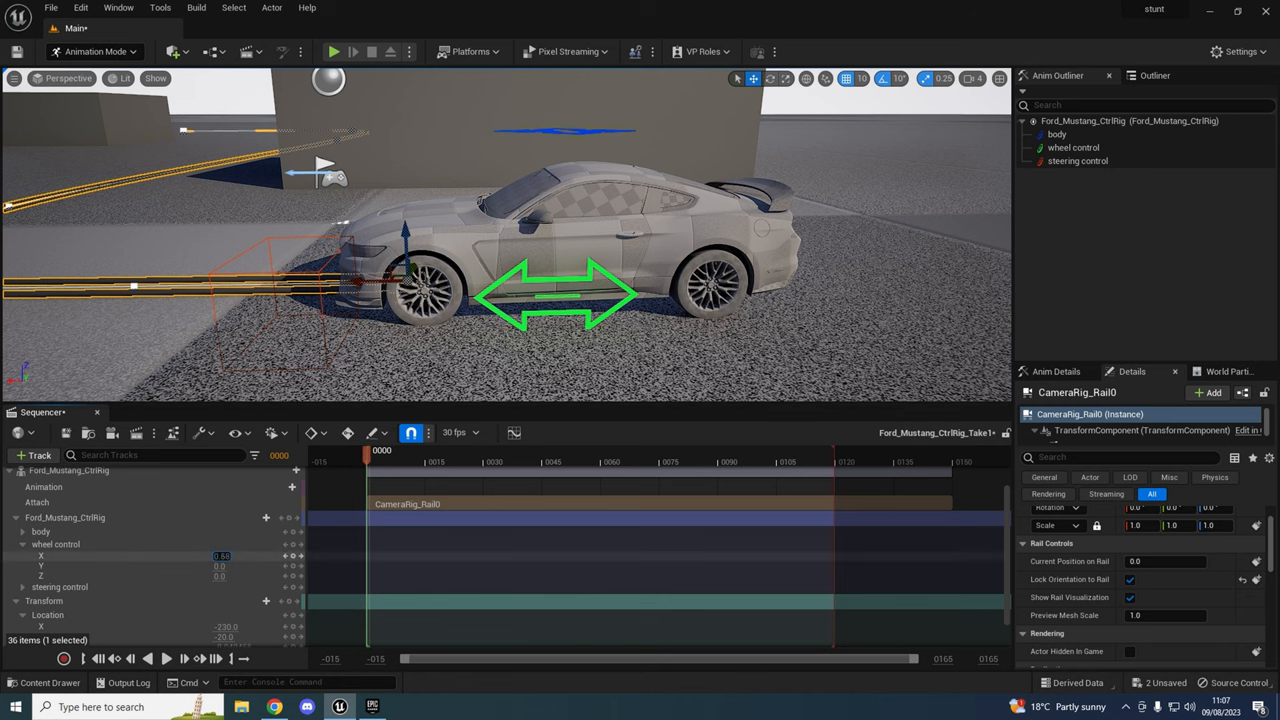
pyautogui.moveTo(220, 556); pyautogui.dragTo(250, 556)
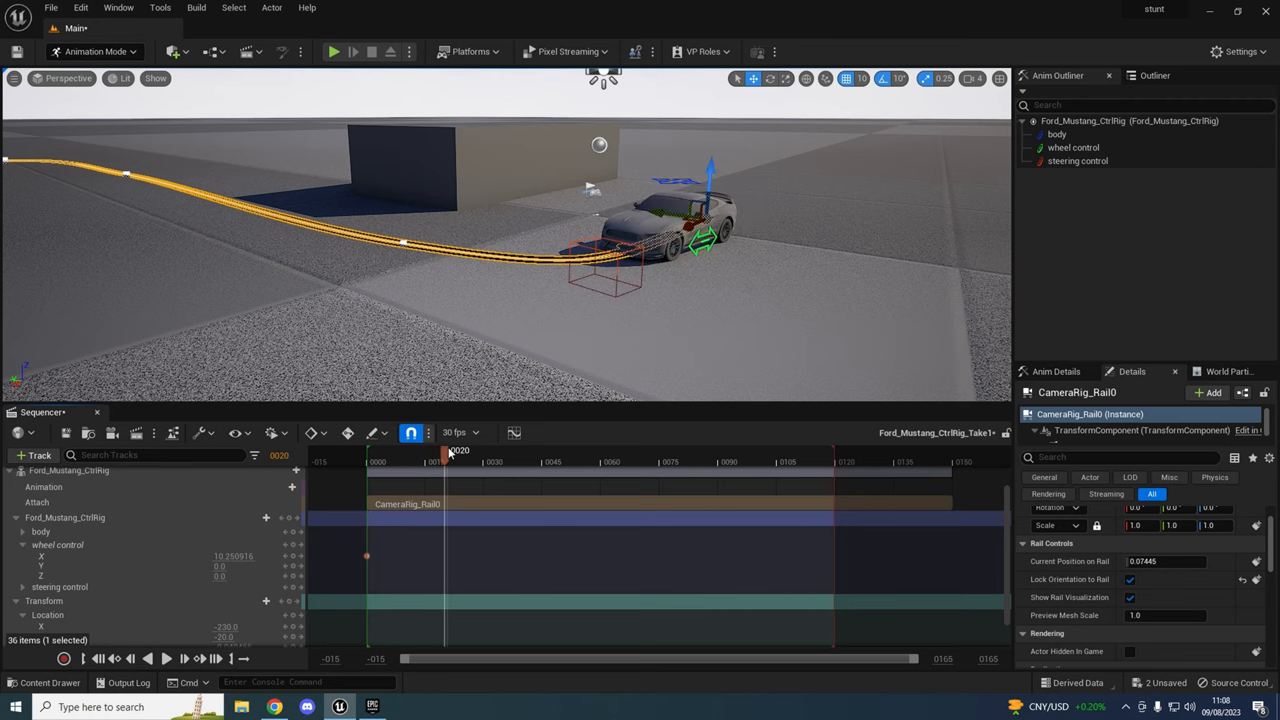
# Enable auto-key and move the steering control to key Location X/Y near frames 18–23.
pyautogui.moveTo(448, 450); pyautogui.dragTo(436, 450)
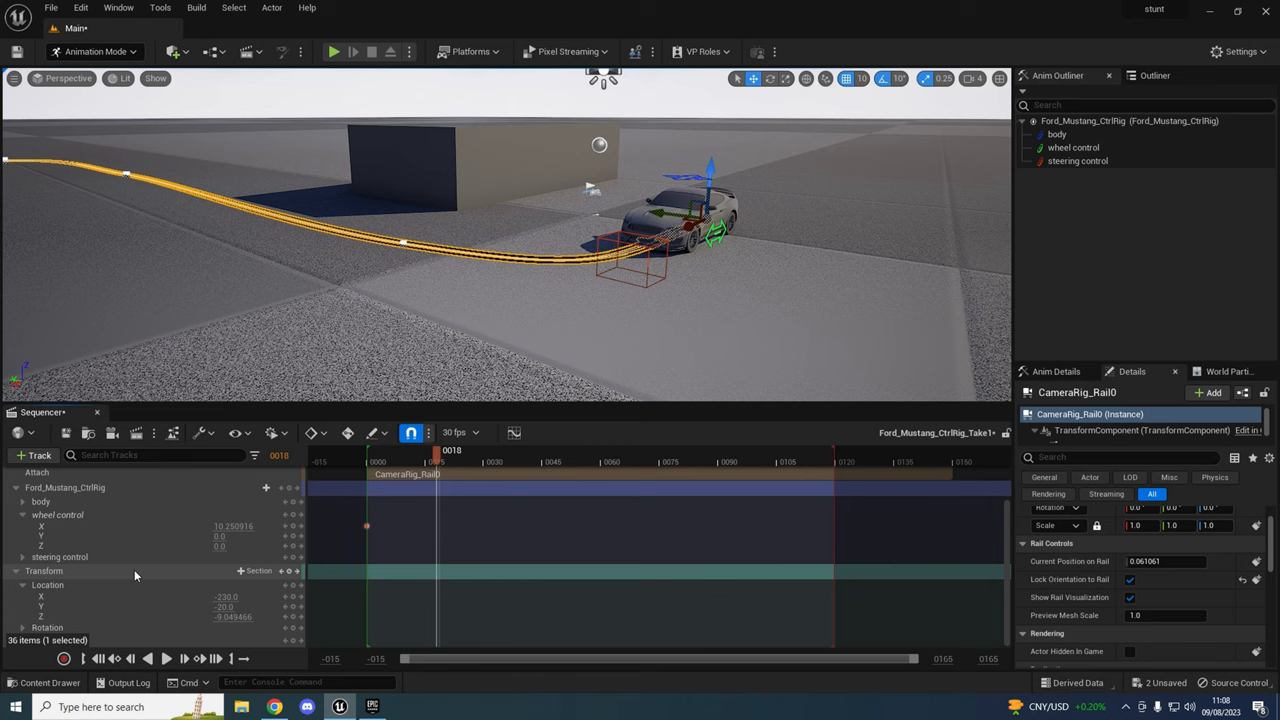
pyautogui.scroll(-3)
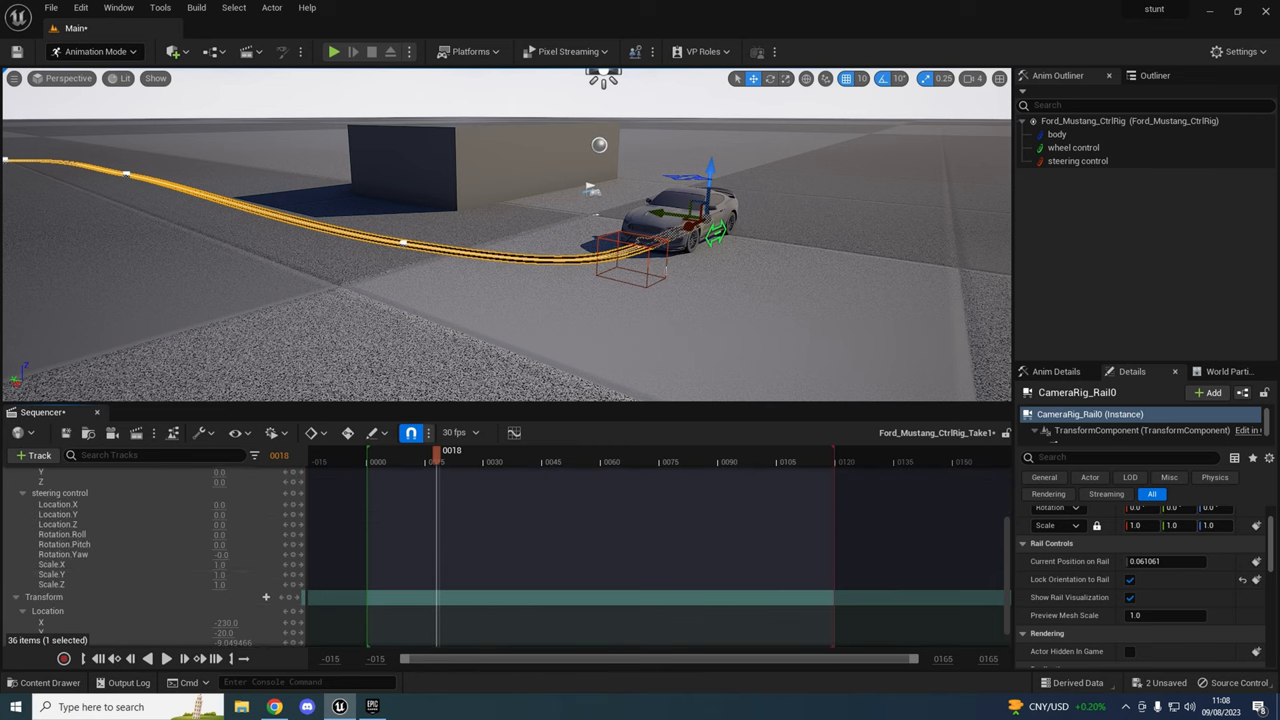
pyautogui.click(1077, 160)
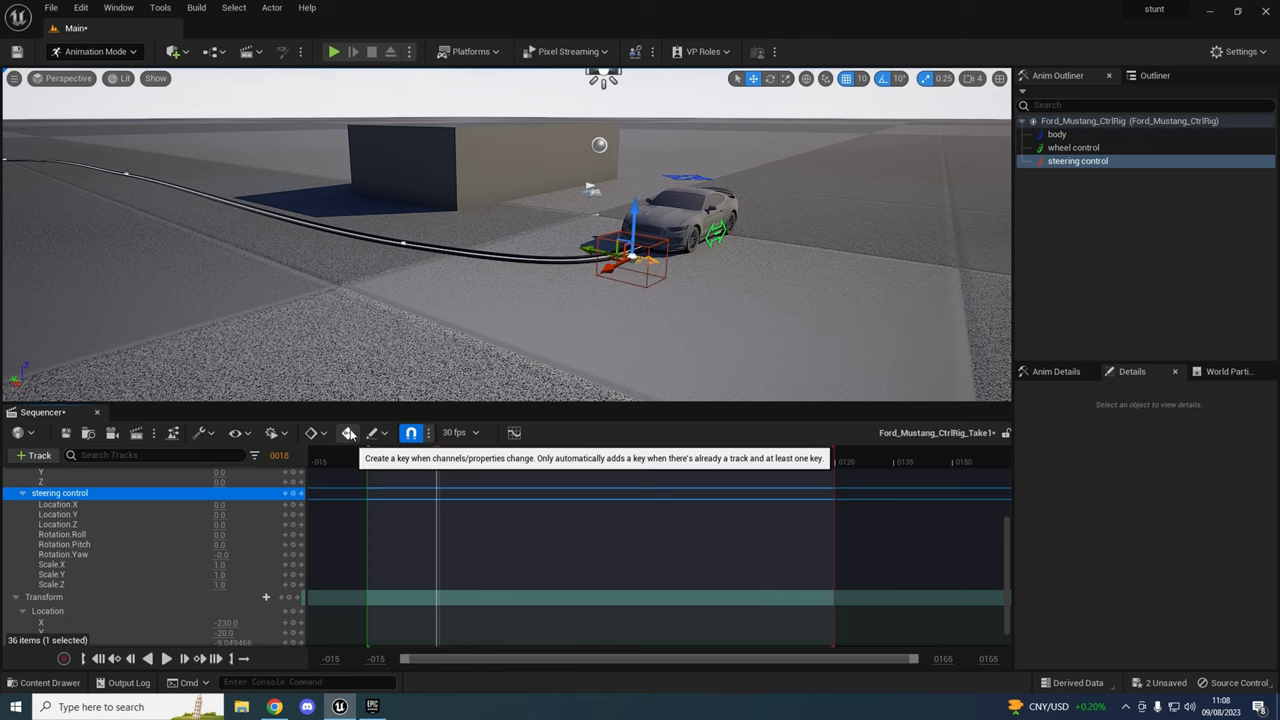
pyautogui.click(347, 432)
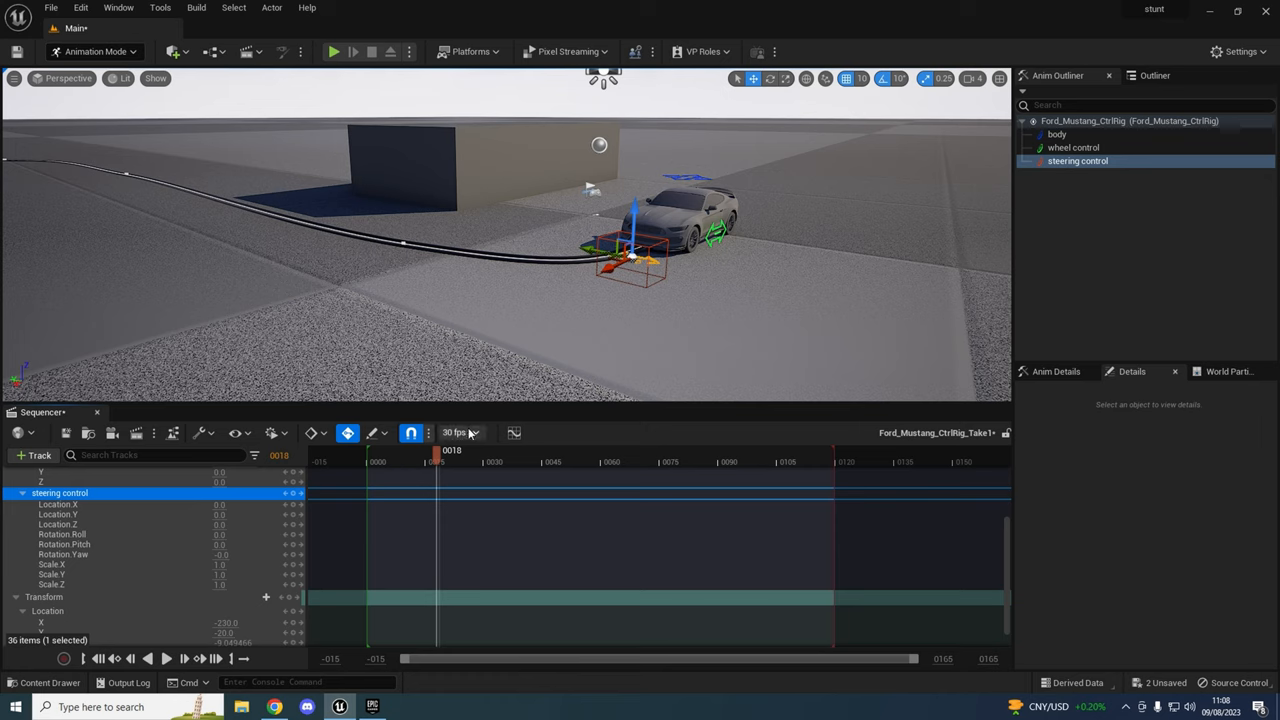
pyautogui.moveTo(293, 493)
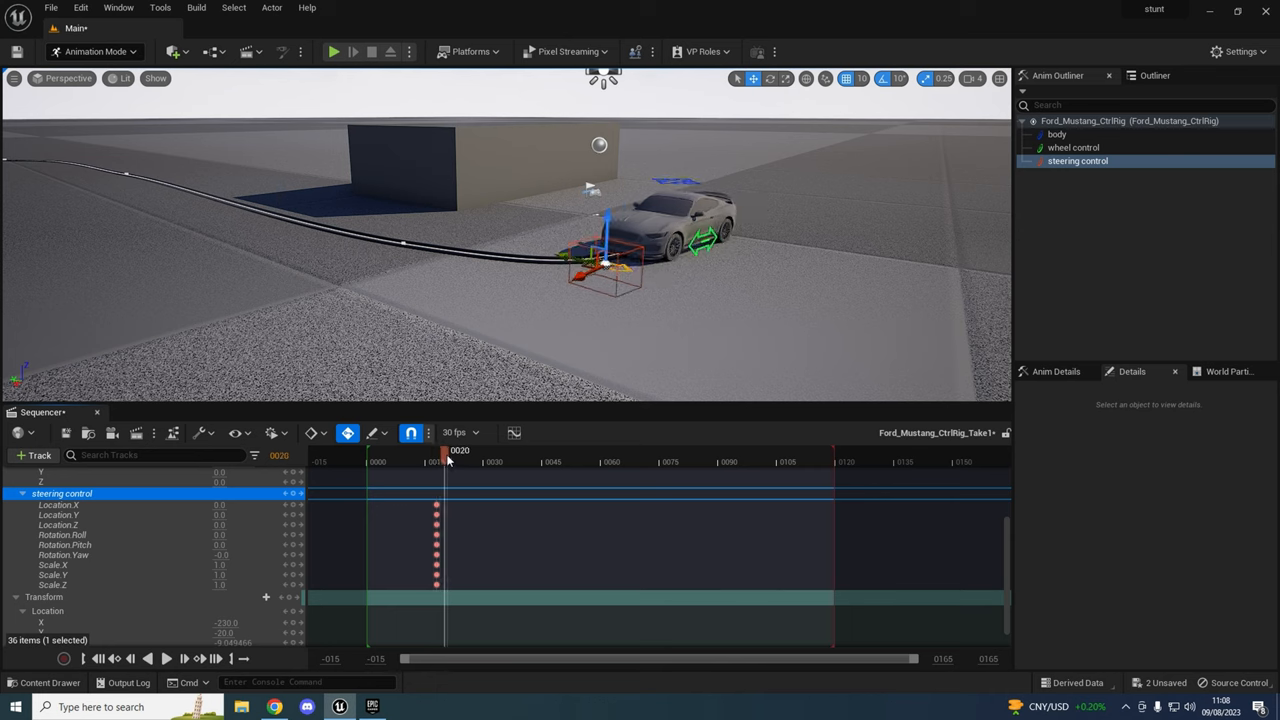
pyautogui.moveTo(445, 451); pyautogui.dragTo(453, 451)
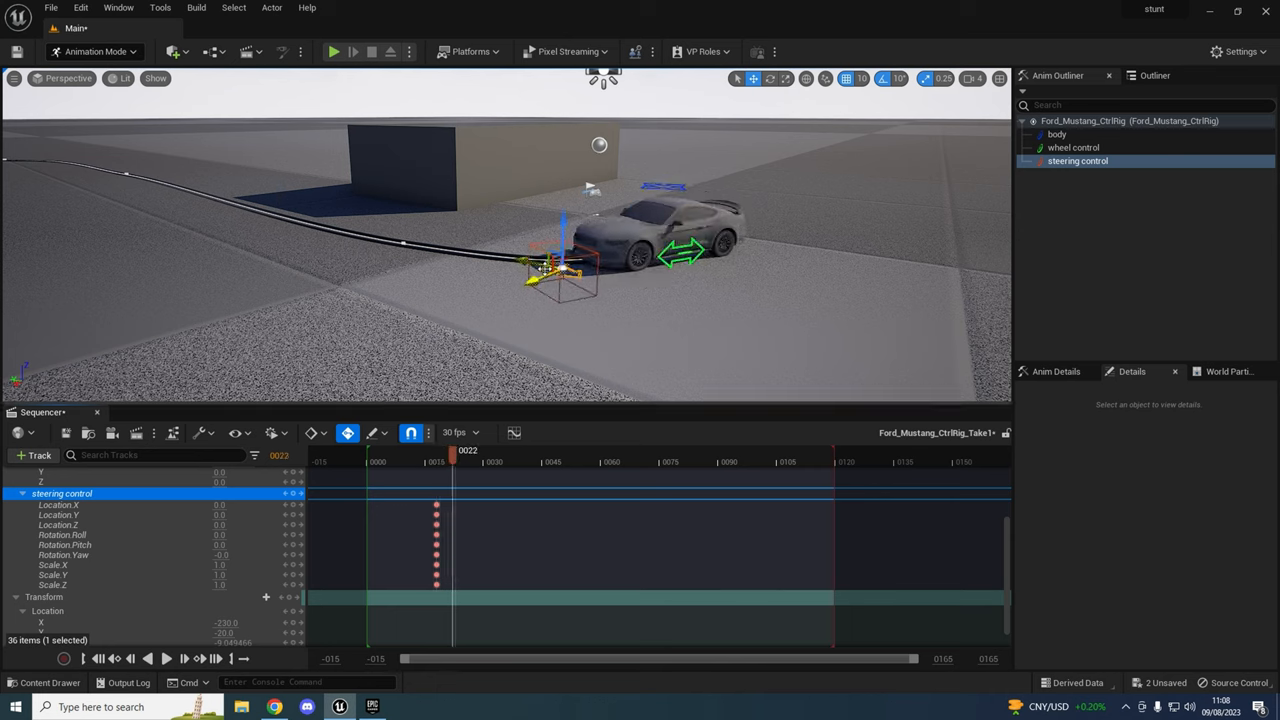
pyautogui.moveTo(545, 265); pyautogui.dragTo(520, 250)
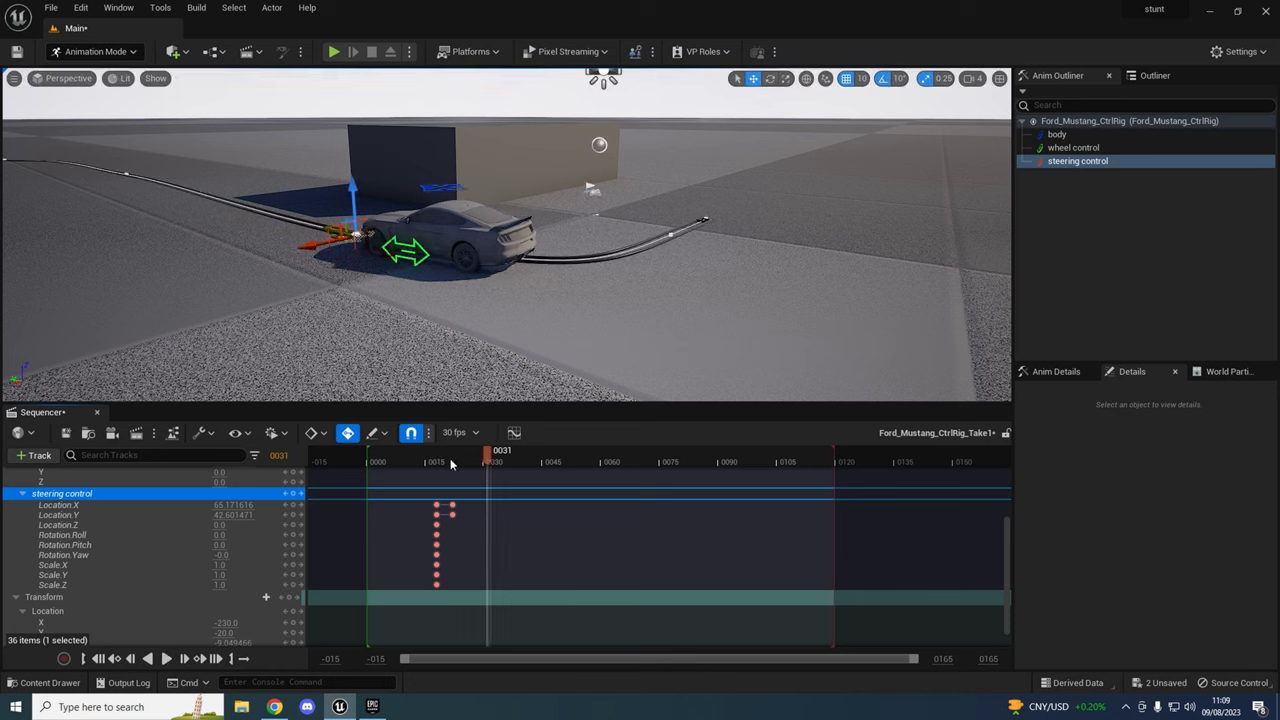
pyautogui.click(457, 450)
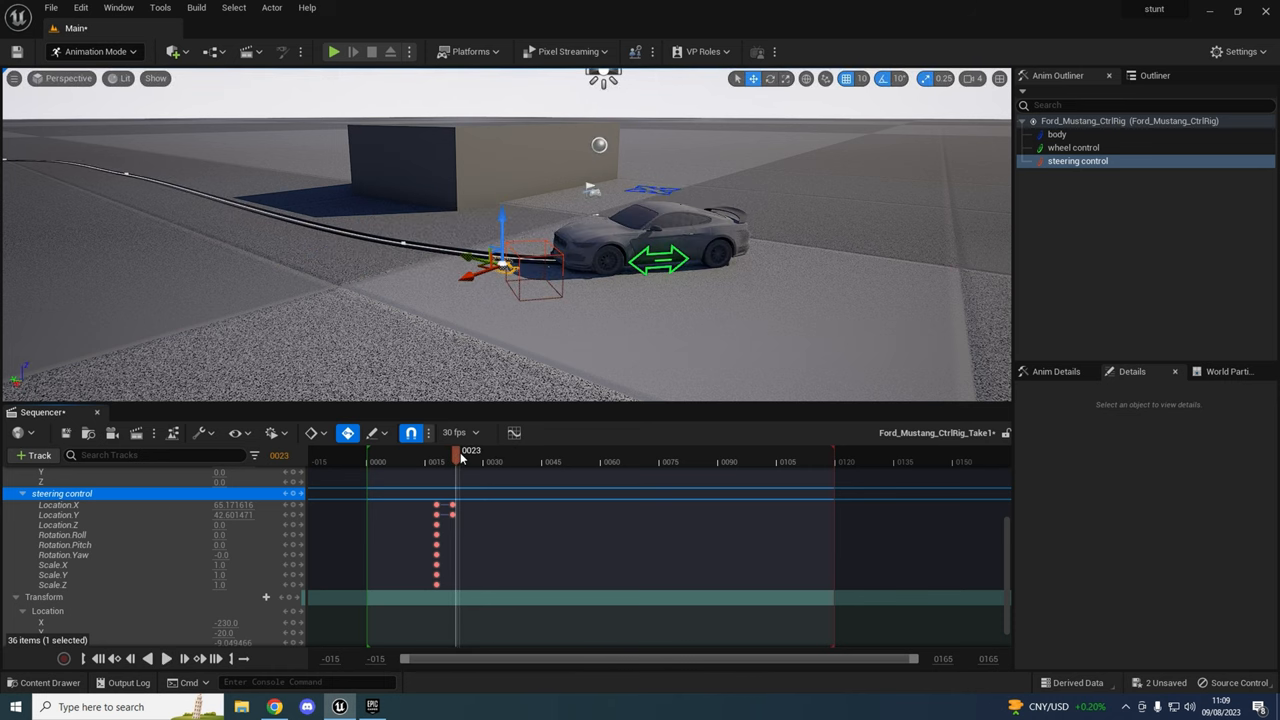
# Key the rig transform's Yaw value while scrubbing to a later frame.
pyautogui.moveTo(456, 455); pyautogui.dragTo(473, 455)
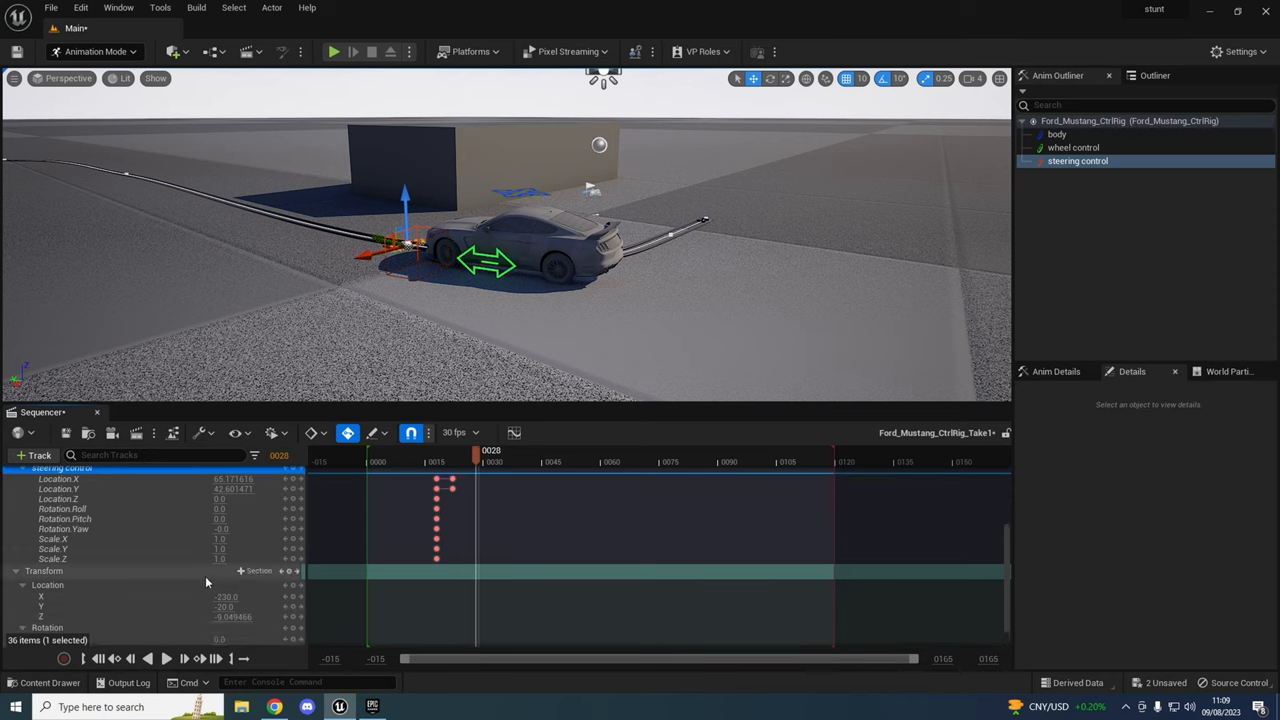
pyautogui.scroll(-3)
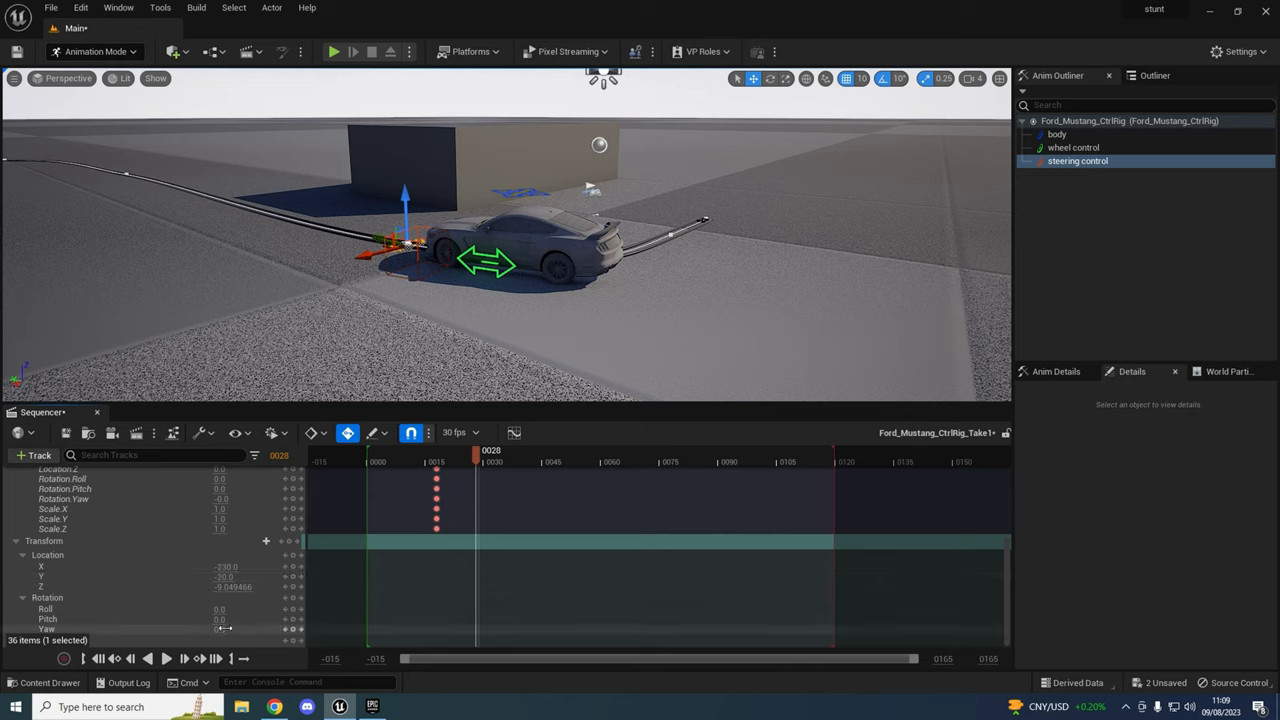
pyautogui.click(473, 462)
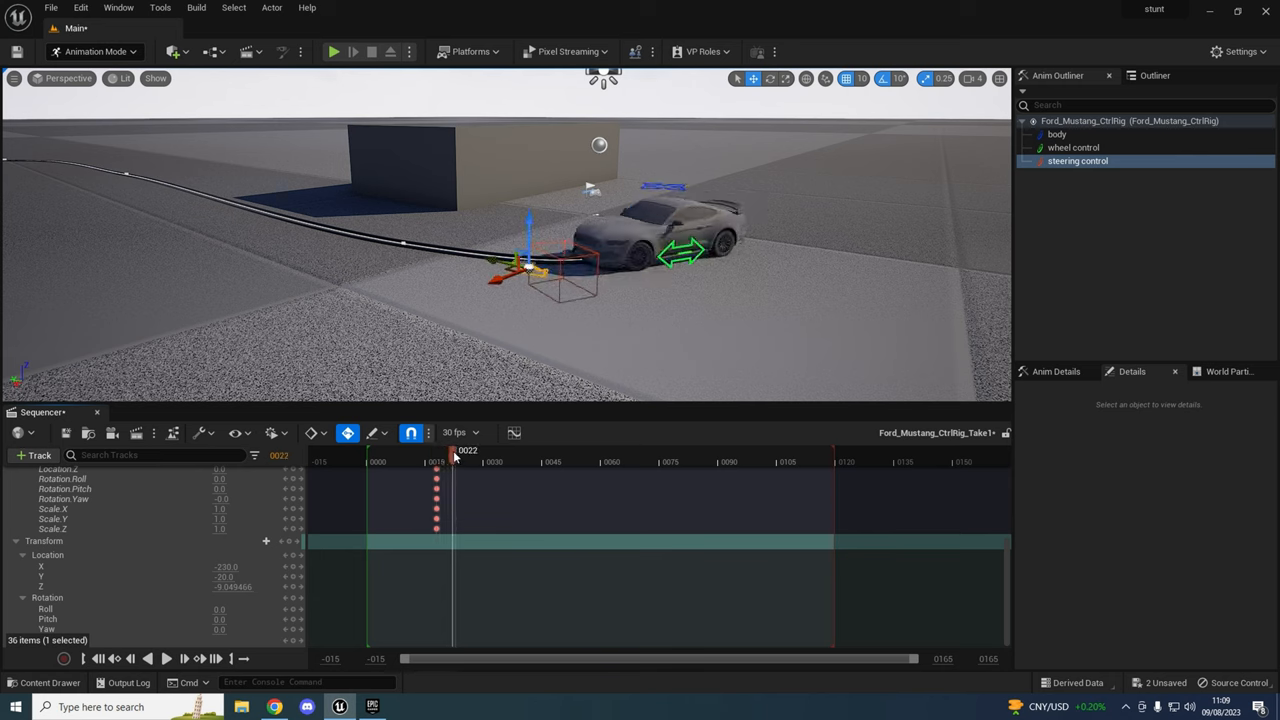
pyautogui.moveTo(453, 450); pyautogui.dragTo(465, 450)
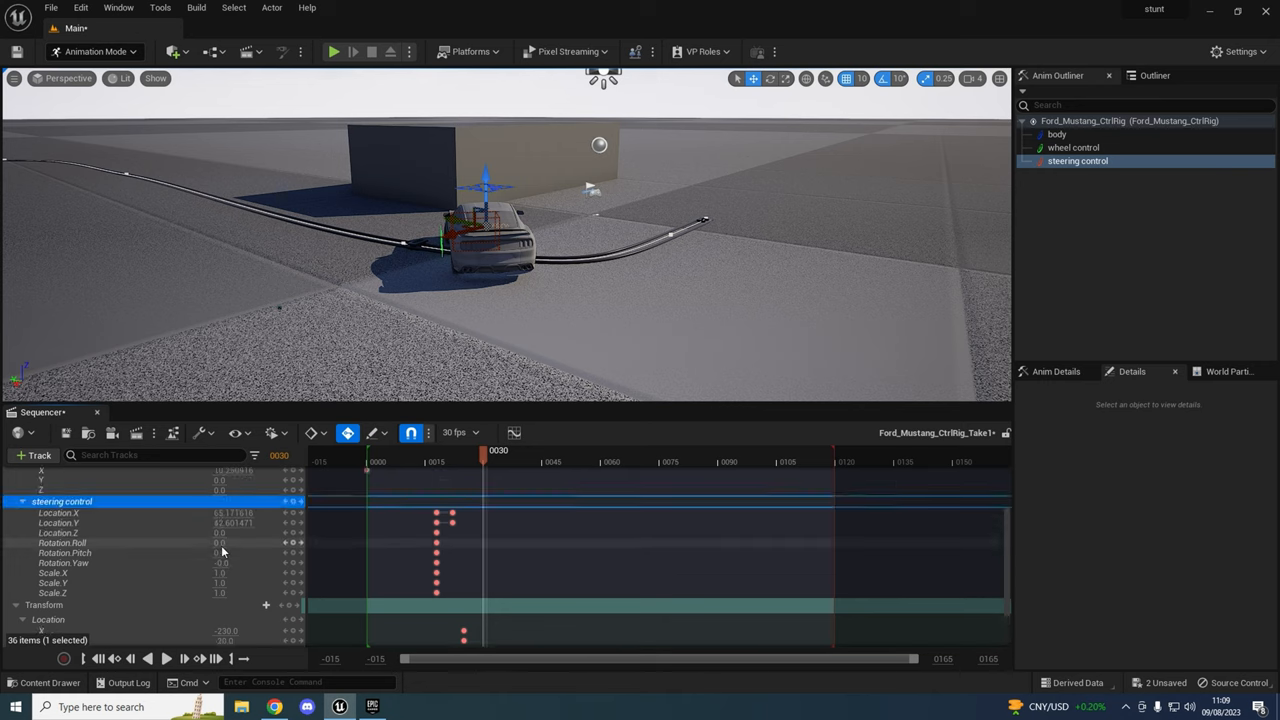
# Key Location Y and move the Location Y and Yaw end keys to frame 45.
pyautogui.scroll(-3)
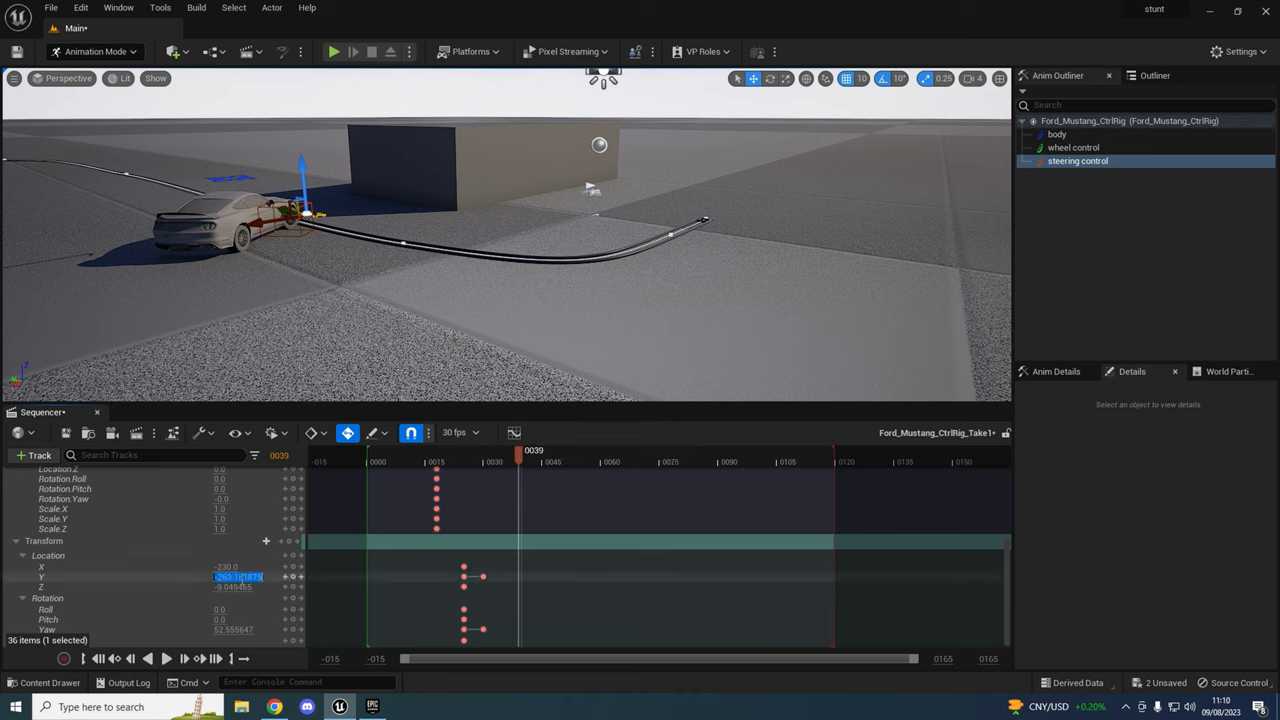
pyautogui.click(41, 567)
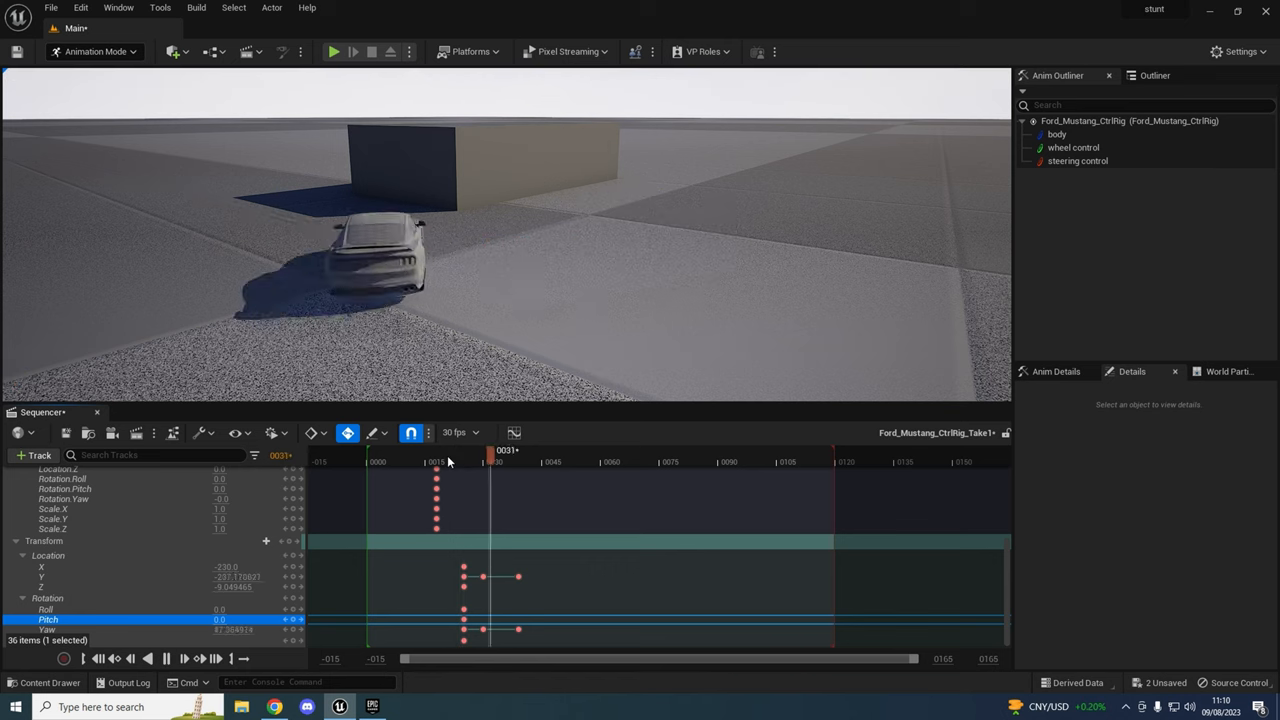
pyautogui.click(543, 450)
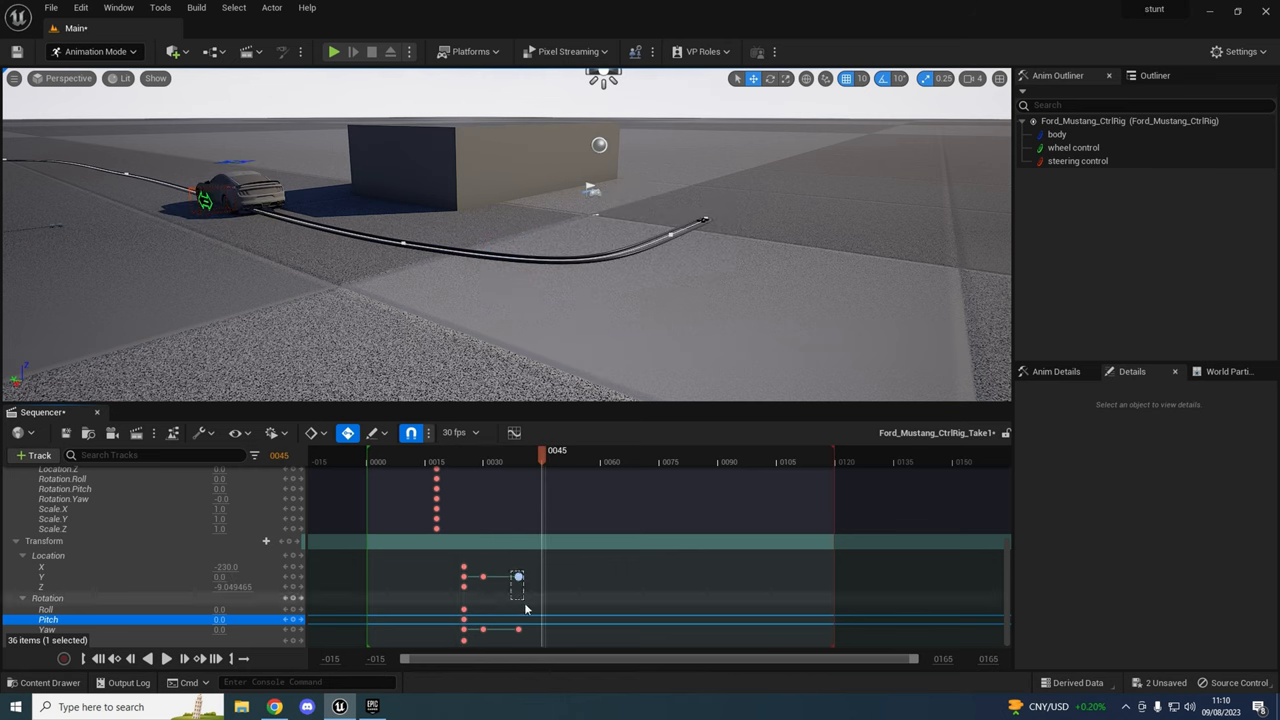
pyautogui.moveTo(517, 577); pyautogui.dragTo(543, 577)
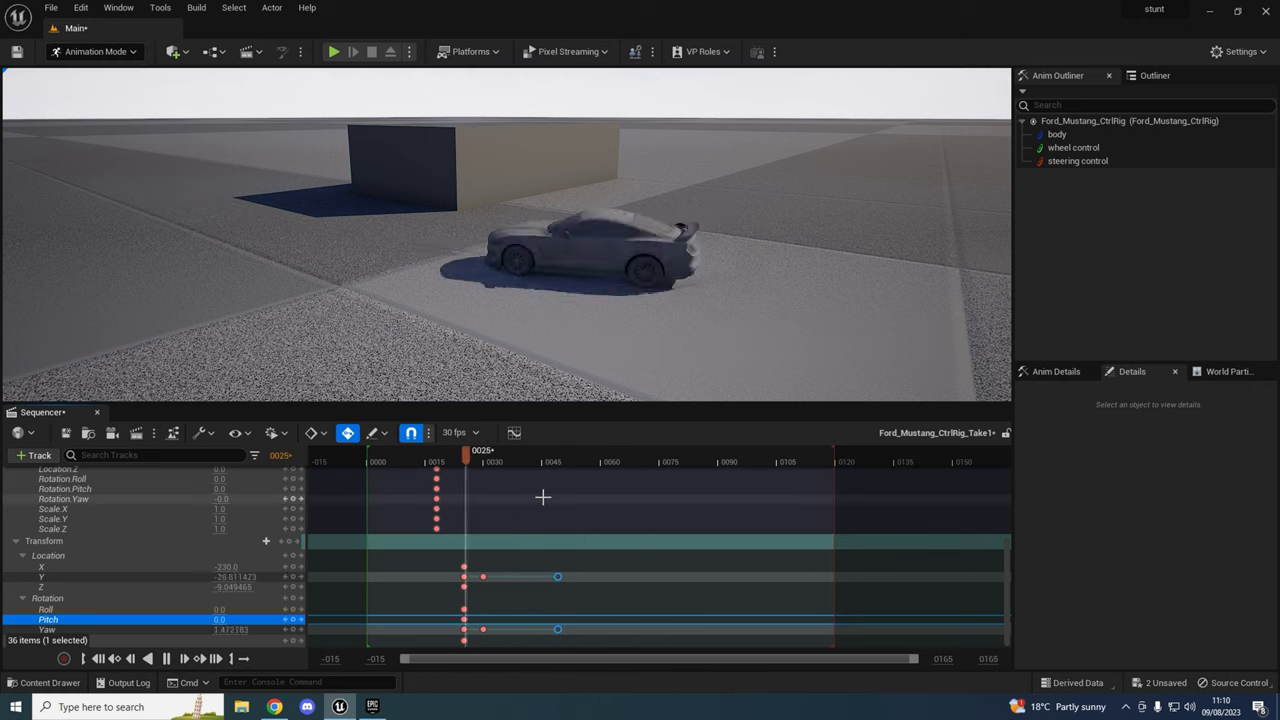
pyautogui.click(586, 456)
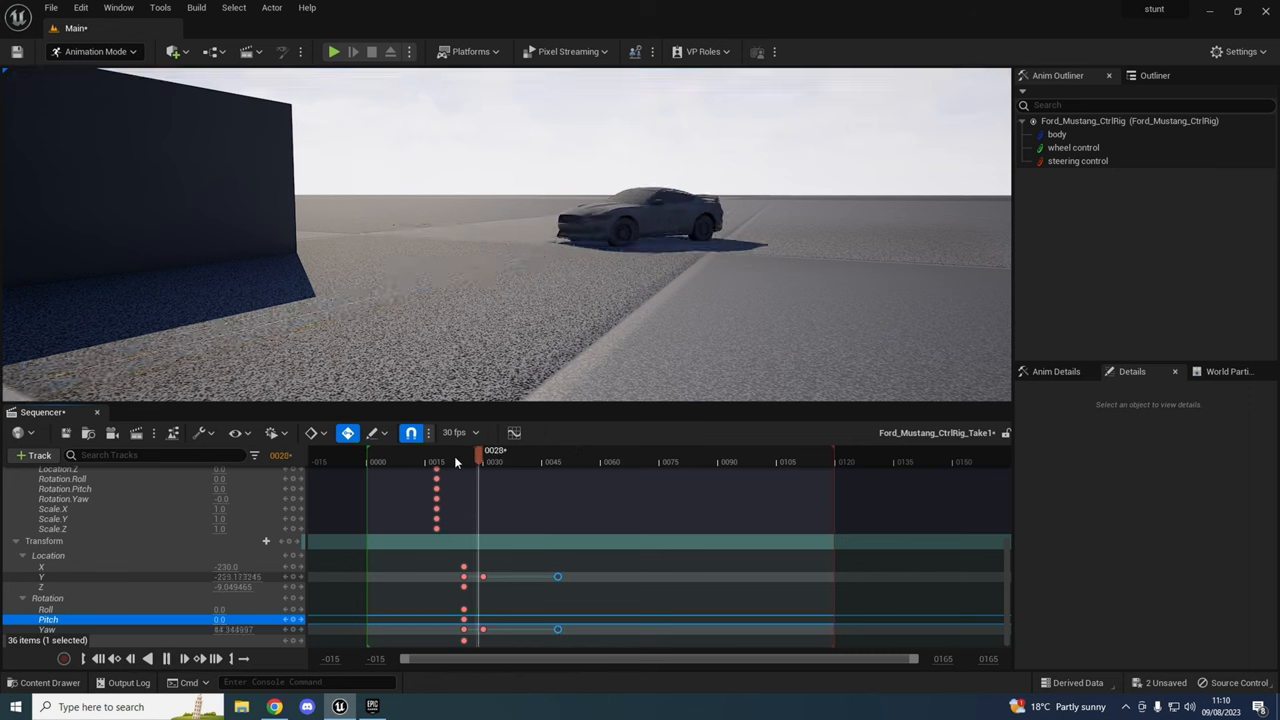
# Select the steering control at frame 32 and check steering between frames 24 and 47.
pyautogui.click(475, 450)
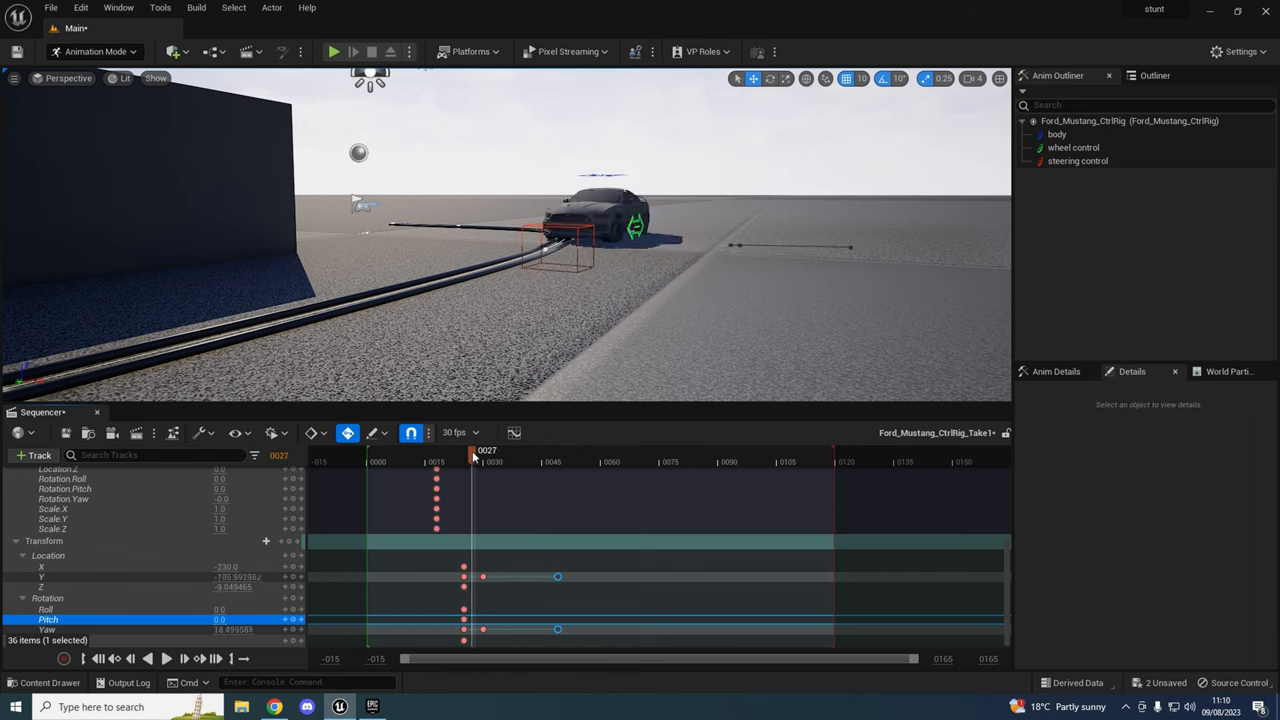
pyautogui.moveTo(473, 450); pyautogui.dragTo(492, 450)
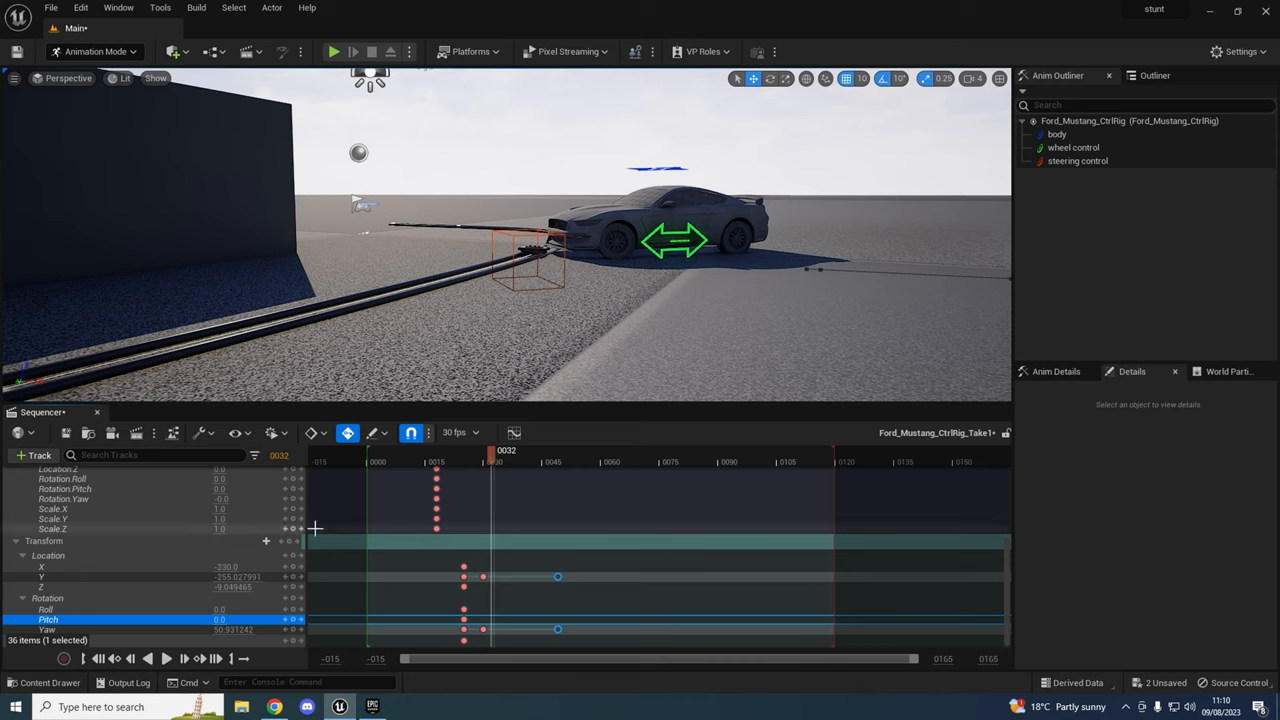
pyautogui.scroll(3)
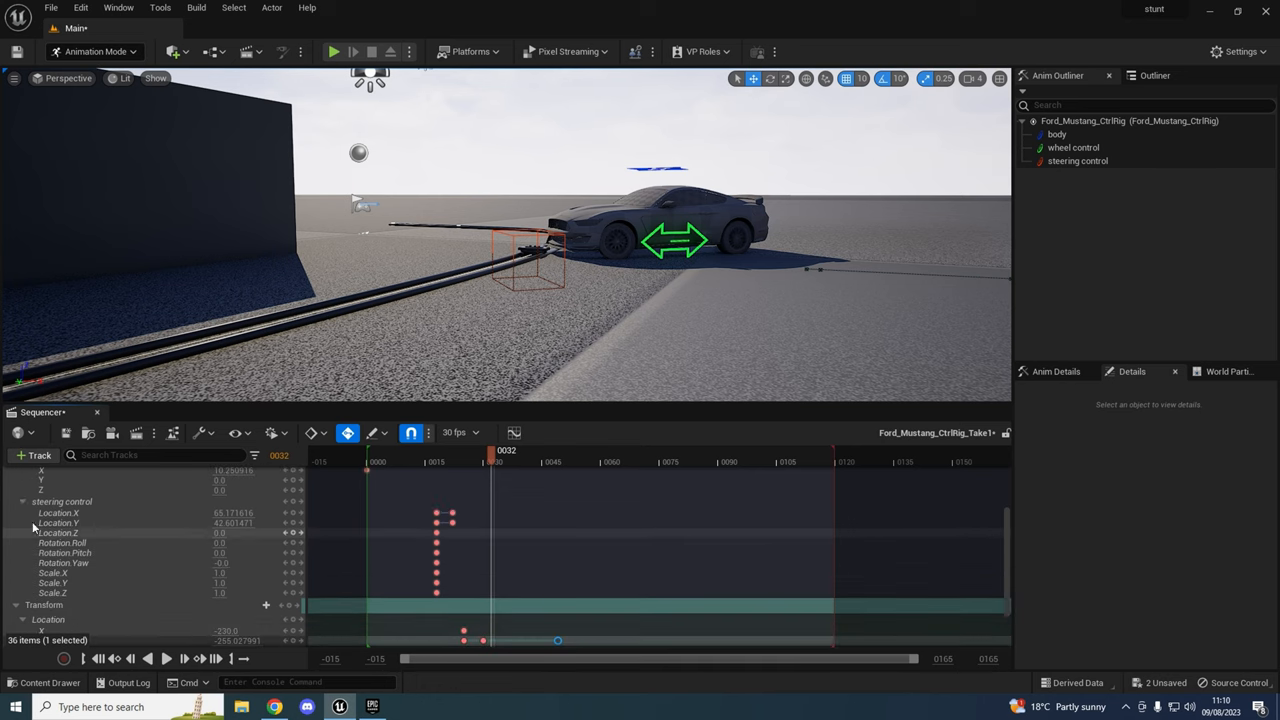
pyautogui.click(61, 501)
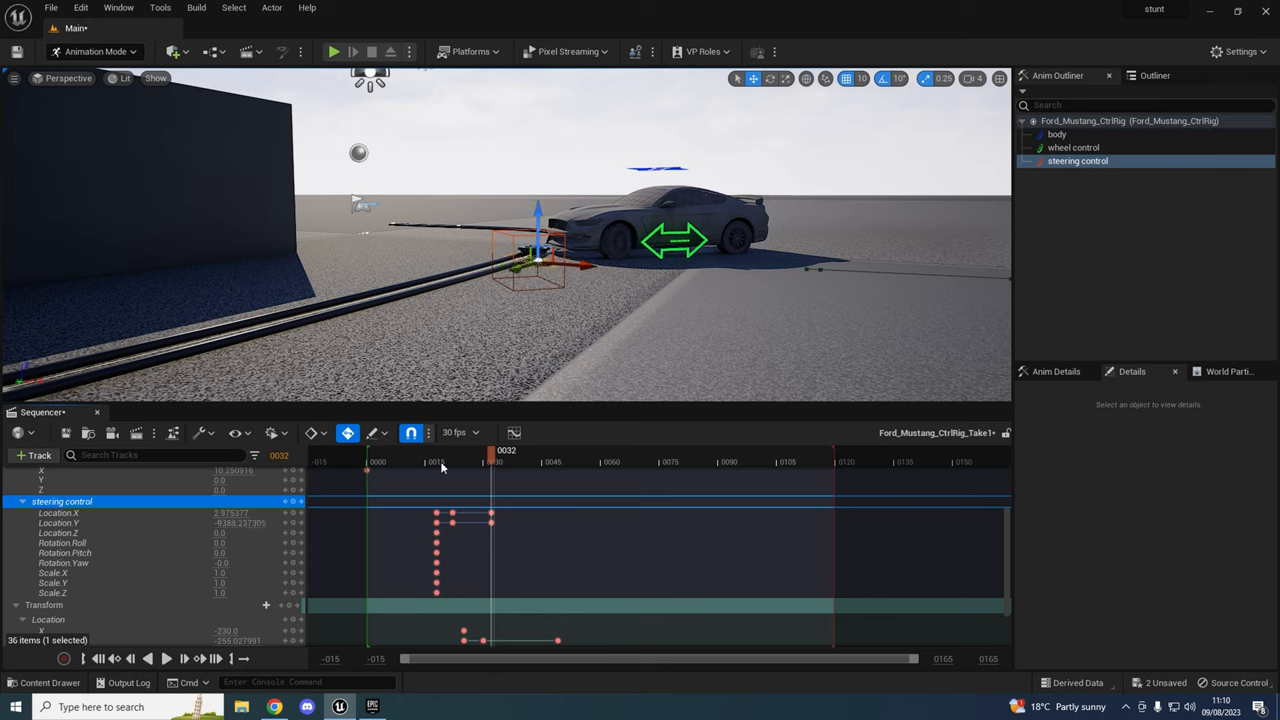
pyautogui.moveTo(493, 451); pyautogui.dragTo(463, 451)
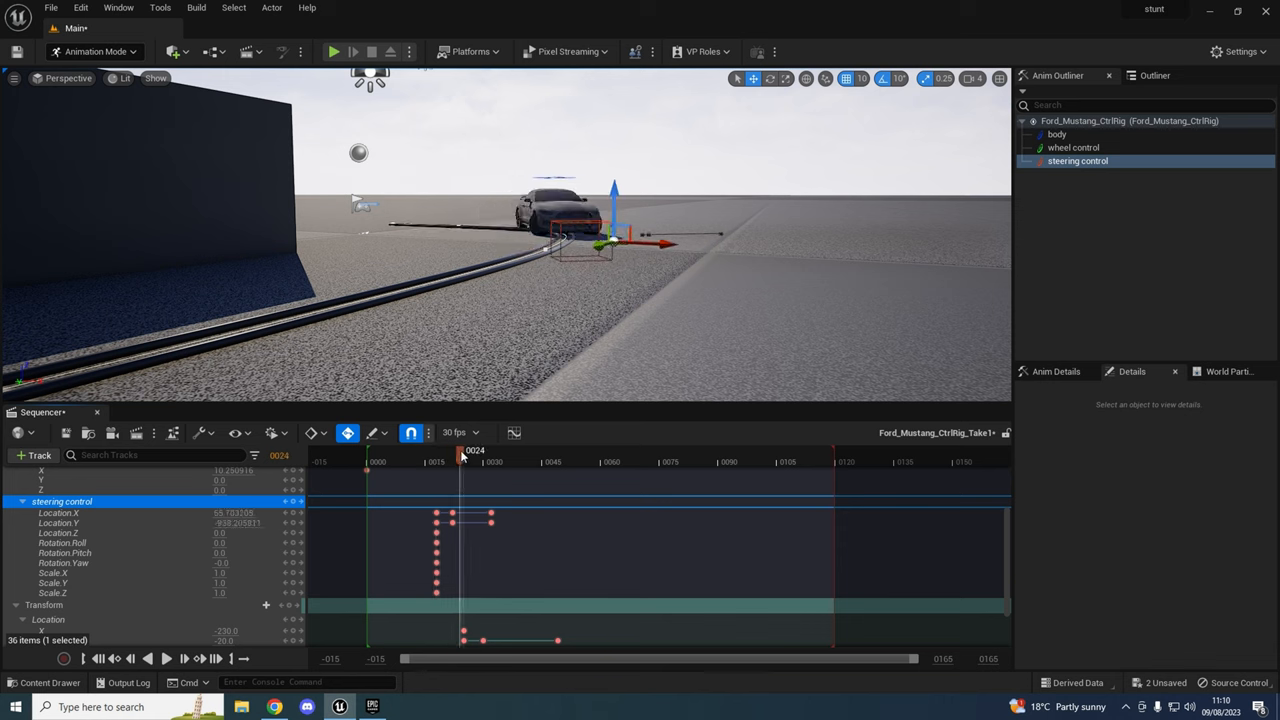
pyautogui.moveTo(462, 450); pyautogui.dragTo(487, 450)
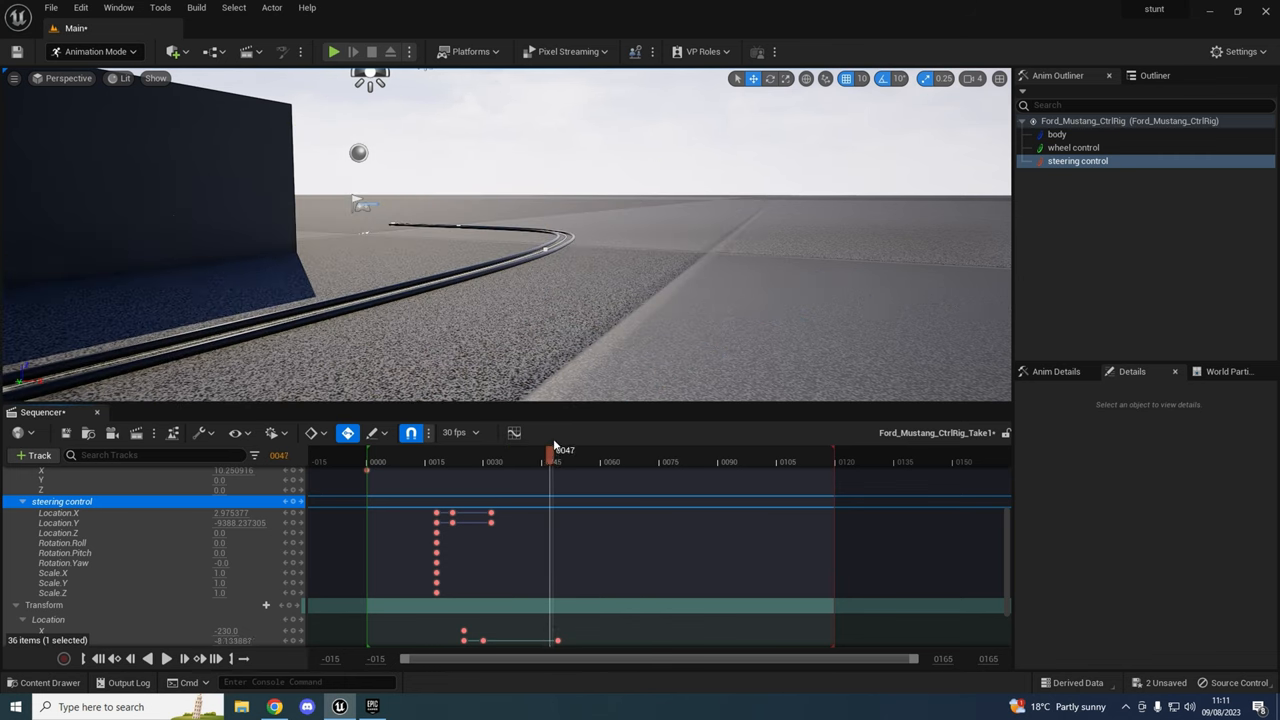
# Reset steering location to zero, key it at frame 45, and play back the slide.
pyautogui.moveTo(553, 455); pyautogui.dragTo(570, 455)
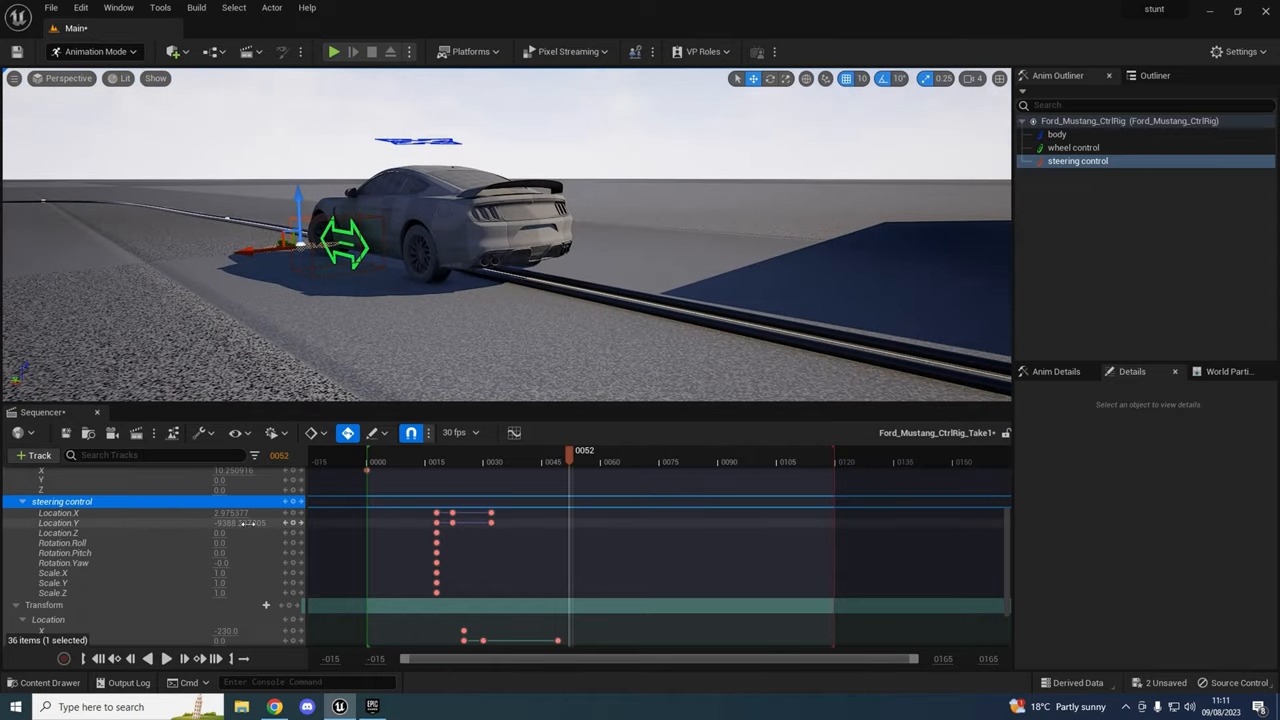
pyautogui.moveTo(571, 450); pyautogui.dragTo(436, 450)
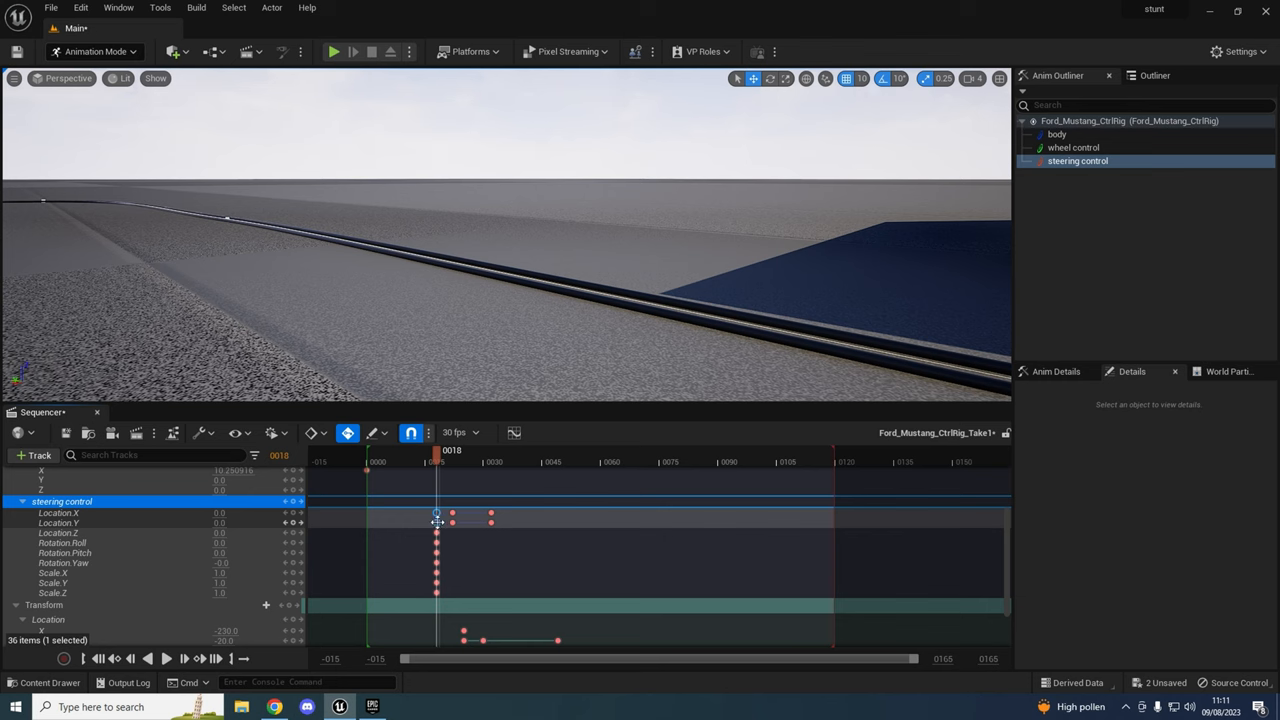
pyautogui.moveTo(437, 450); pyautogui.dragTo(557, 450)
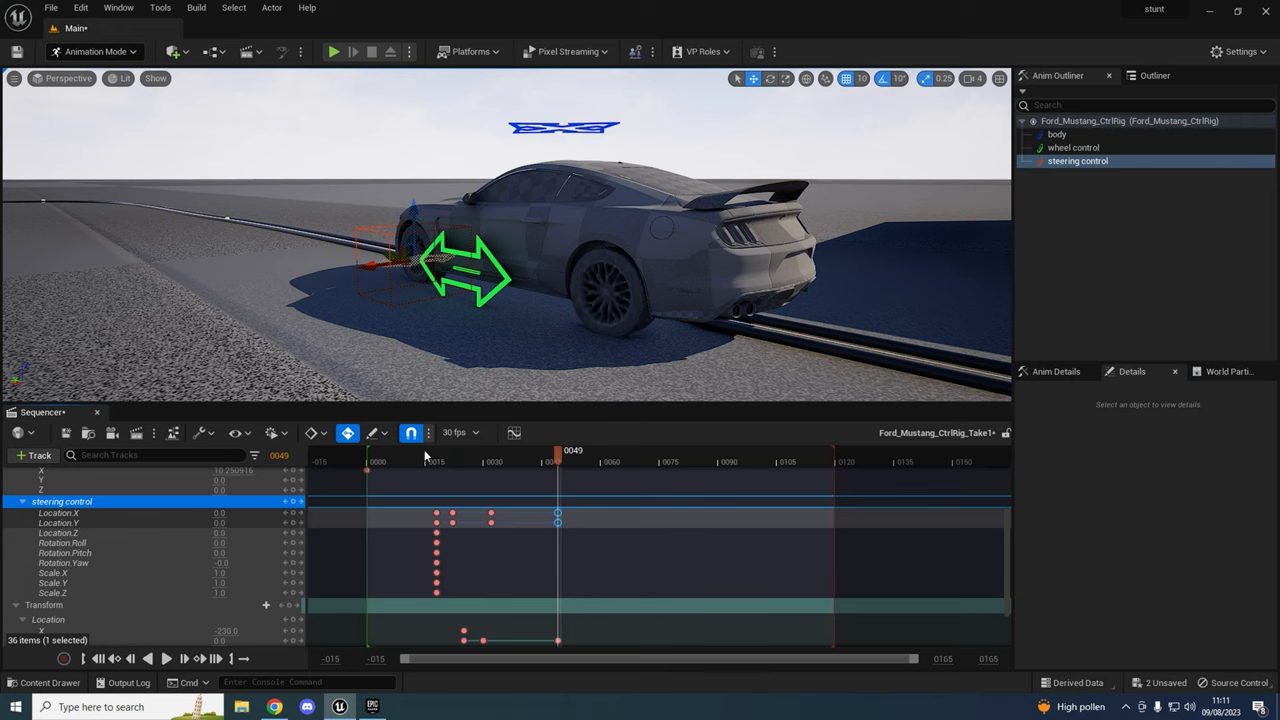
pyautogui.moveTo(557, 451); pyautogui.dragTo(417, 451)
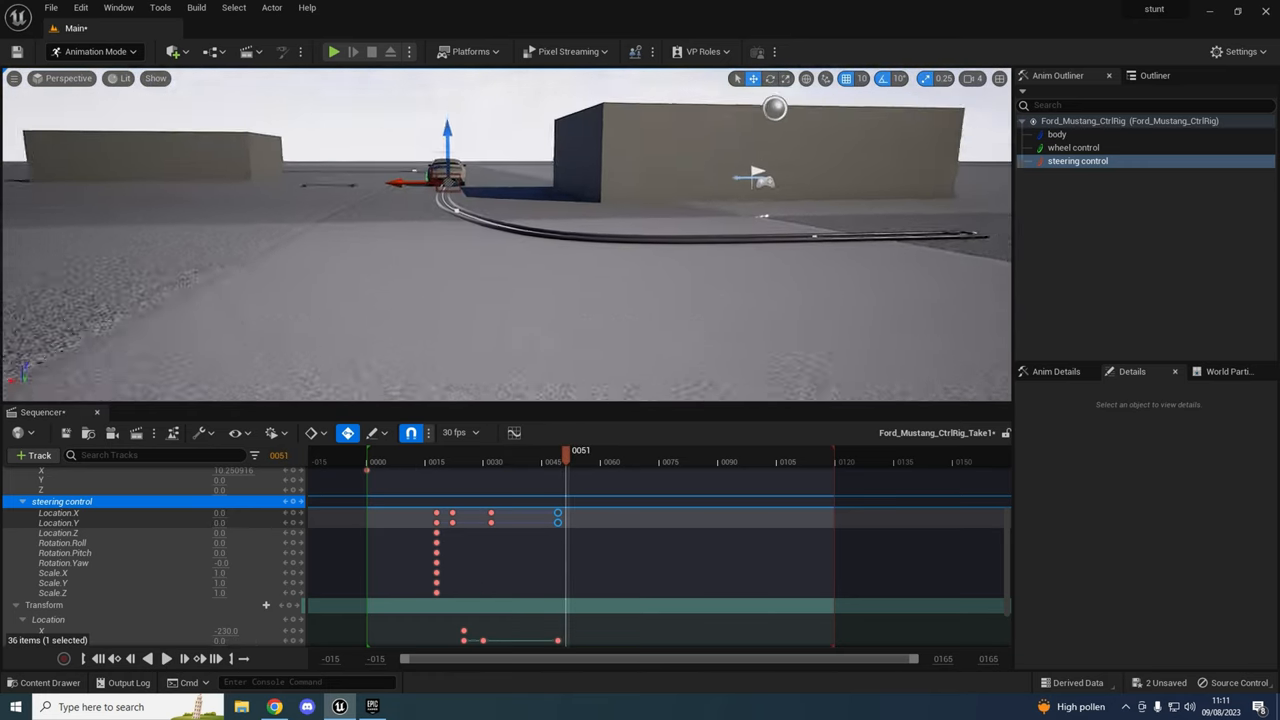
pyautogui.click(425, 461)
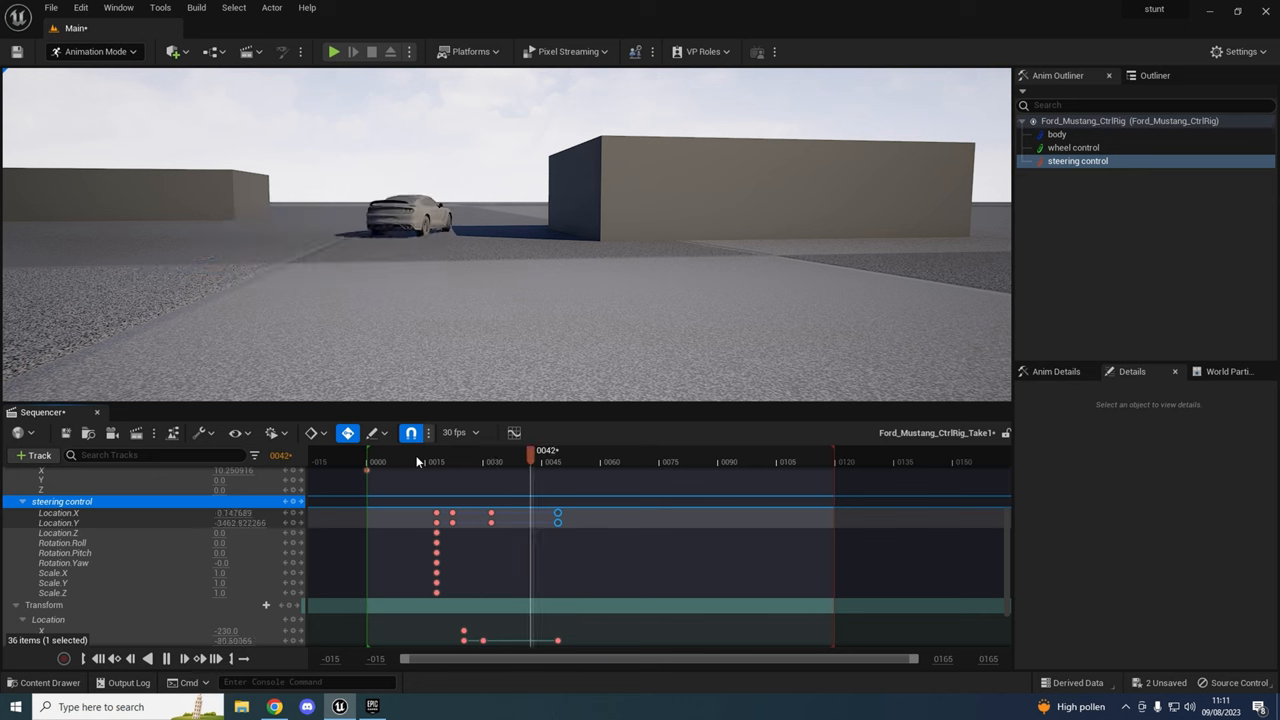
pyautogui.moveTo(530, 451); pyautogui.dragTo(445, 451)
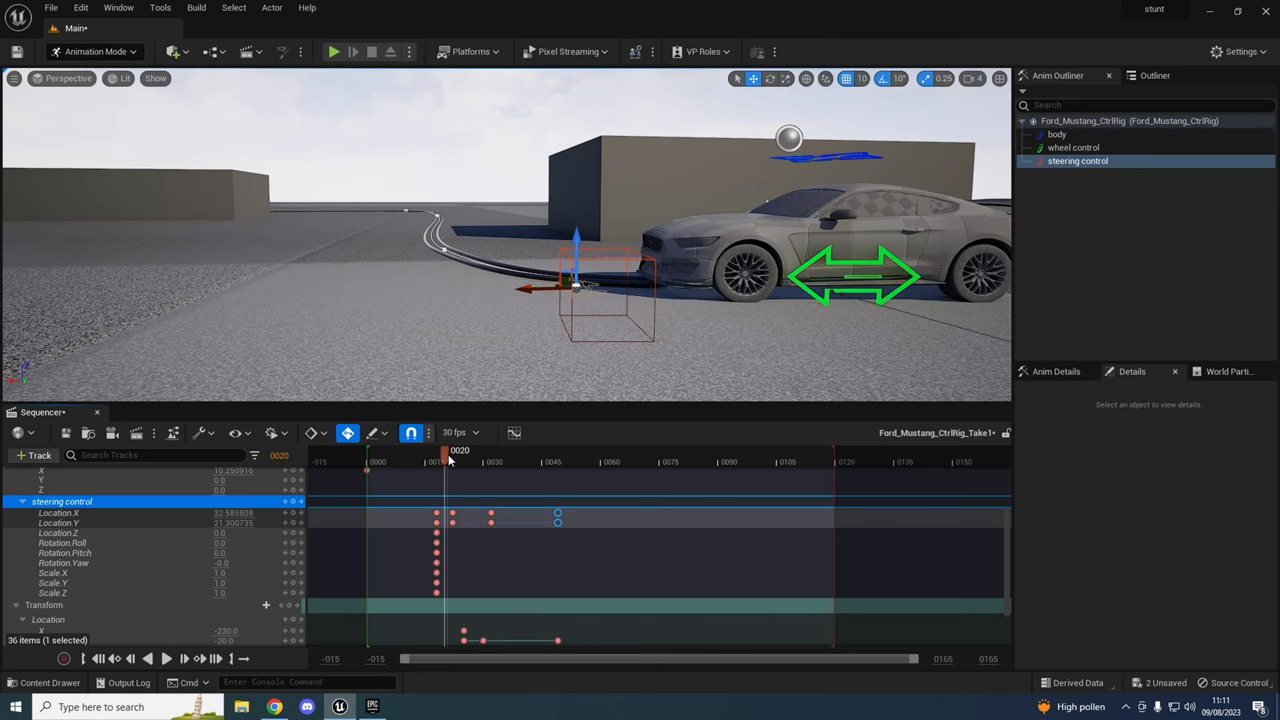
pyautogui.click(440, 461)
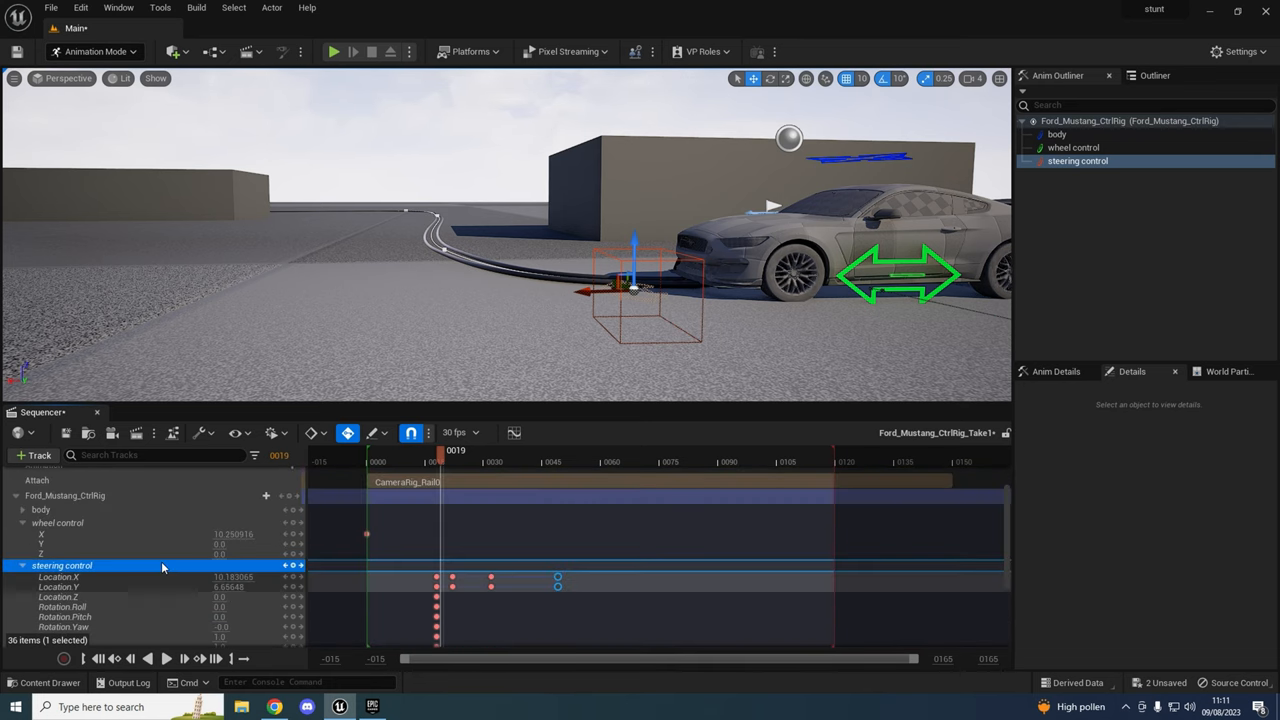
pyautogui.scroll(3)
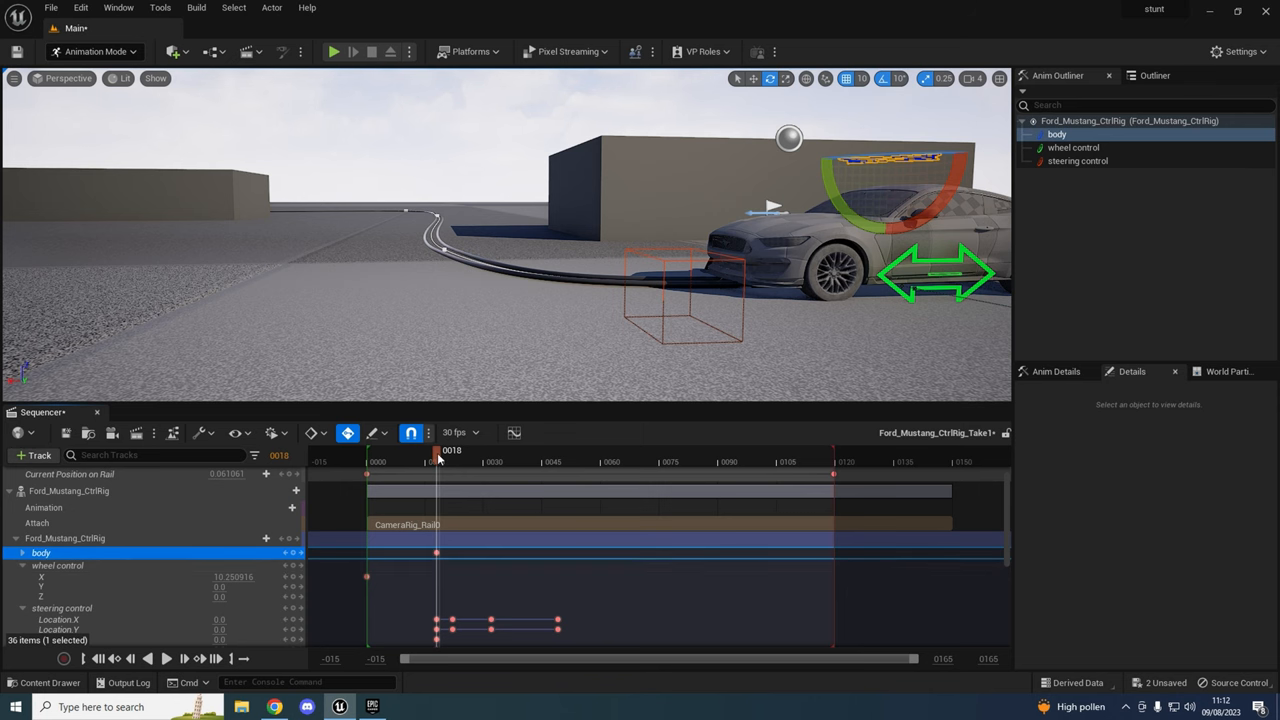
pyautogui.moveTo(437, 450); pyautogui.dragTo(470, 450)
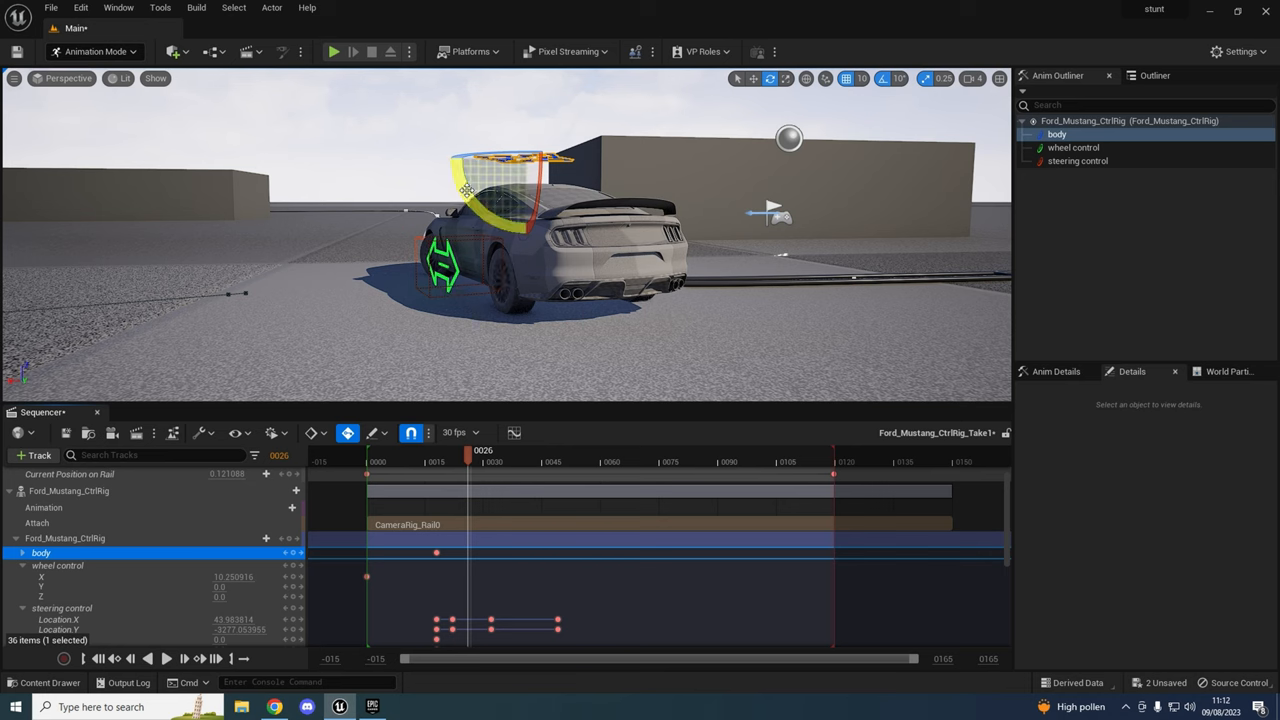
pyautogui.moveTo(470, 450); pyautogui.dragTo(438, 450)
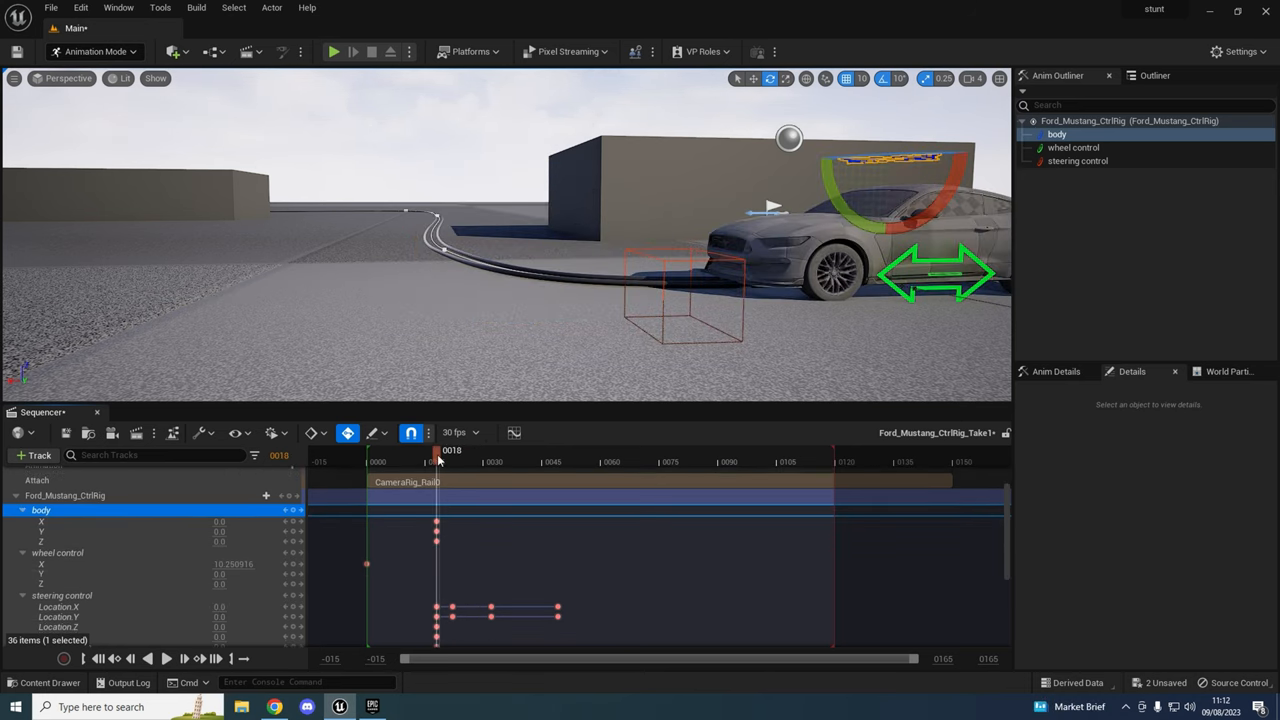
pyautogui.moveTo(437, 450); pyautogui.dragTo(470, 450)
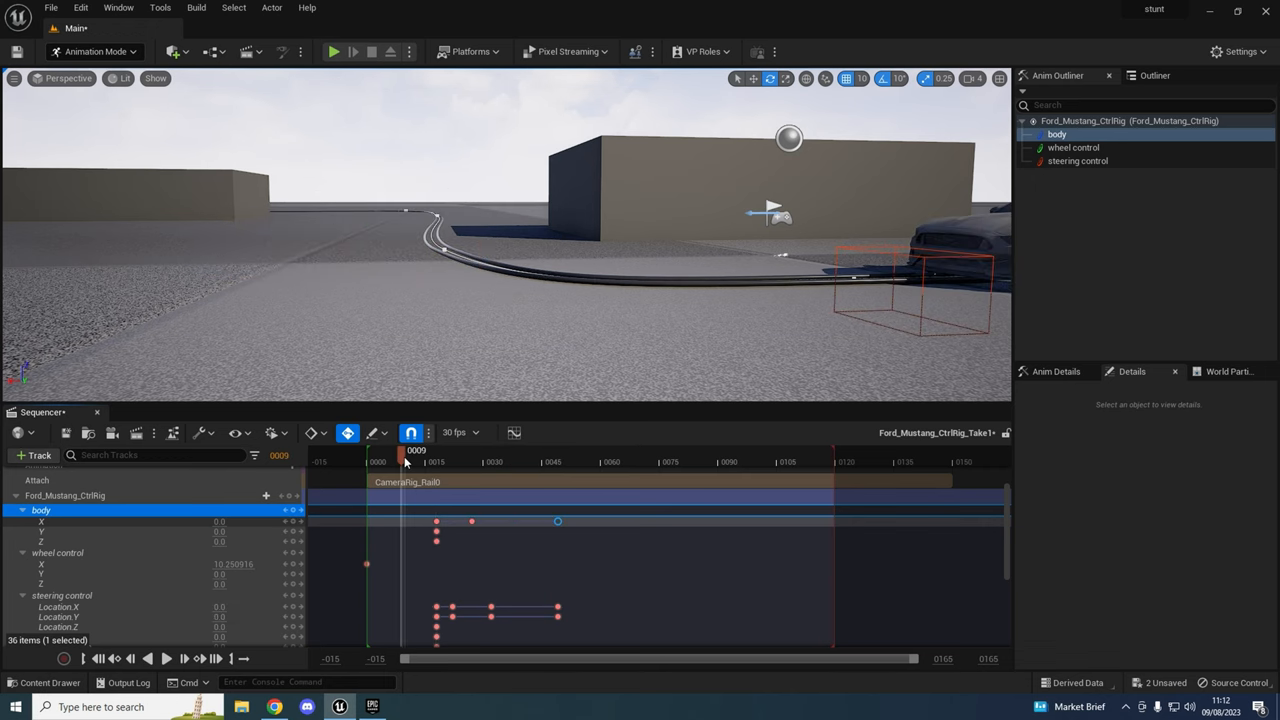
pyautogui.click(624, 461)
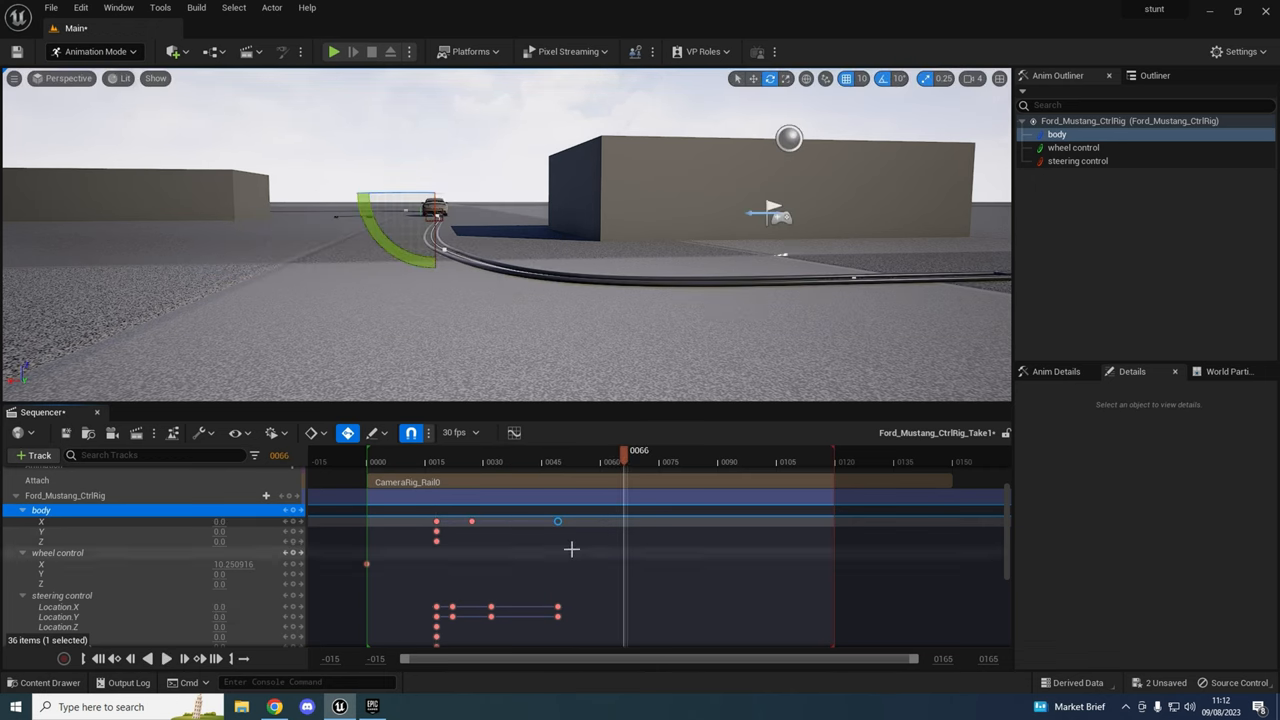
pyautogui.click(407, 461)
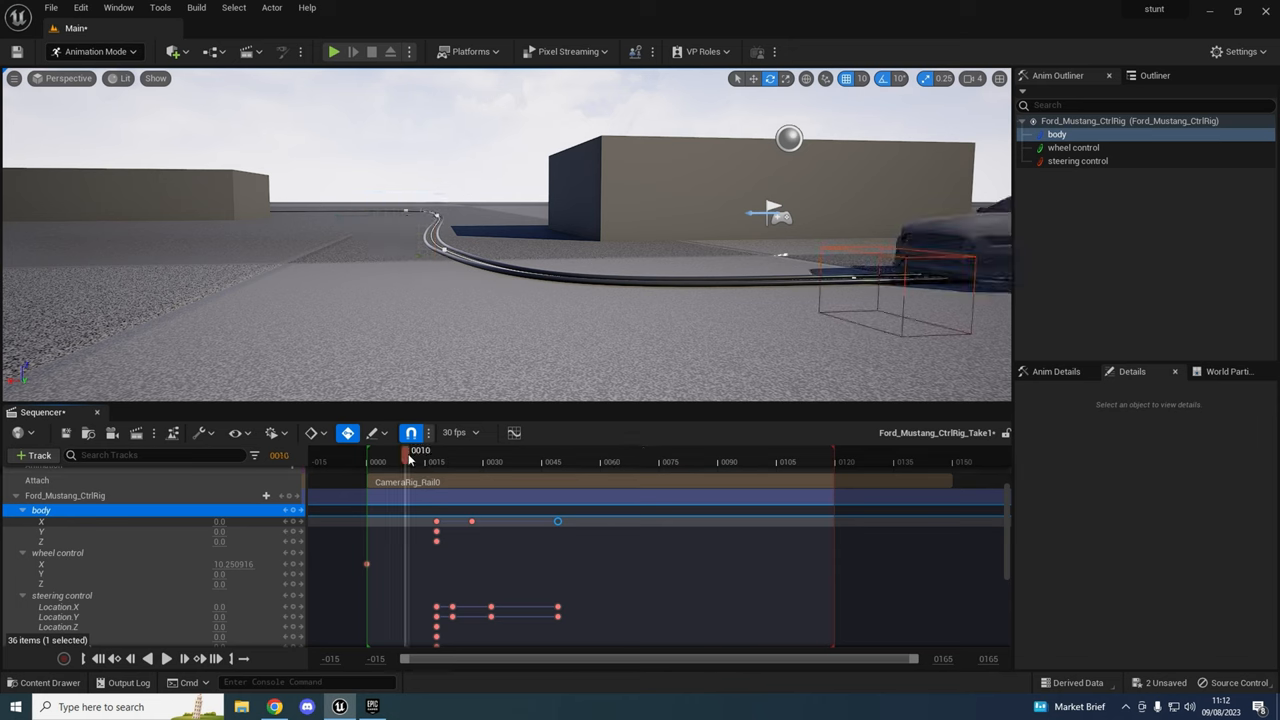
pyautogui.click(600, 461)
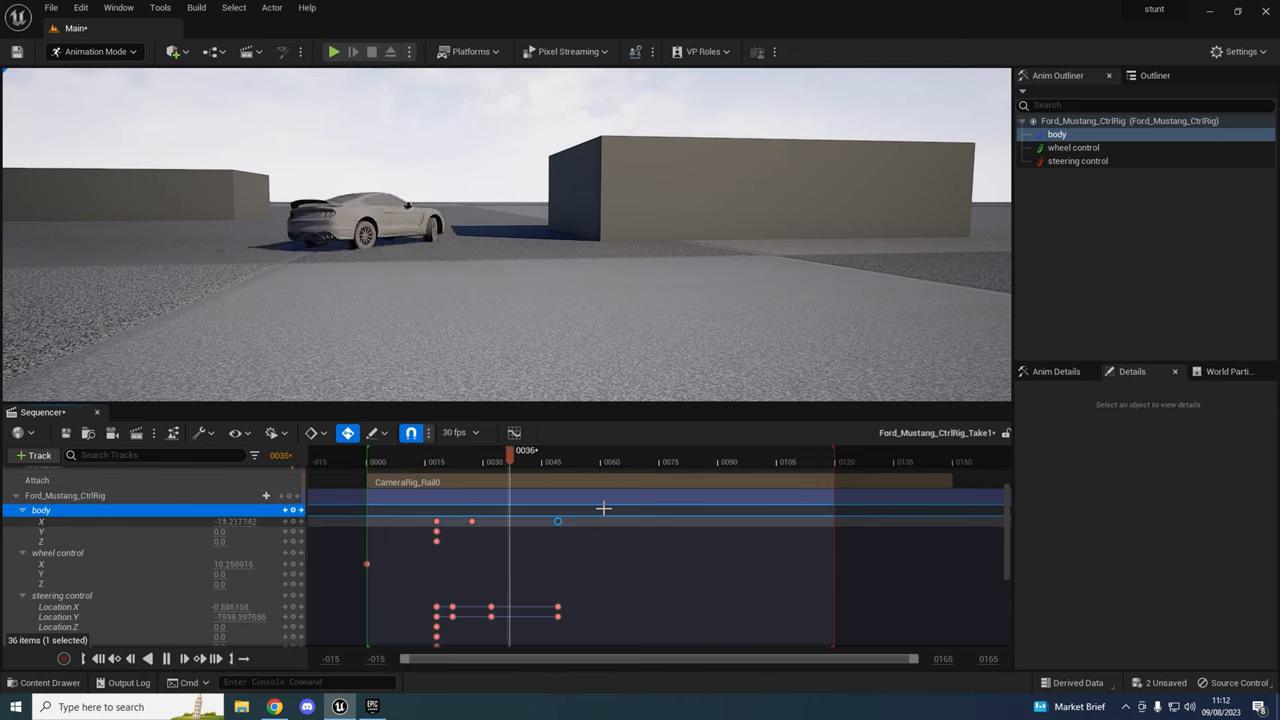
pyautogui.moveTo(510, 455); pyautogui.dragTo(470, 455)
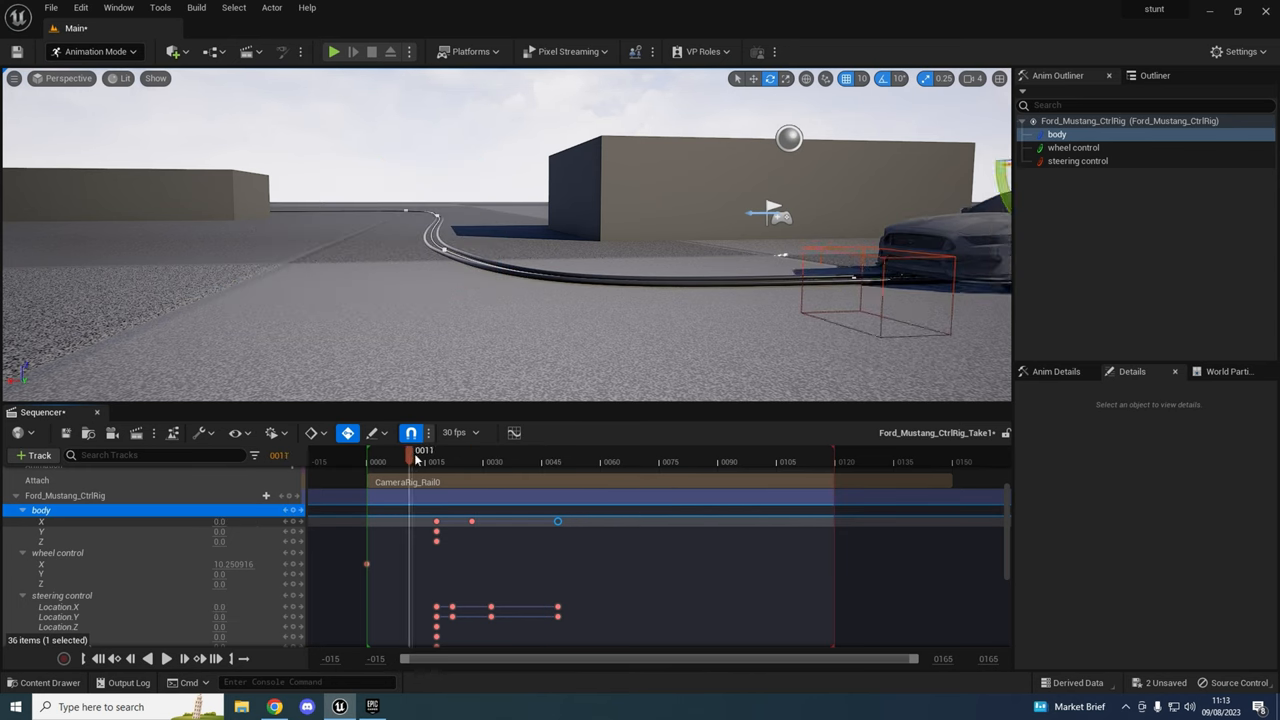
pyautogui.moveTo(417, 450); pyautogui.dragTo(455, 450)
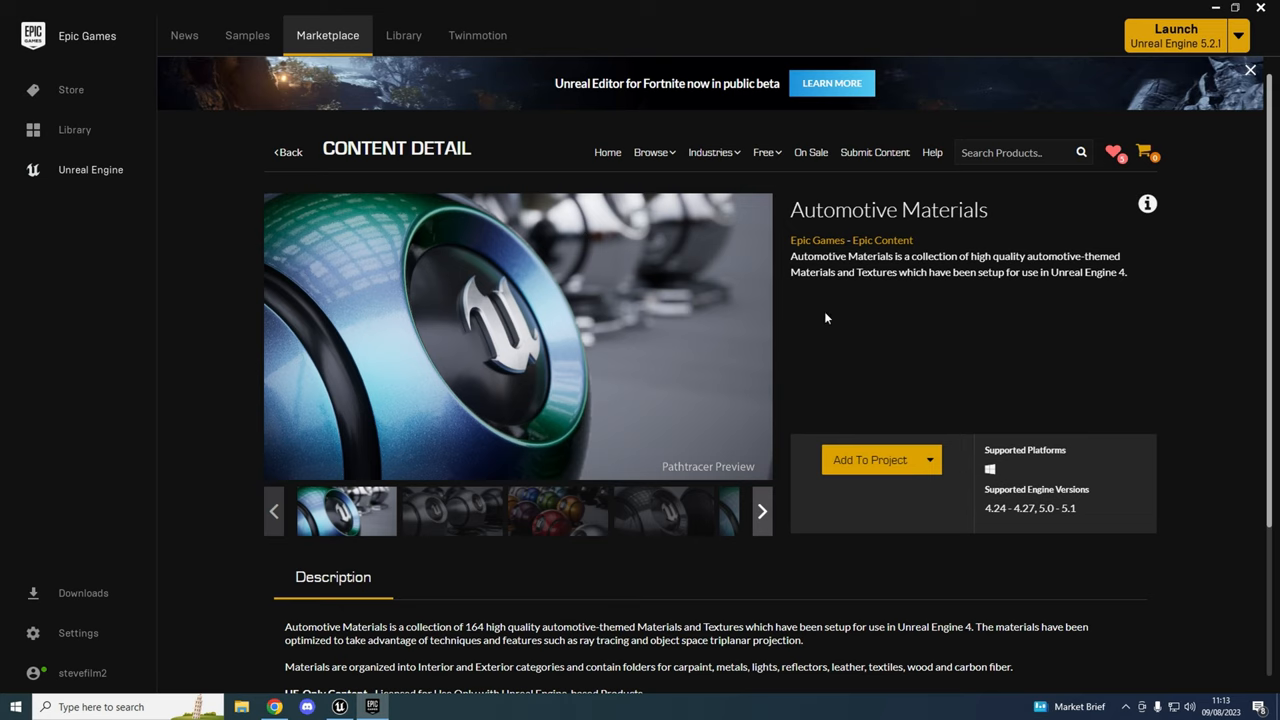
pyautogui.moveTo(890, 459)
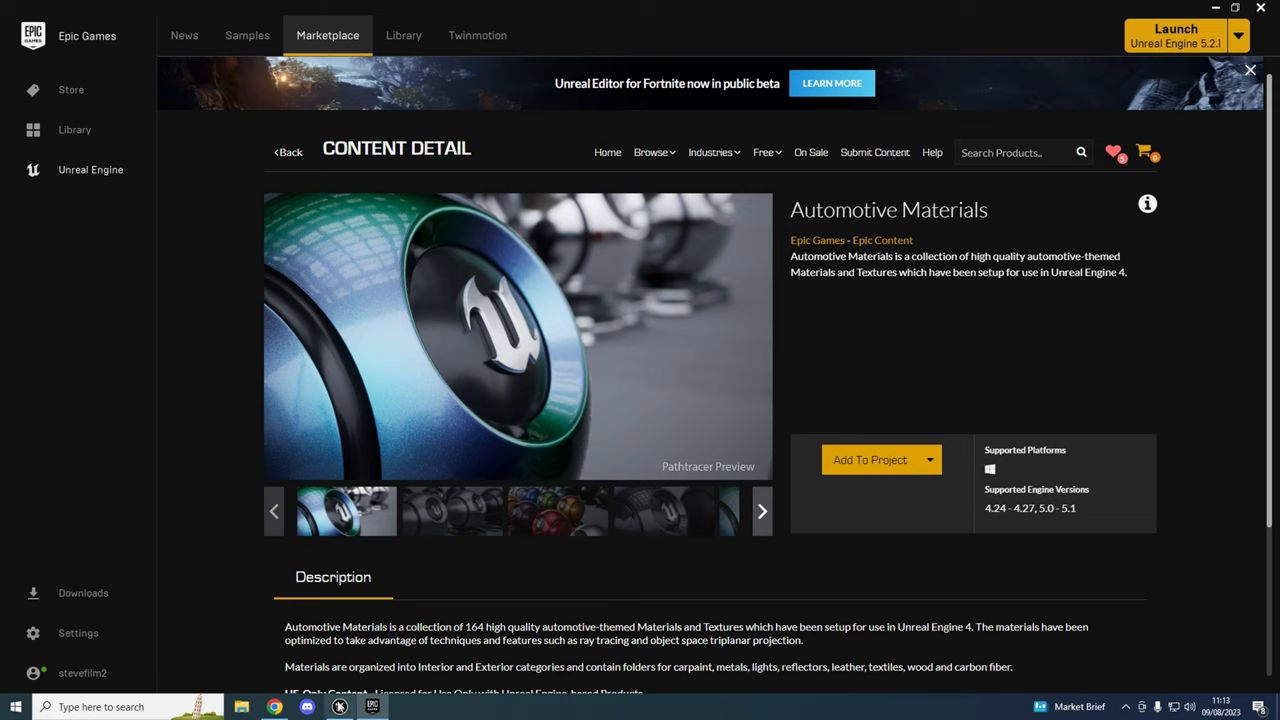
pyautogui.moveTo(340, 706)
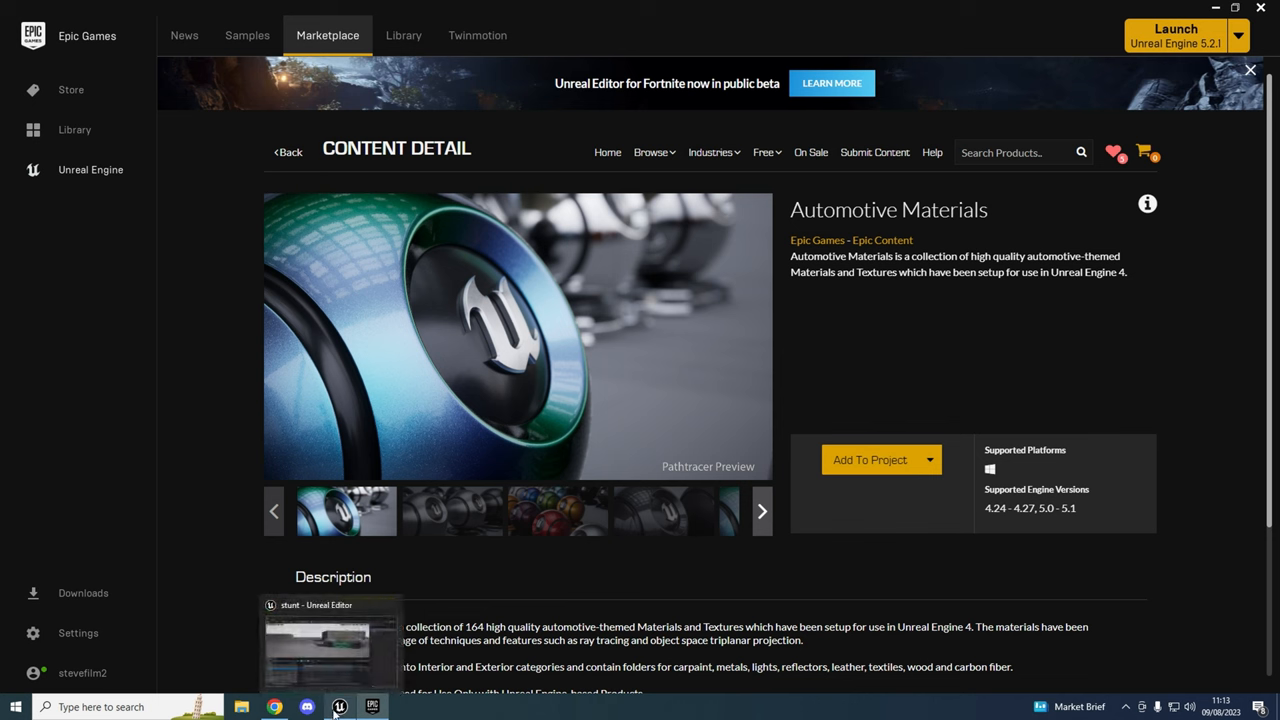
# Leave the Automotive Materials page and return to the Unreal Editor project.
pyautogui.click(330, 640)
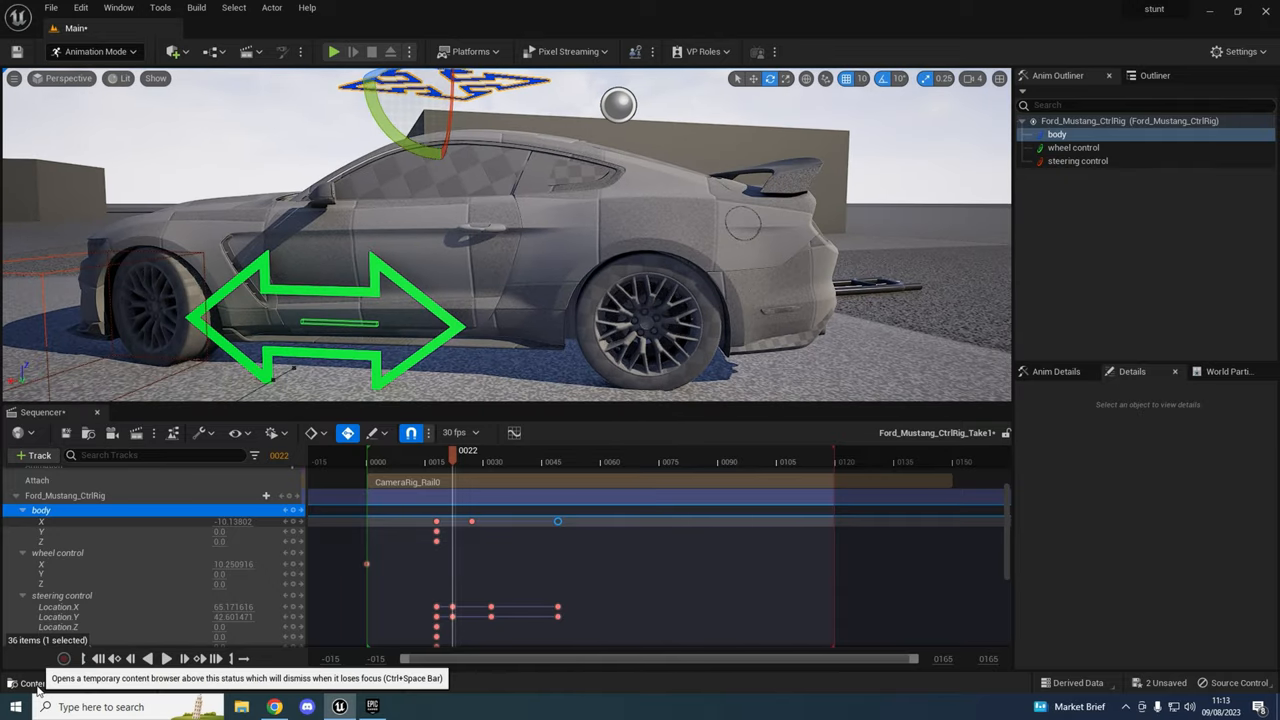
# Paint the Mustang body with MI_CarPaint_Mix_02 from AutomotiveMaterials > Materials > Exterior > CarPaint.
pyautogui.click(40, 682)
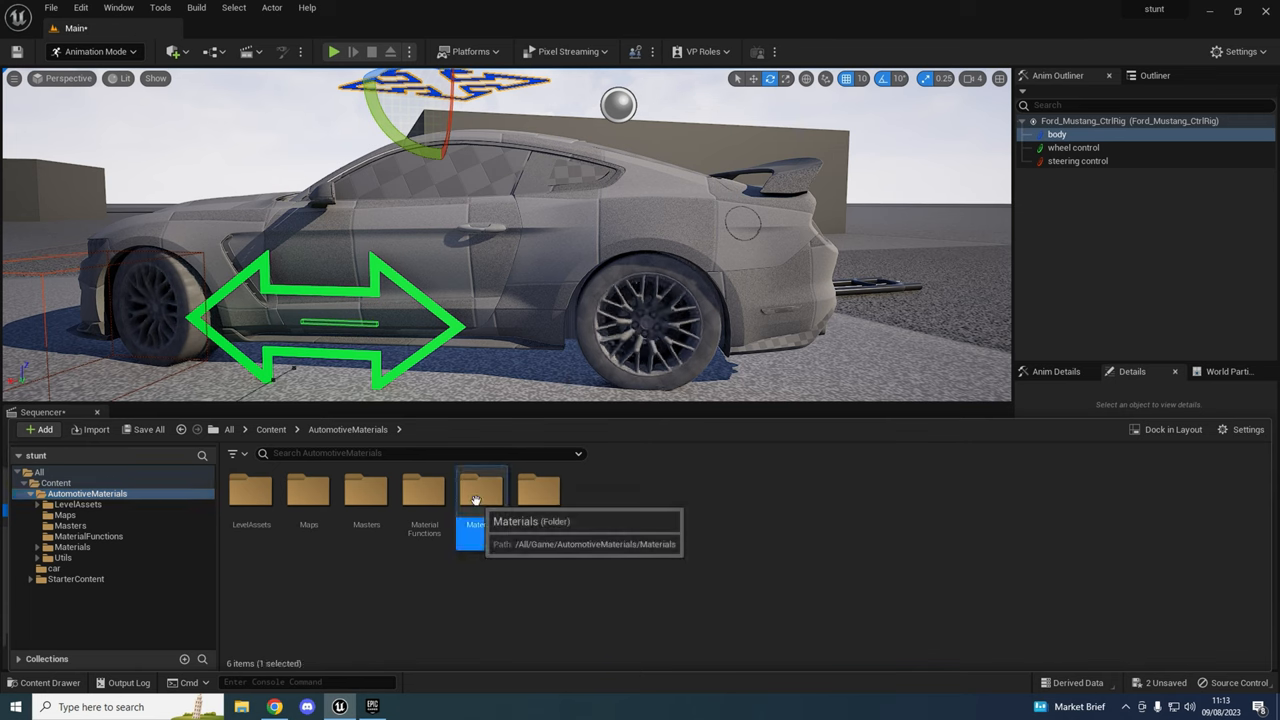
pyautogui.doubleClick(481, 489)
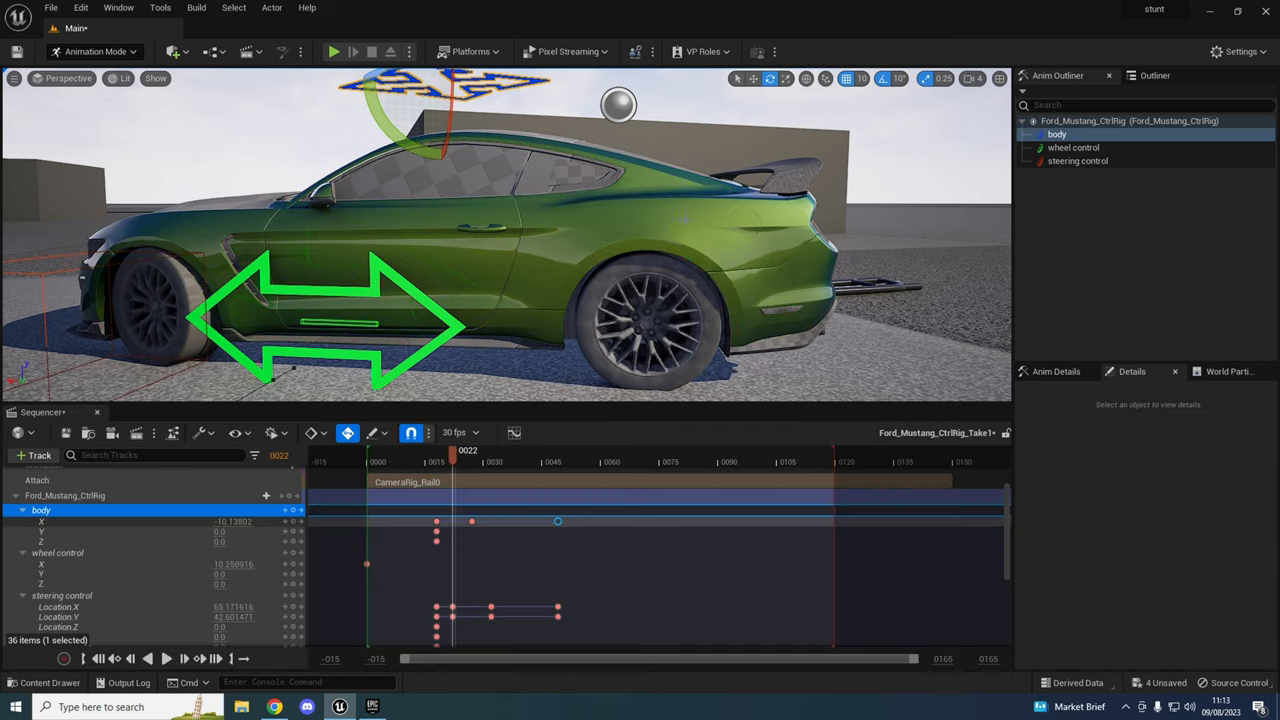
pyautogui.click(40, 682)
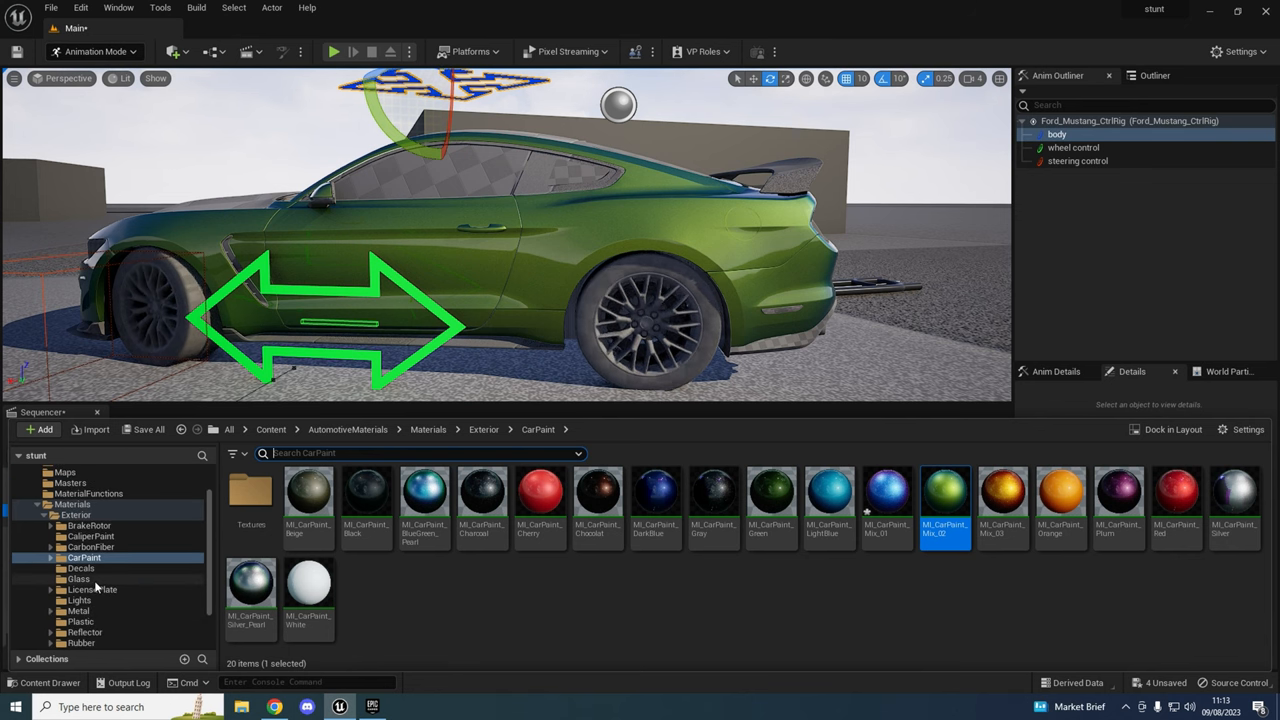
pyautogui.click(78, 579)
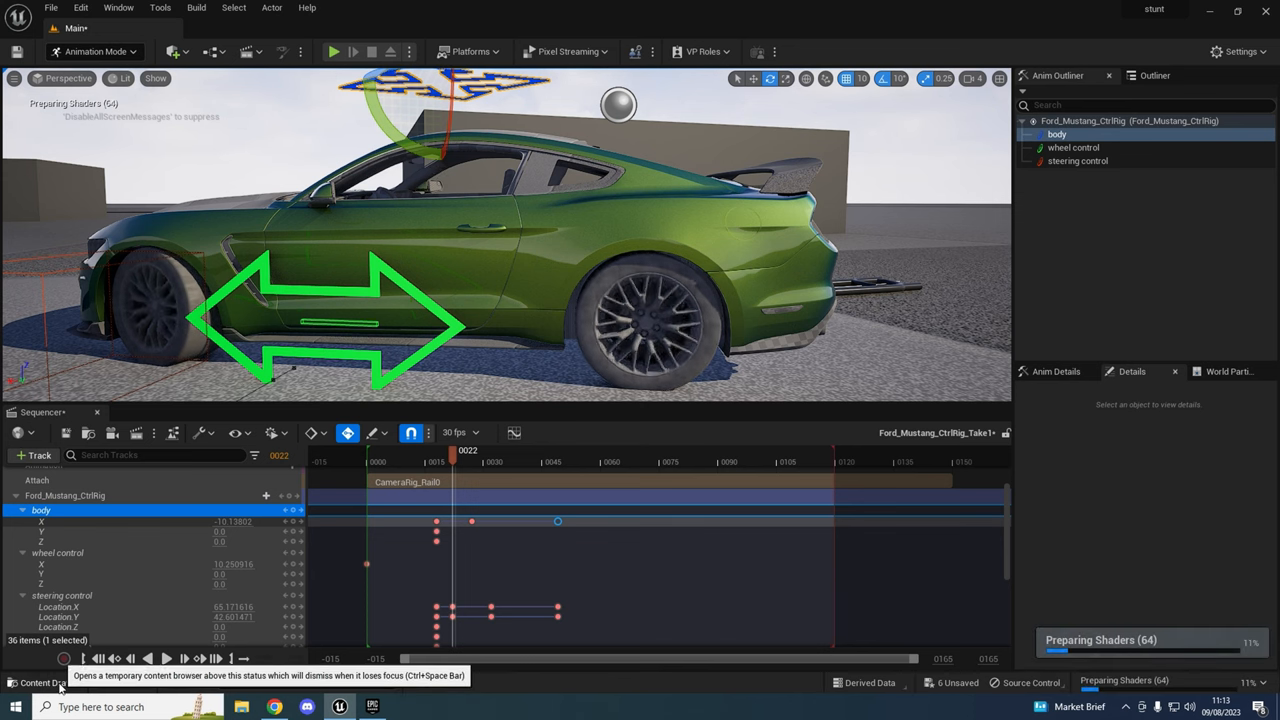
pyautogui.click(40, 682)
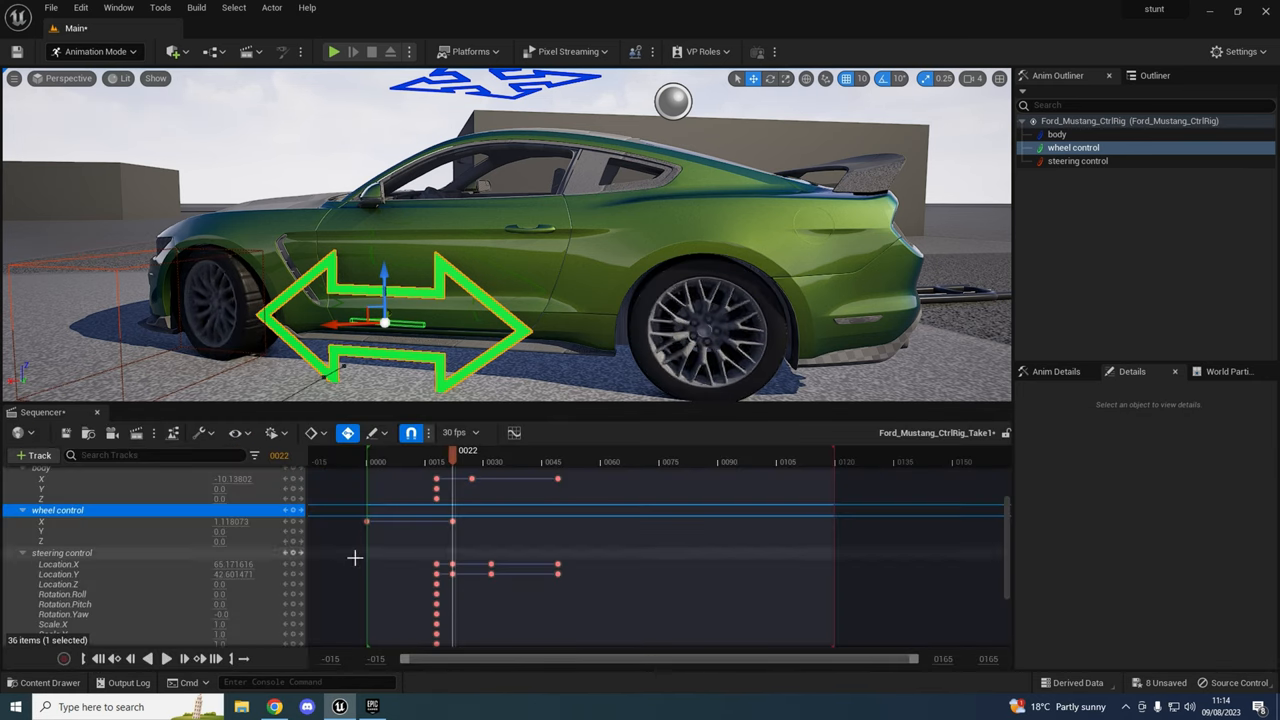
pyautogui.click(48, 682)
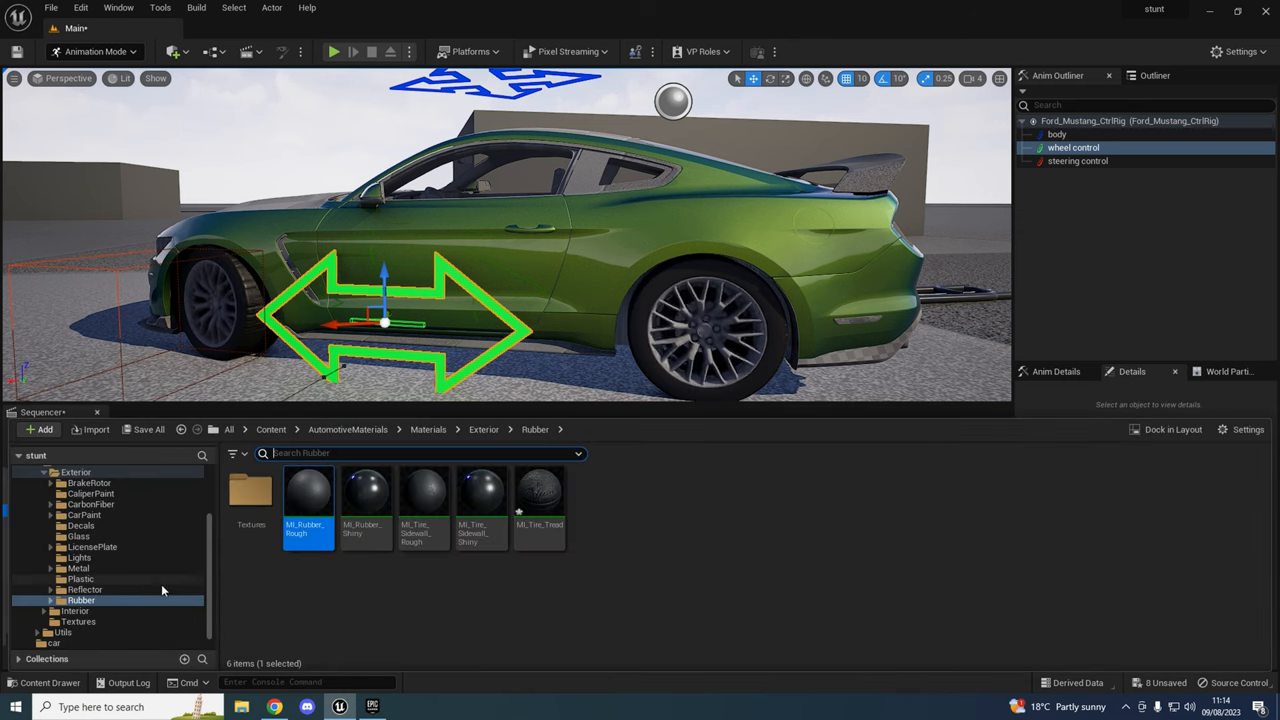
pyautogui.click(78, 568)
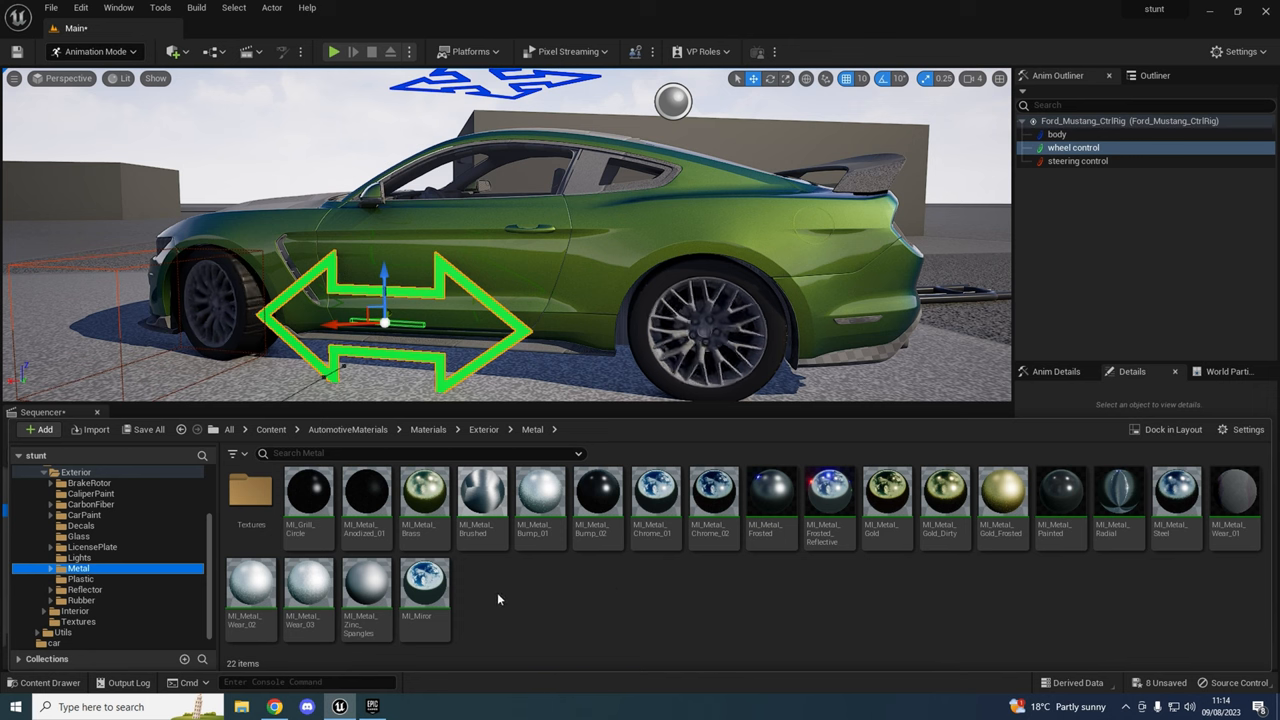
pyautogui.click(482, 490)
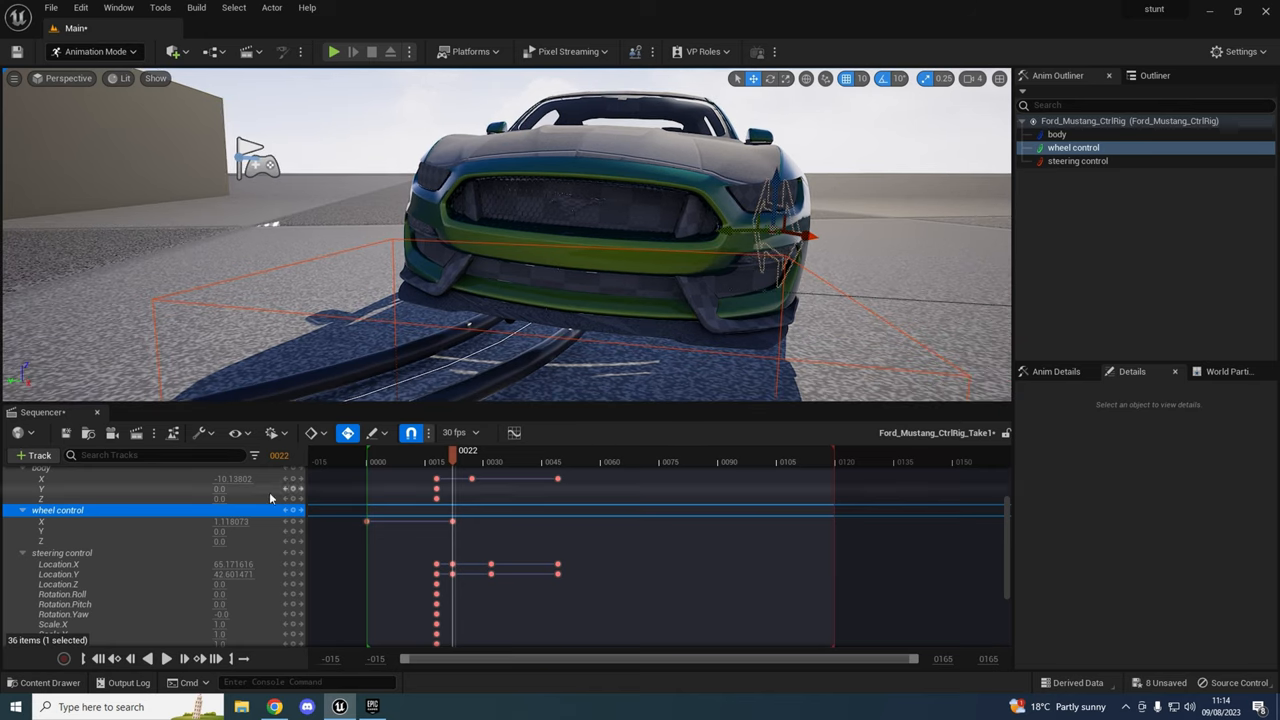
pyautogui.click(48, 682)
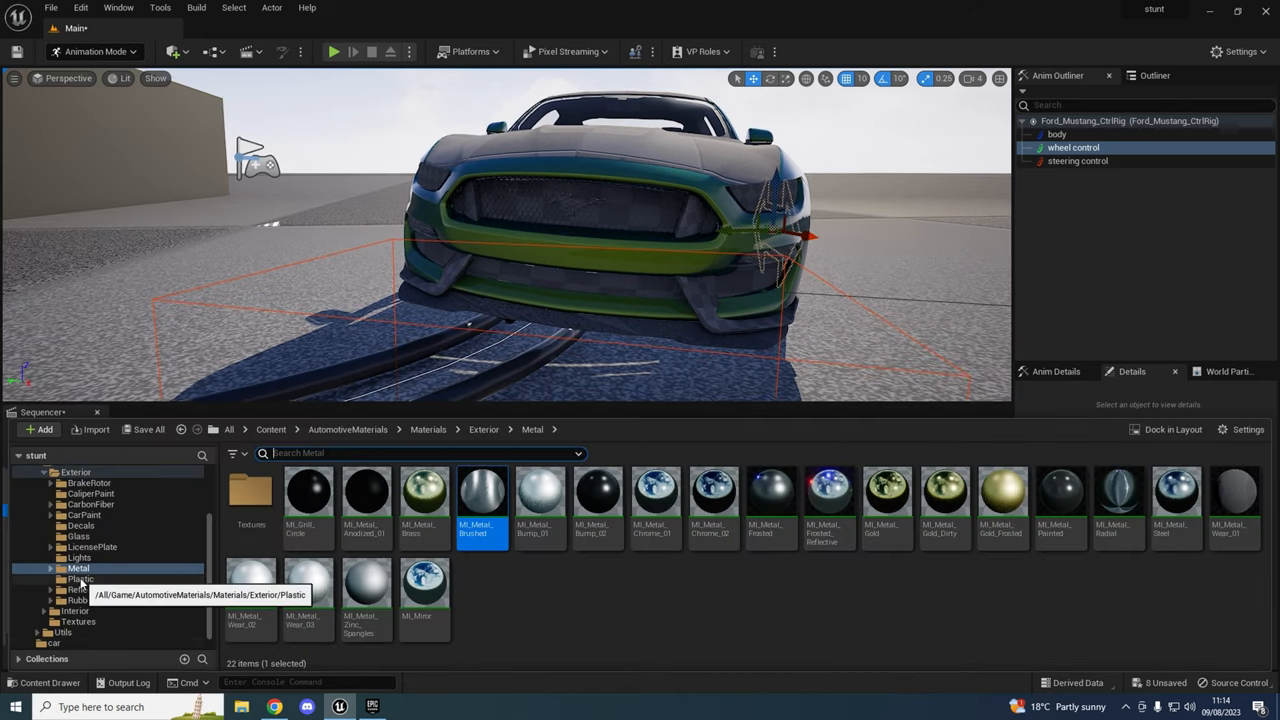
pyautogui.click(80, 579)
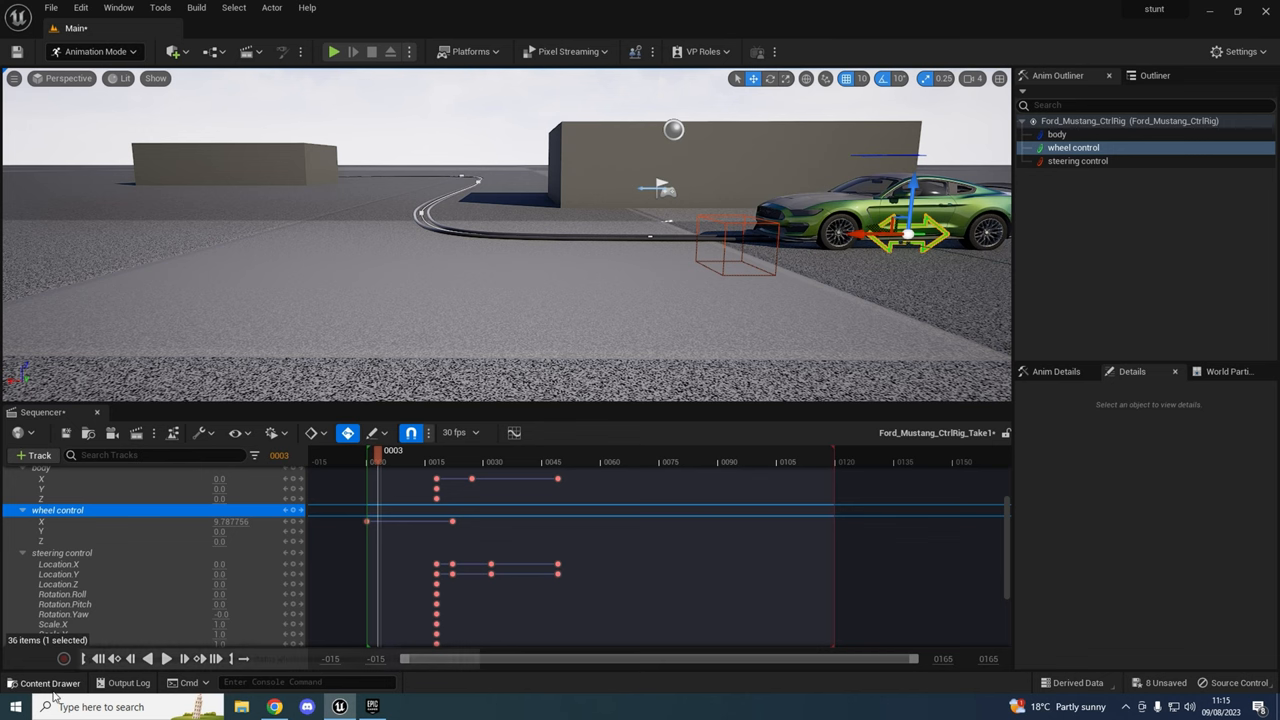
pyautogui.click(42, 682)
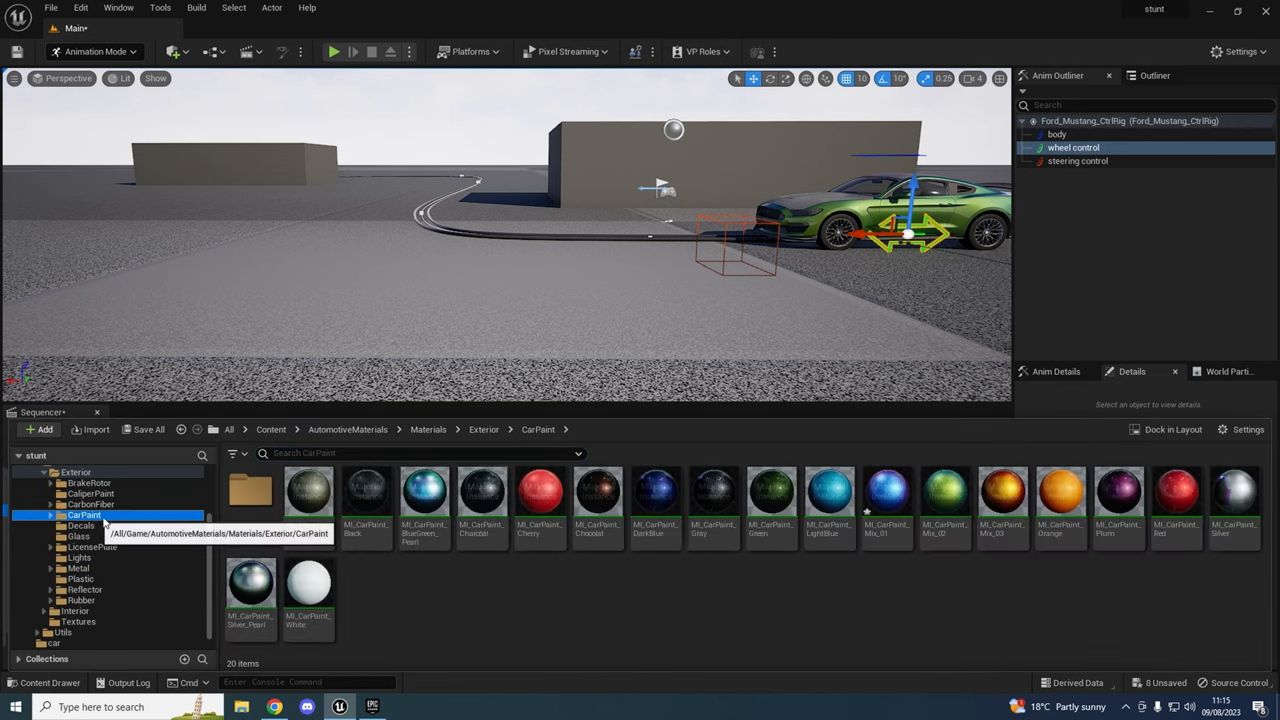
pyautogui.click(944, 495)
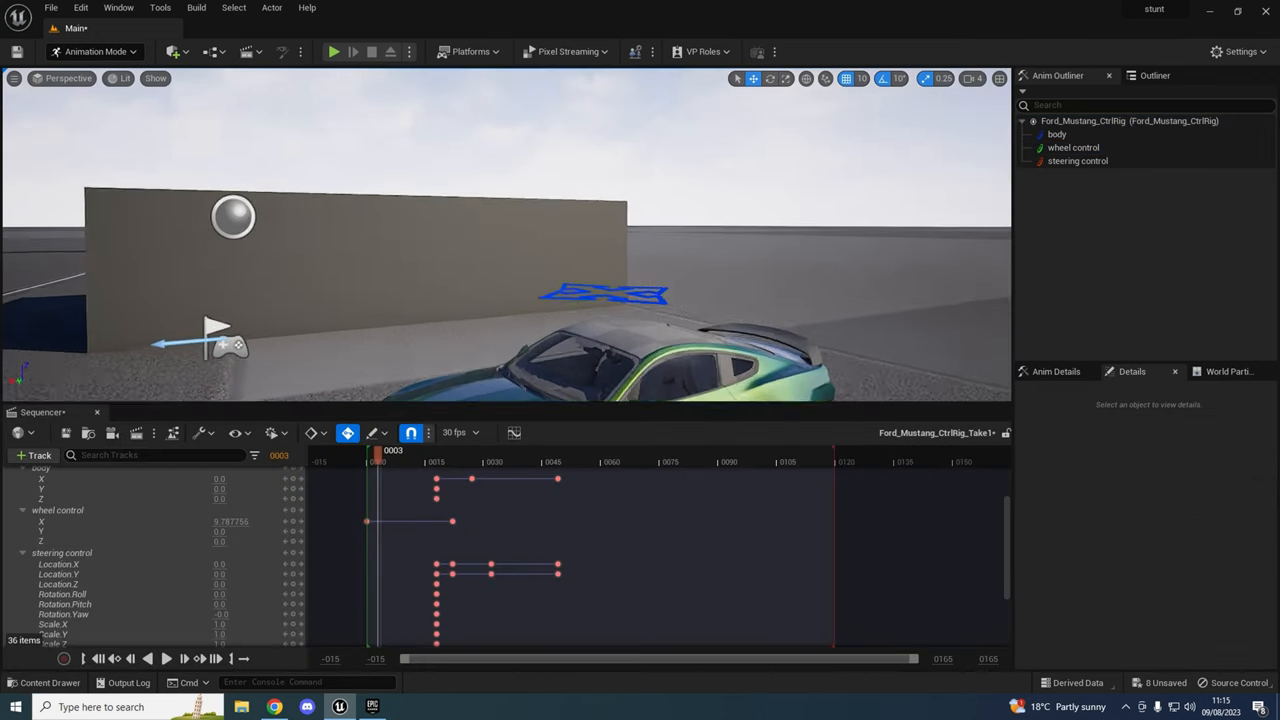
pyautogui.click(48, 683)
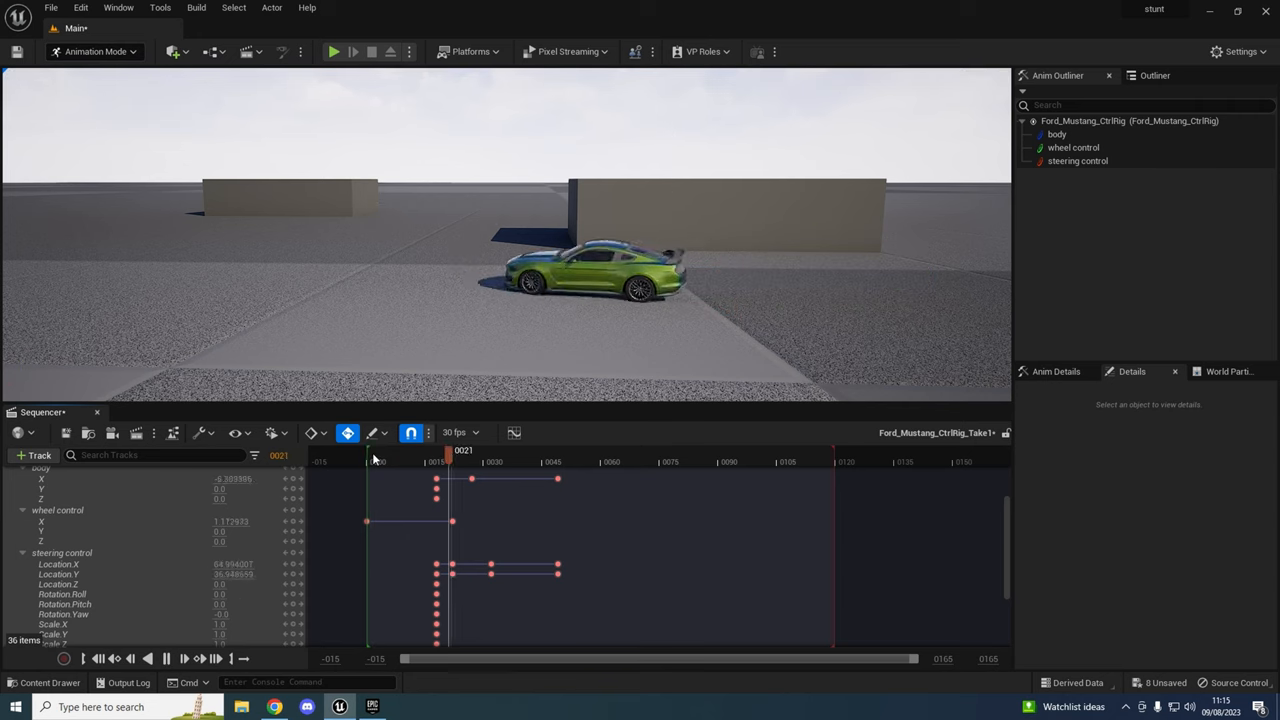
pyautogui.click(378, 461)
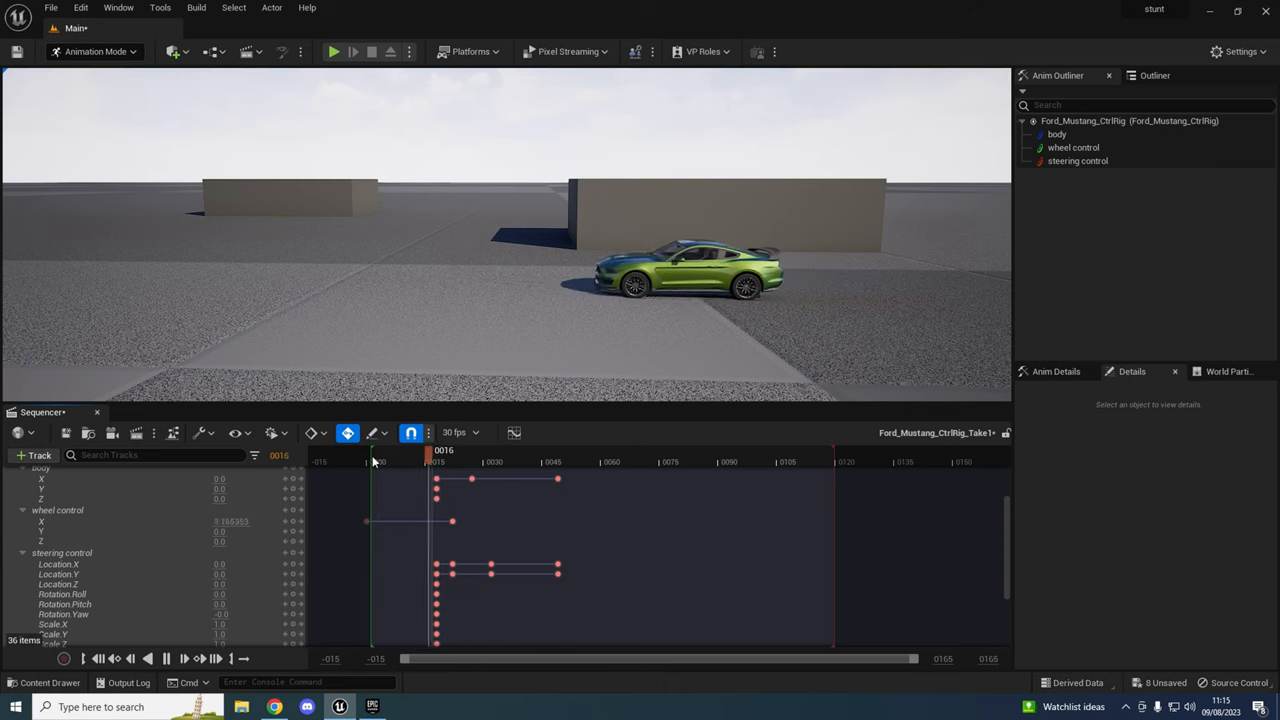
pyautogui.click(577, 450)
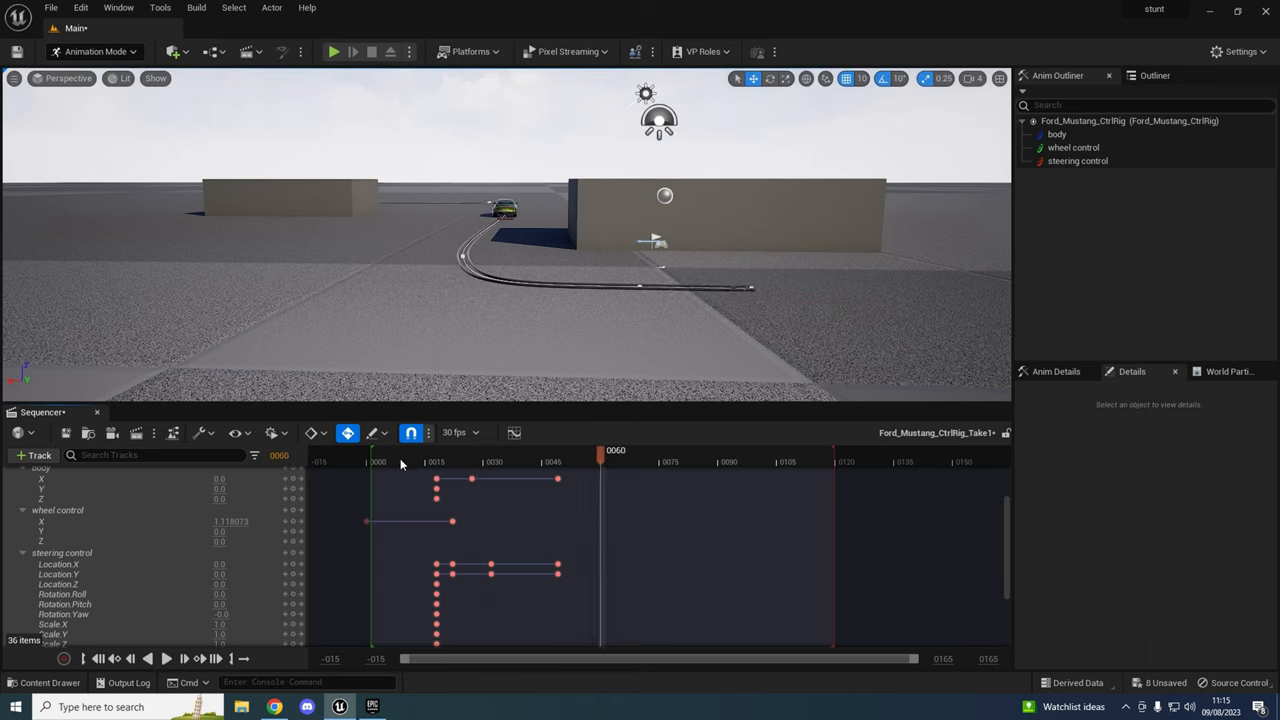
pyautogui.click(487, 461)
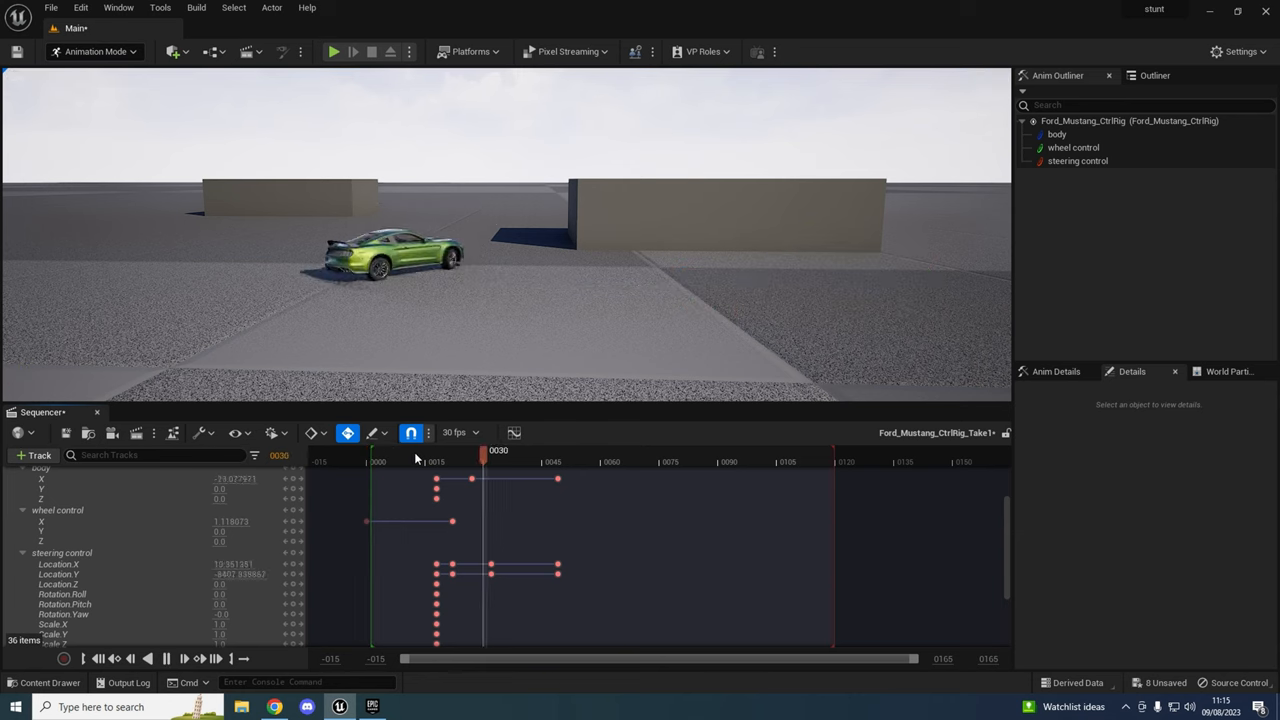